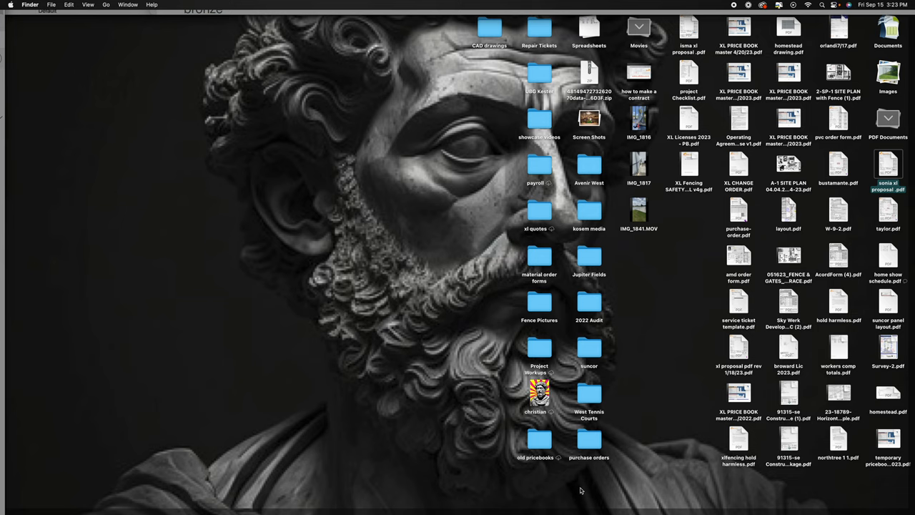
mouse_move(609, 471)
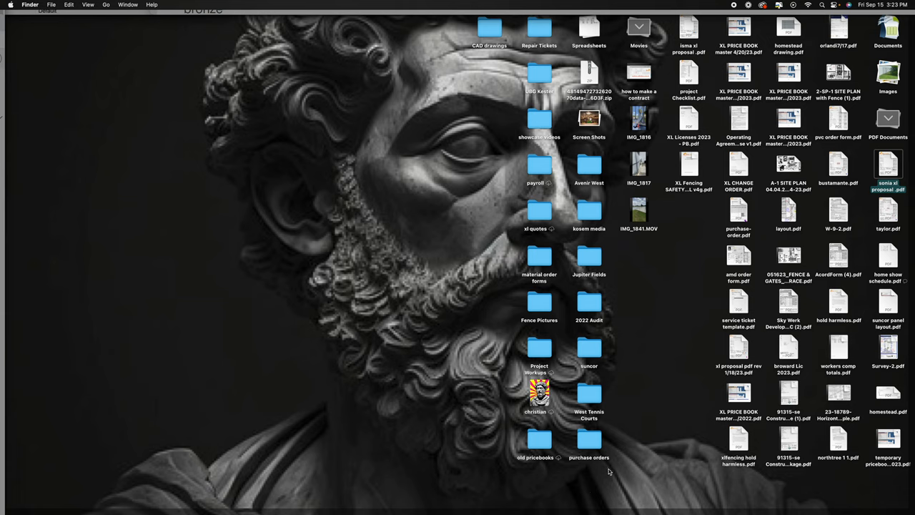
mouse_move(857, 186)
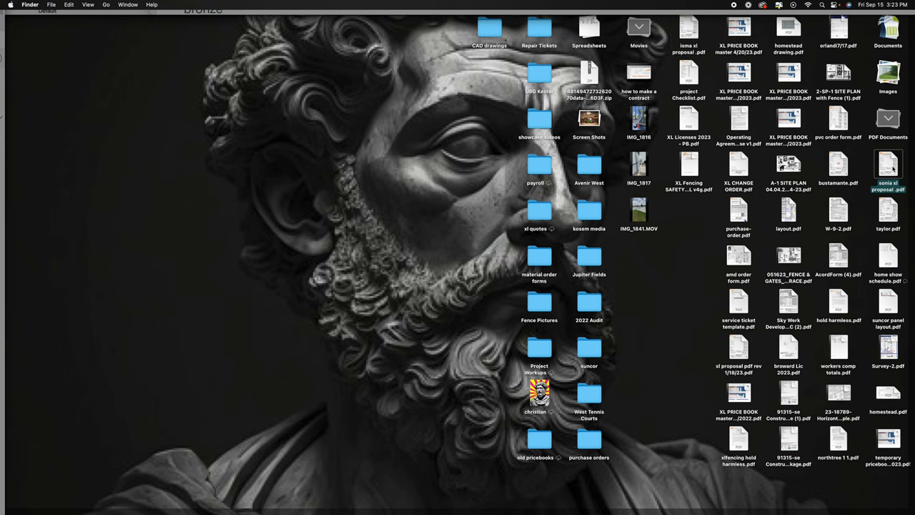
Open sonia xl proposal.pdf and enter customer name Christian with date 09/15/2023
double_click(888, 168)
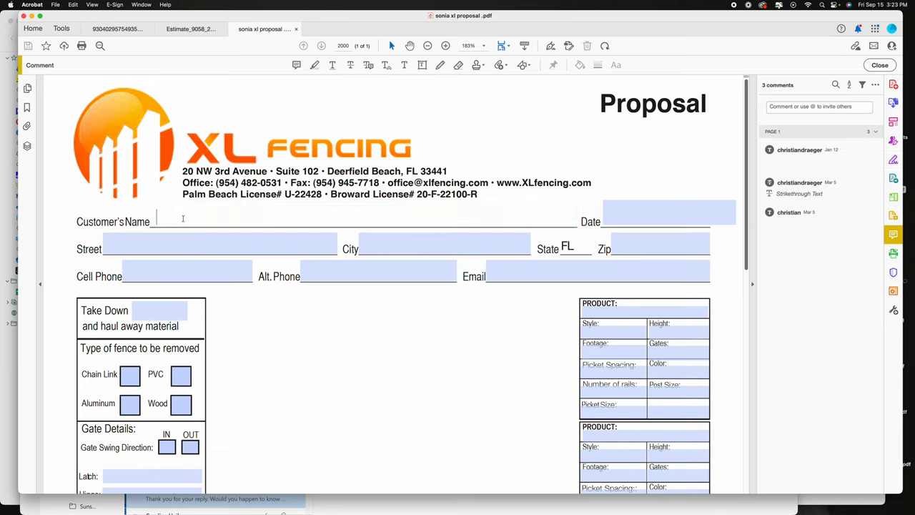
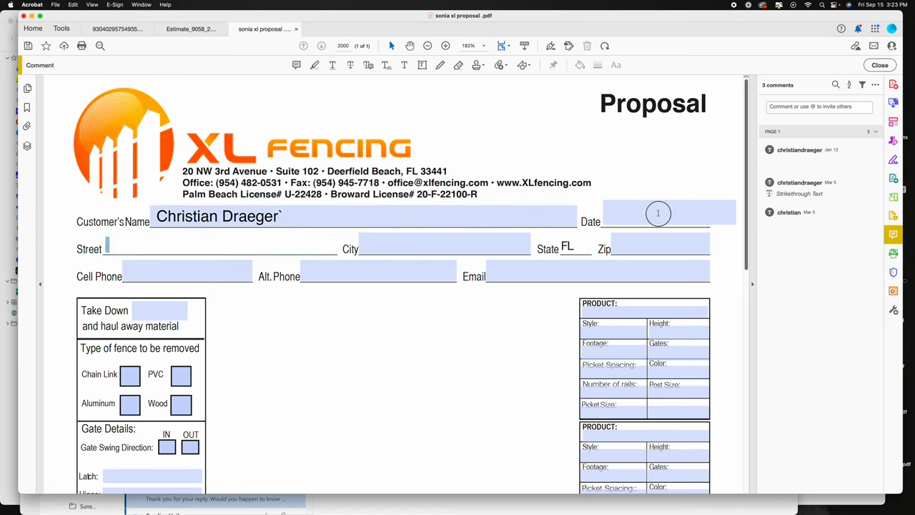
click(669, 213)
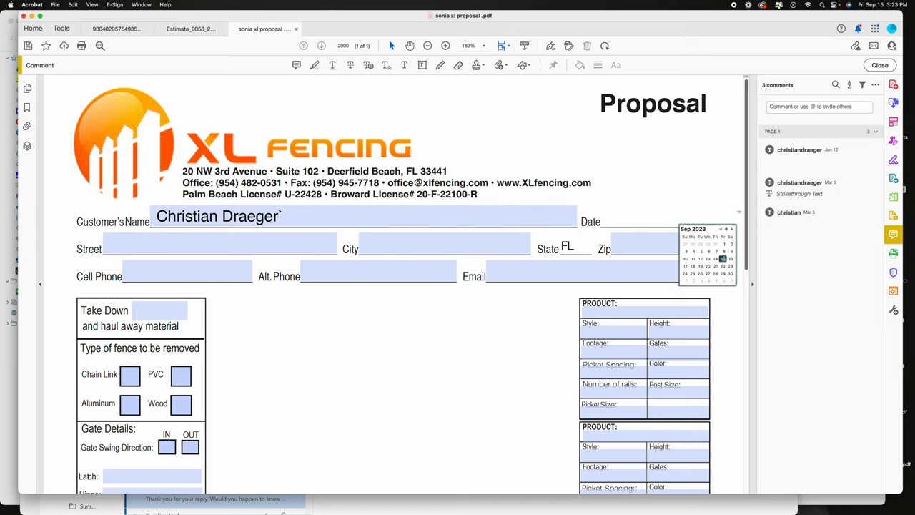
click(722, 259)
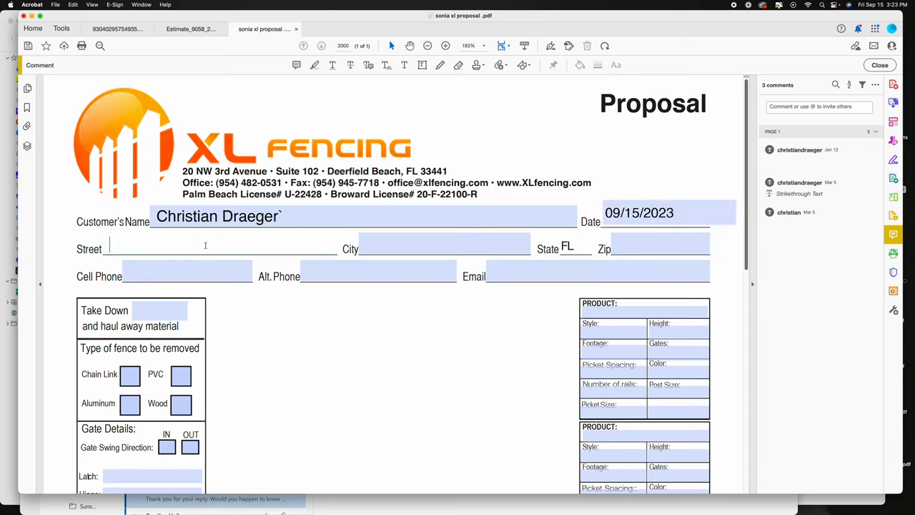
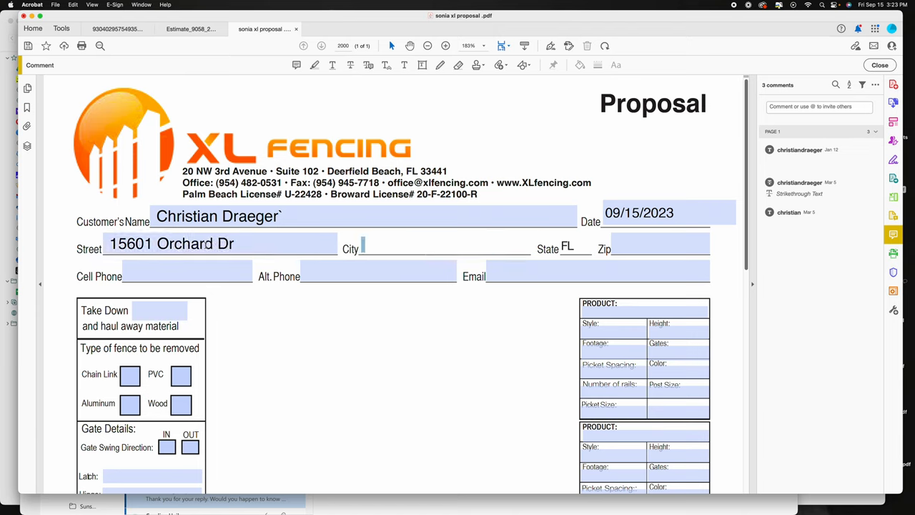
Fill in the street address, Westlake city and zip 33470
text(Westla)
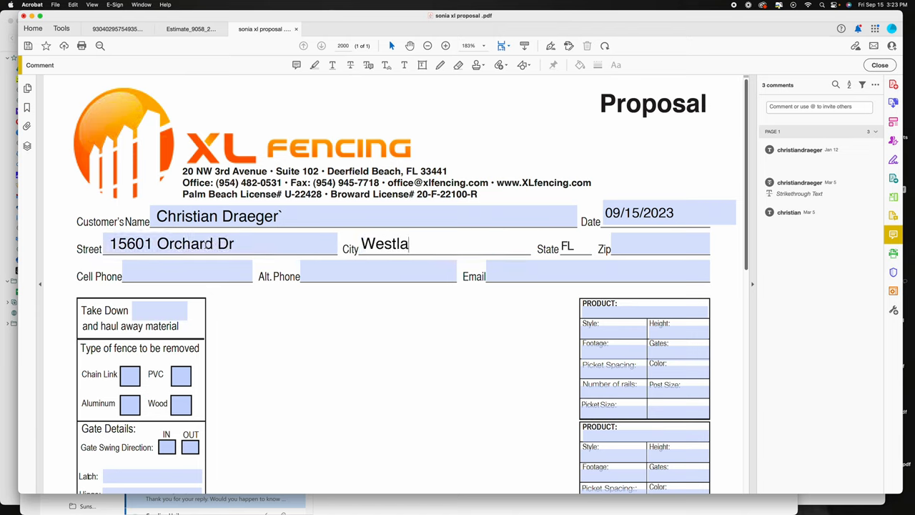
text(ke)
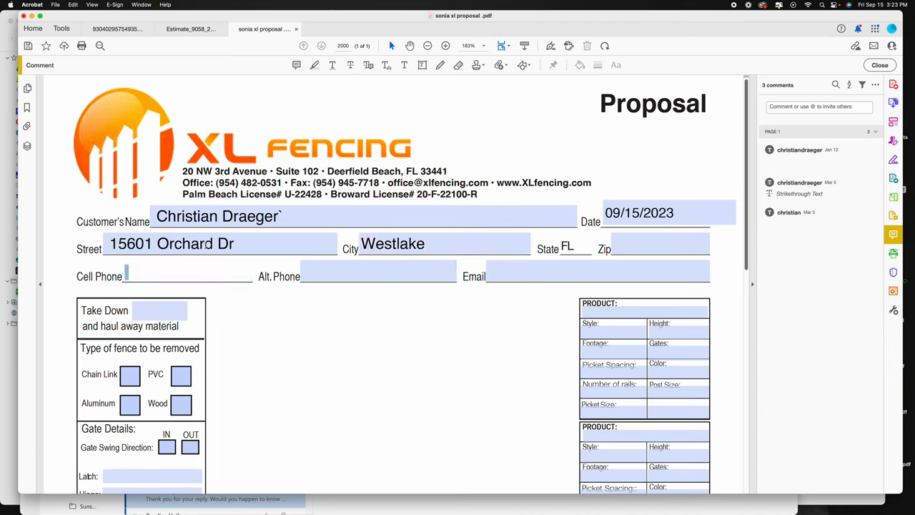
text(33470)
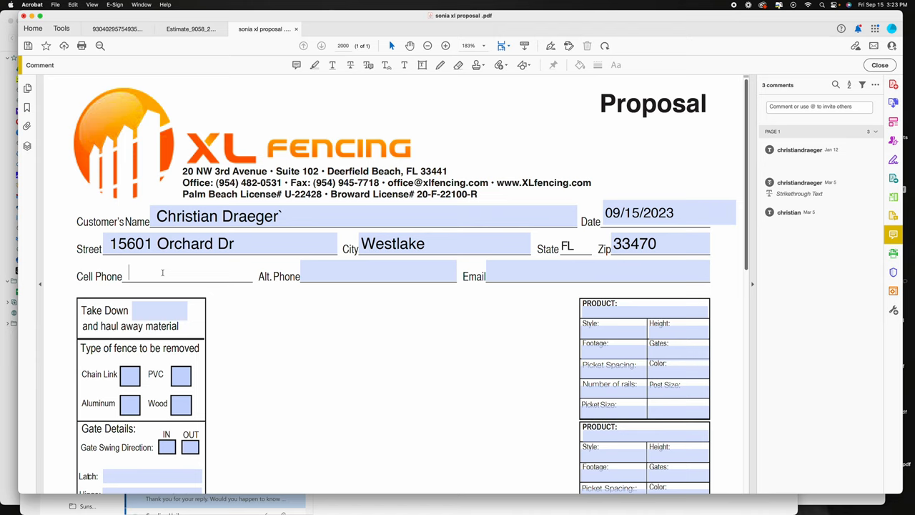
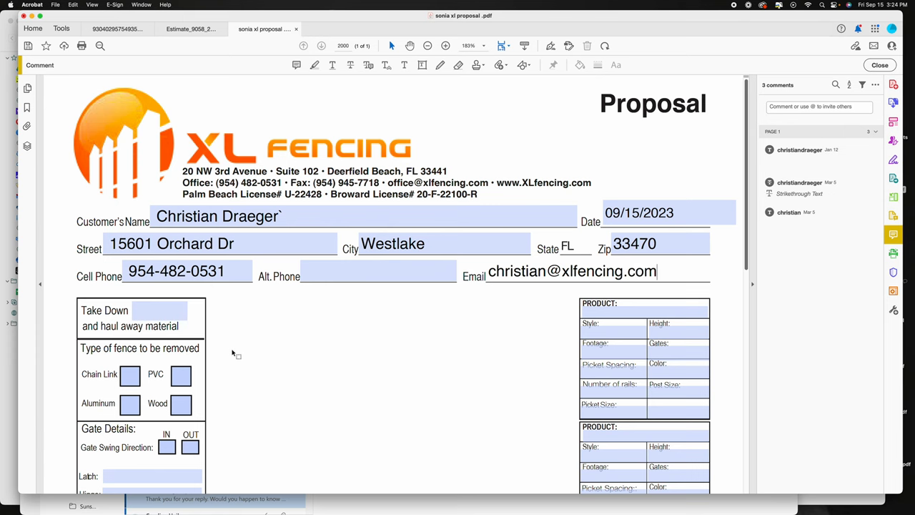
Enter the first product as PVC, vertical style, 6 ft fence height
scroll(down, 3)
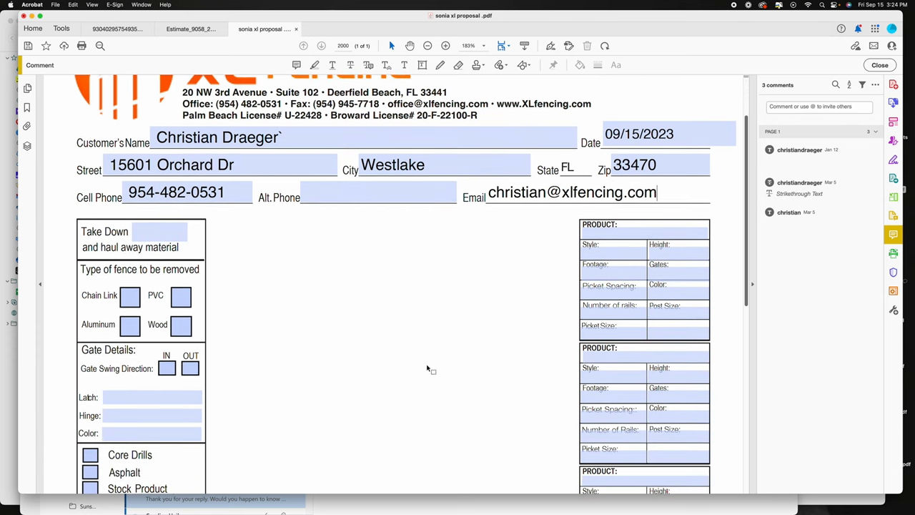
scroll(down, 3)
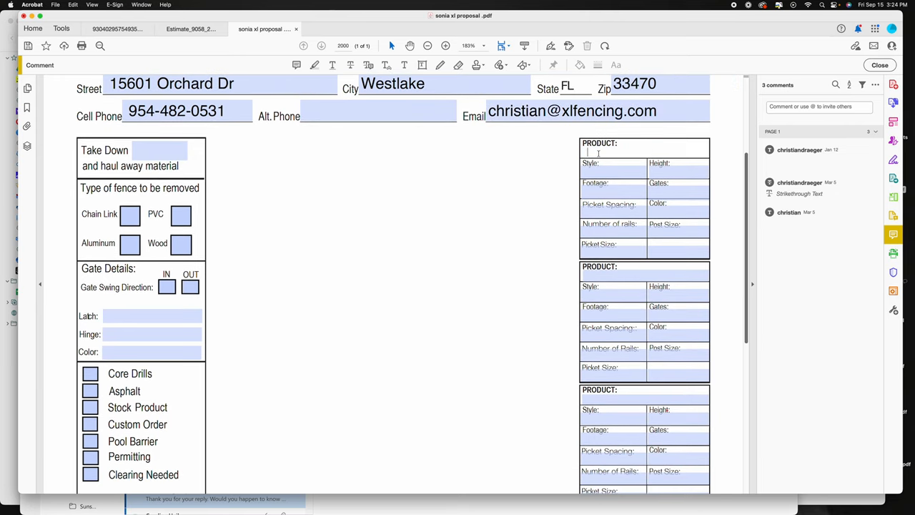
text(P)
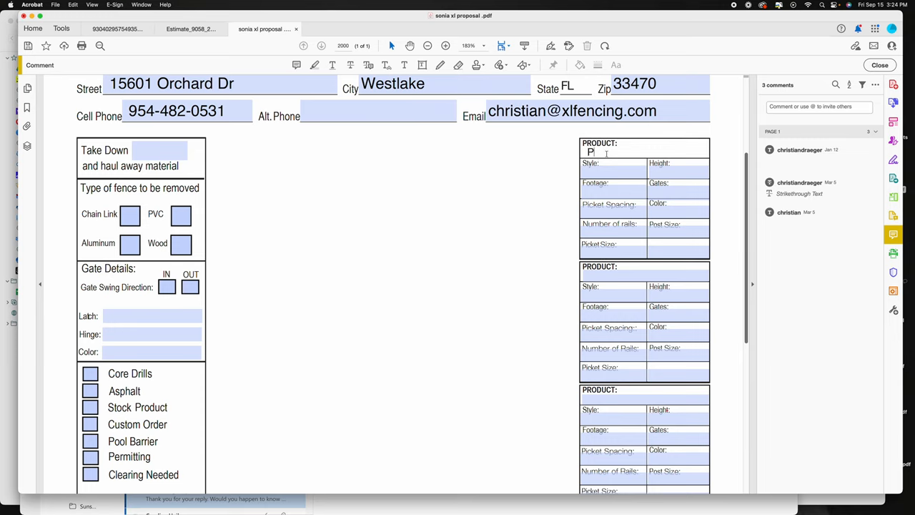
text(VC)
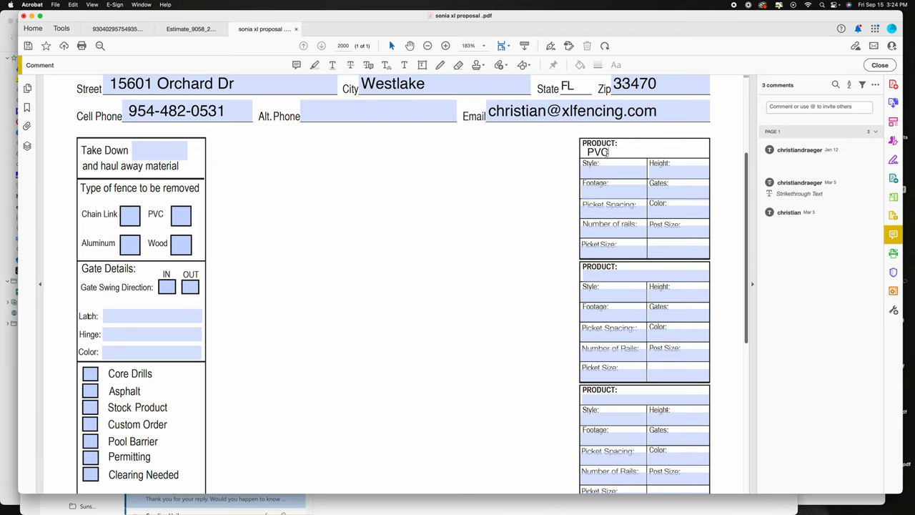
click(612, 152)
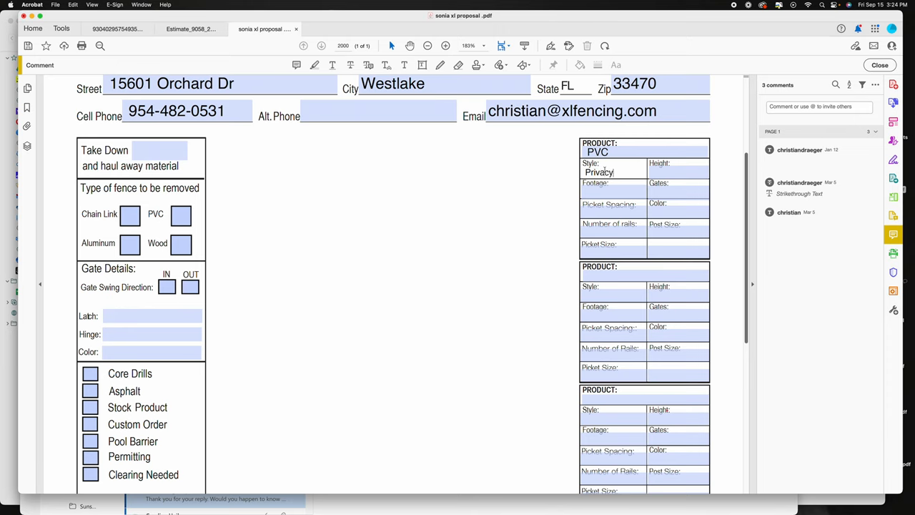
text(Vertical)
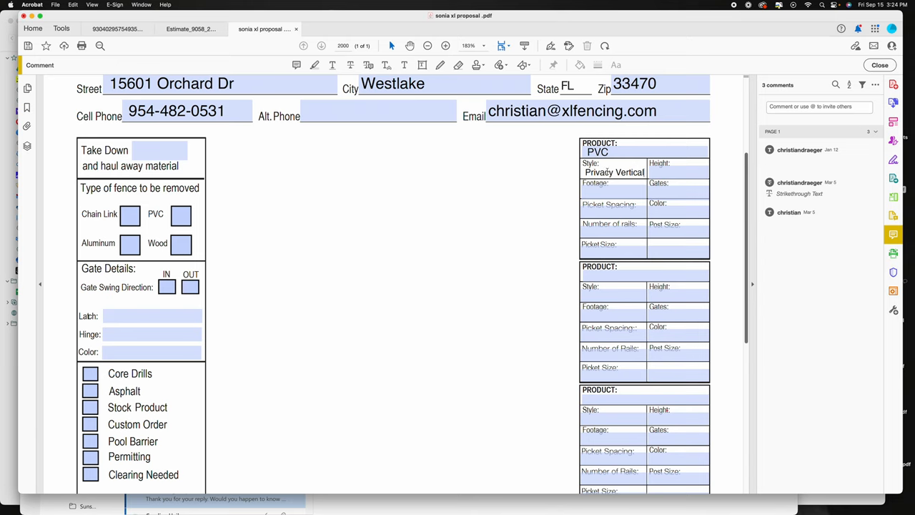
click(676, 172)
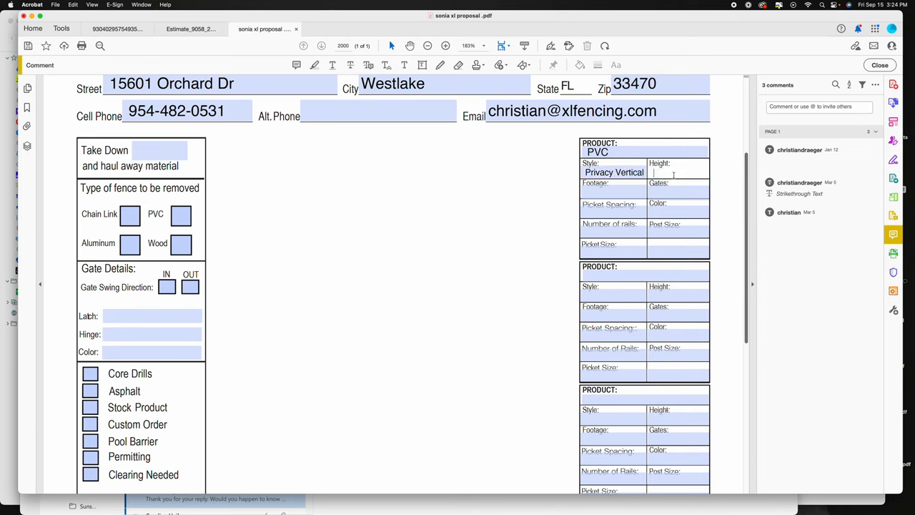
text(6)
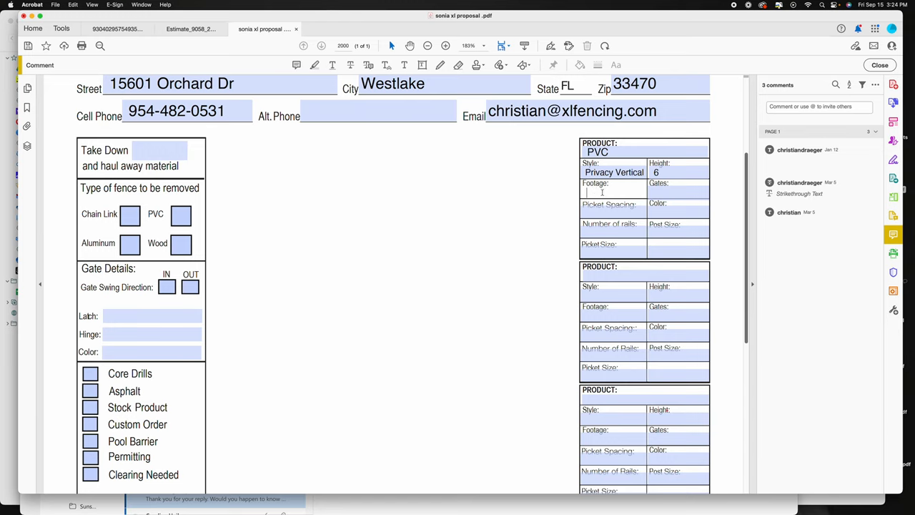
Enter footage 200, 2 gates, white color and 1x6" pickets for the first product
text(200)
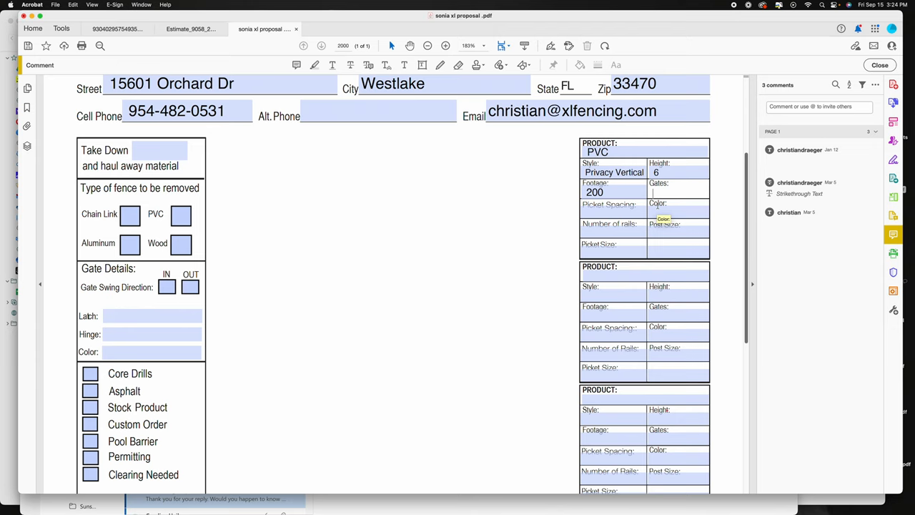
text(4)
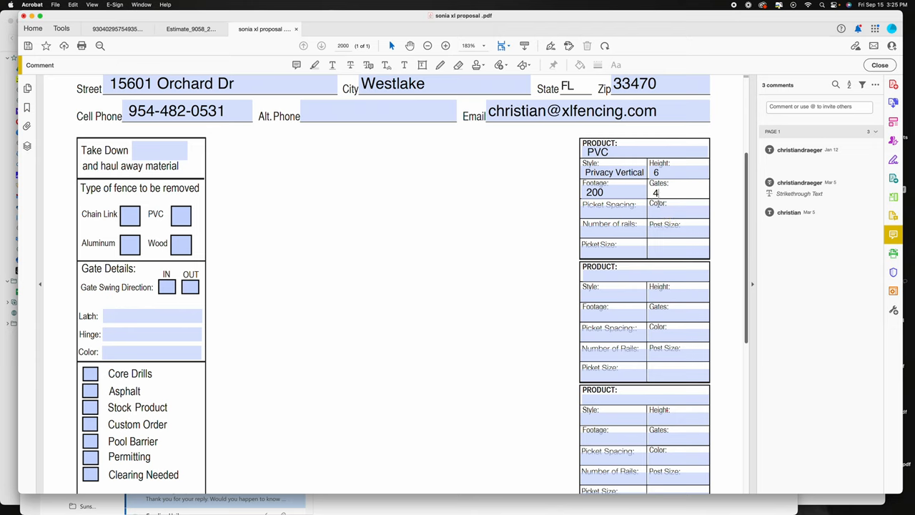
text(2)
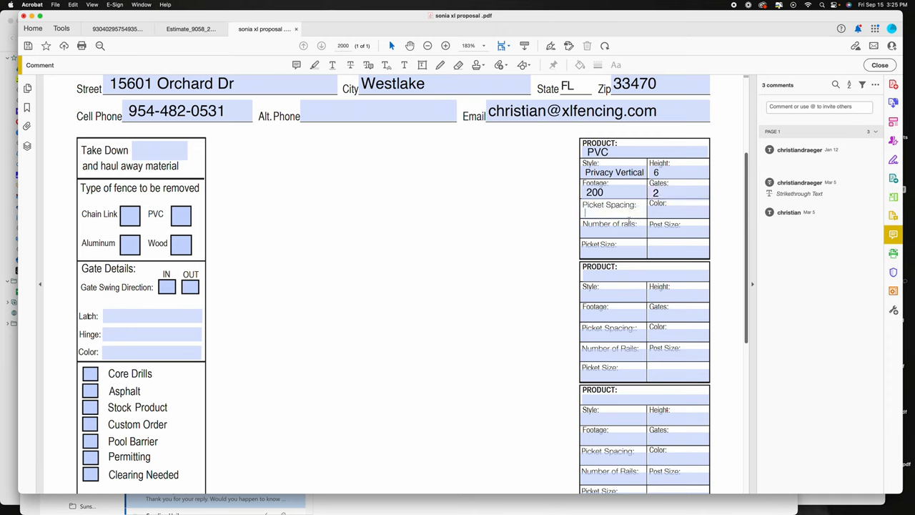
text(none)
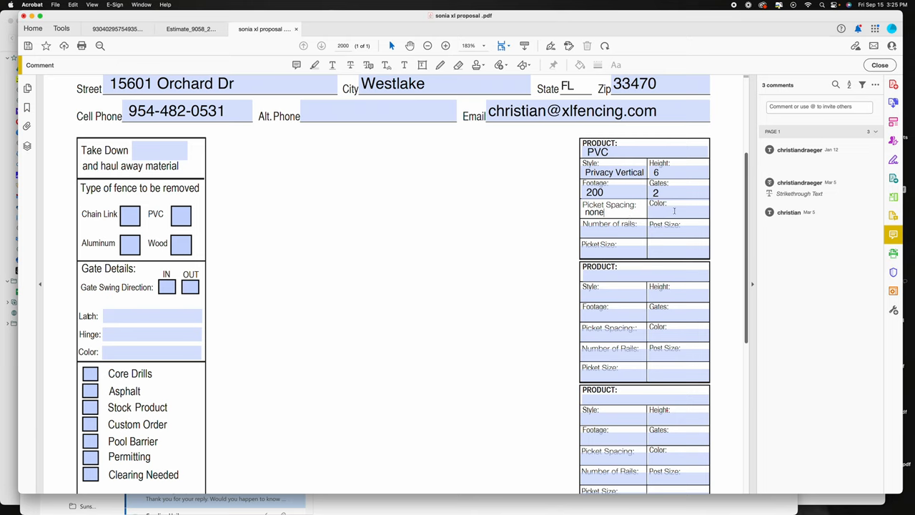
text(white)
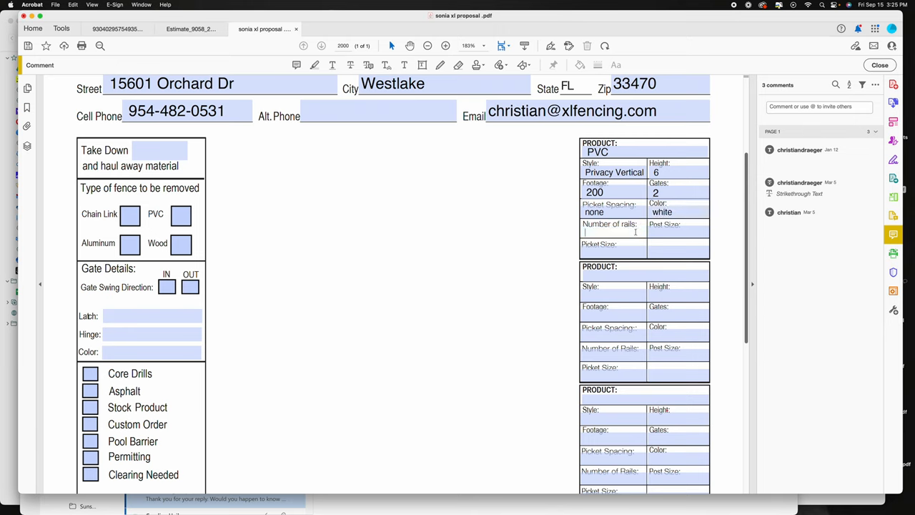
text(2)
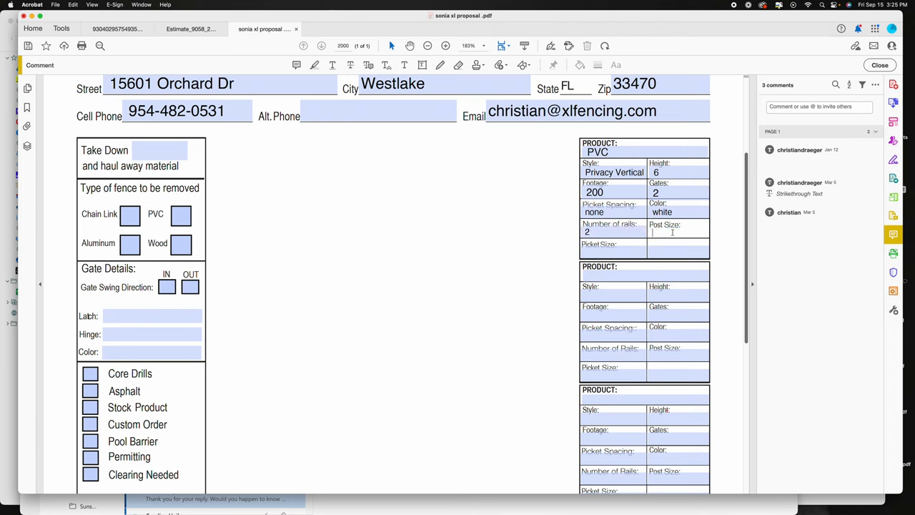
text(5")
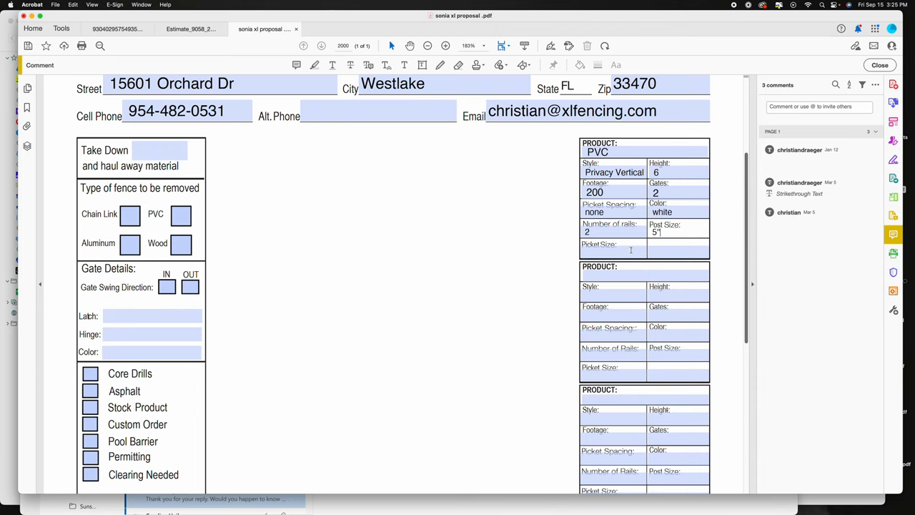
text(1)
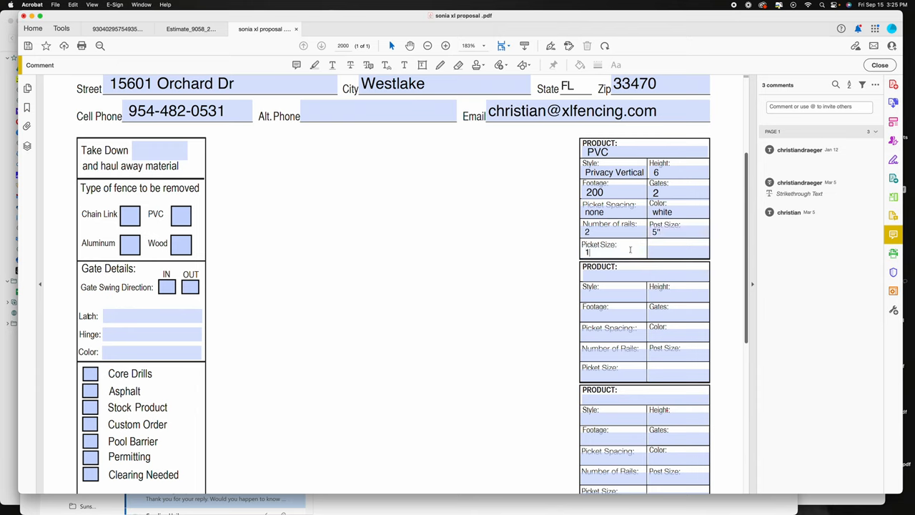
text(x6")
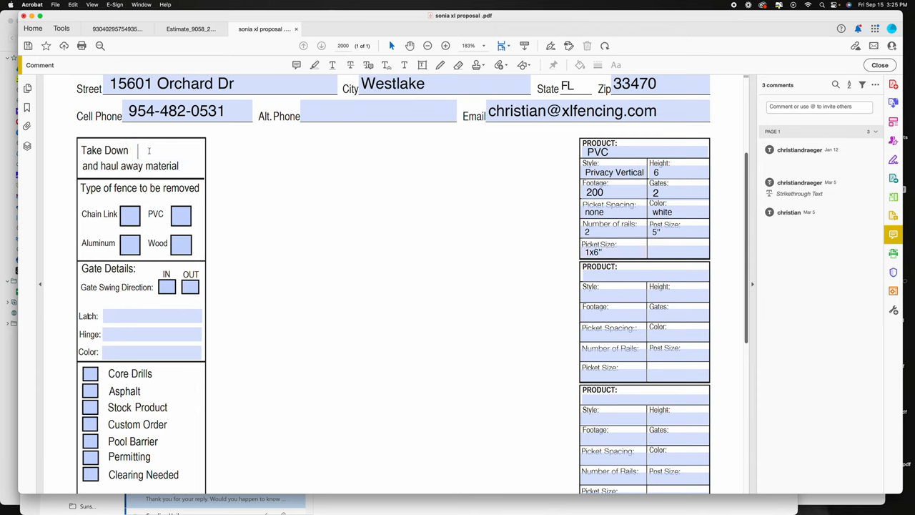
Set take-down to 200, mark wood for removal and set the gate to swing out
text(2)
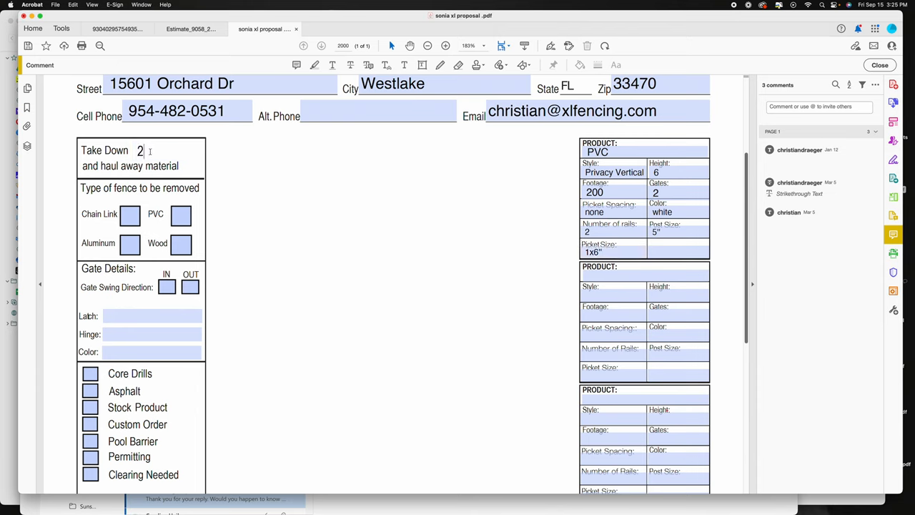
text(00)
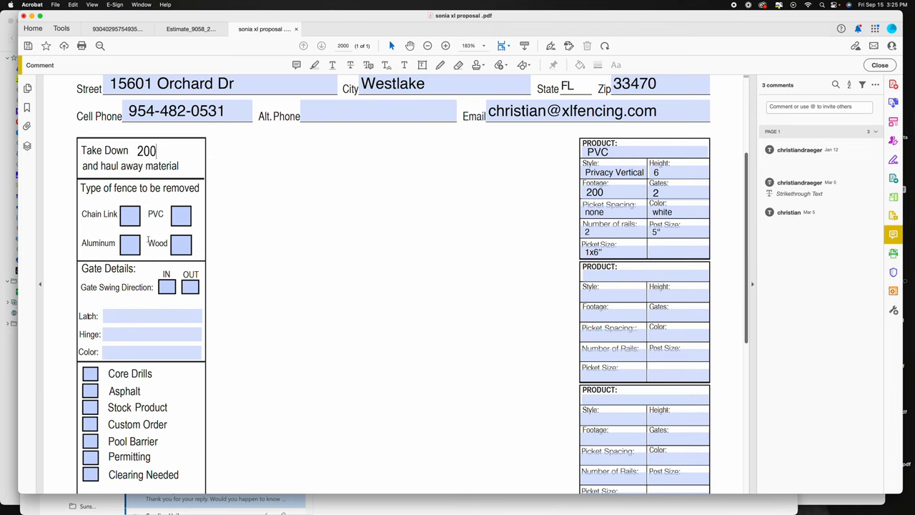
click(181, 244)
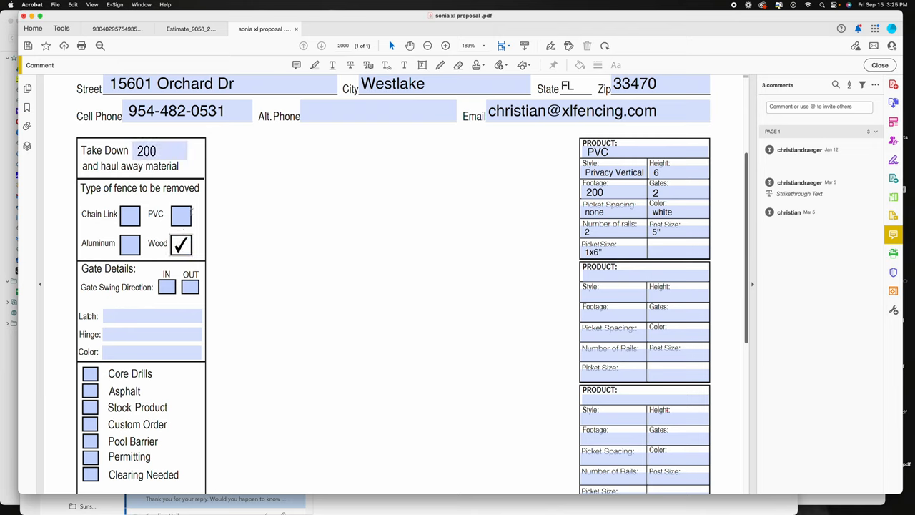
scroll(down, 3)
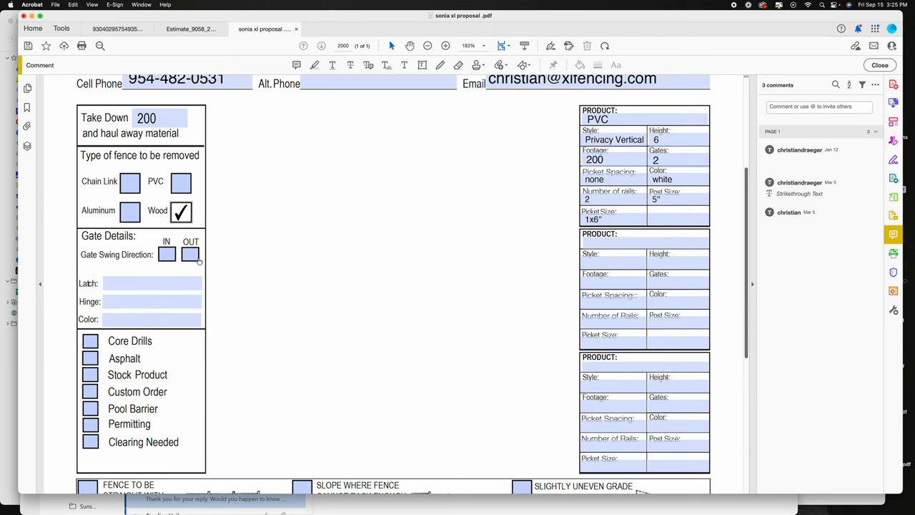
click(190, 255)
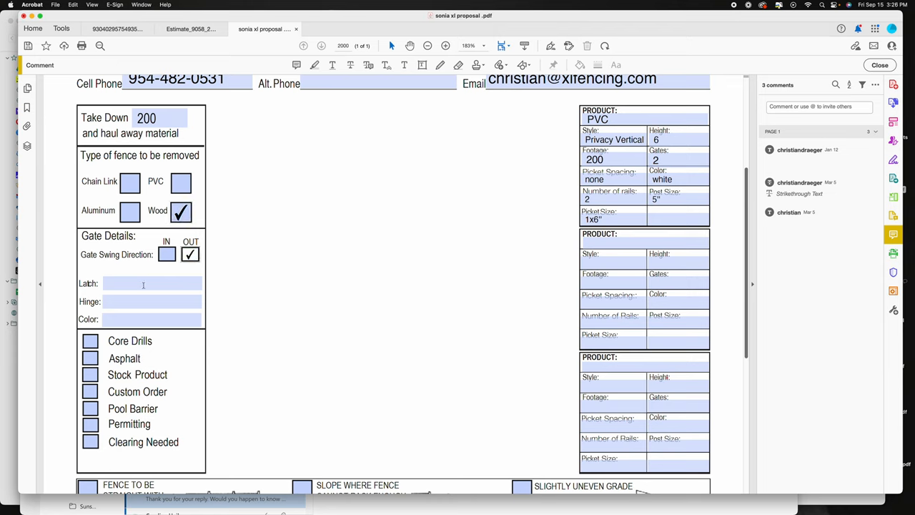
Enter latch Standard, hinge Pool Code and gate color white
click(152, 283)
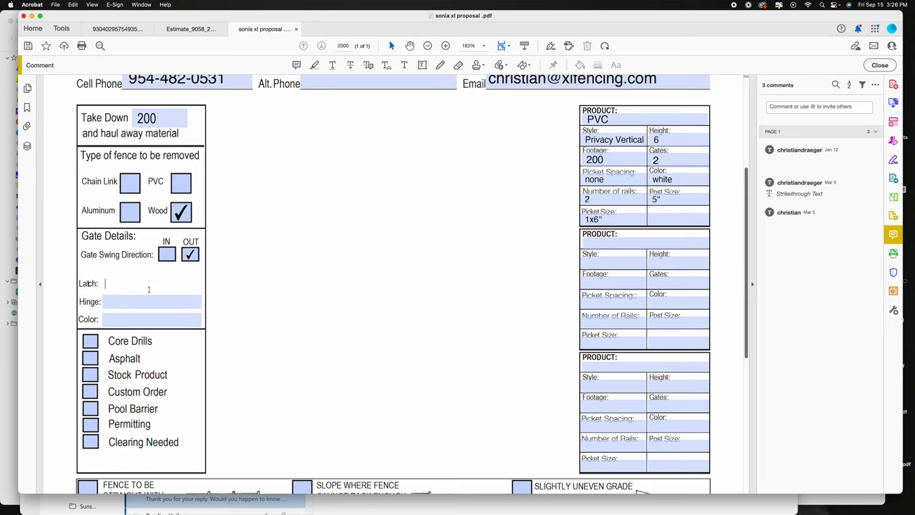
text(Standard)
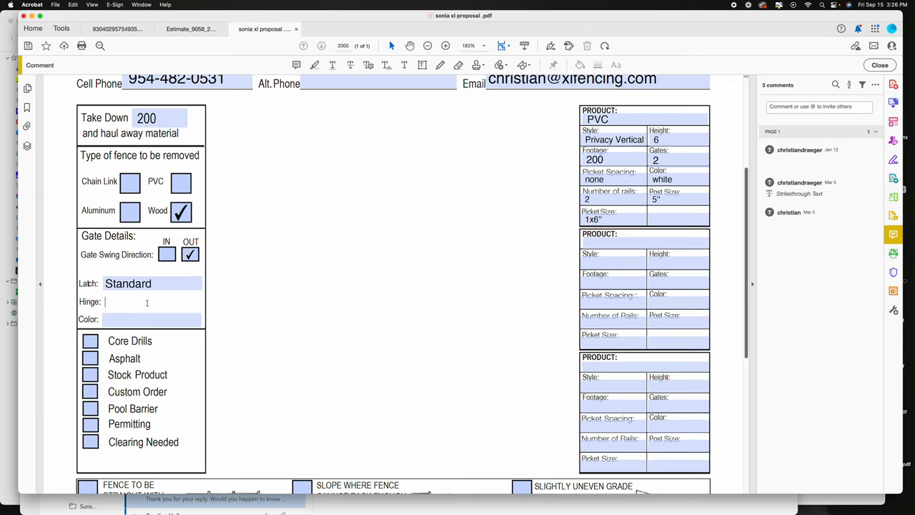
text(Pool)
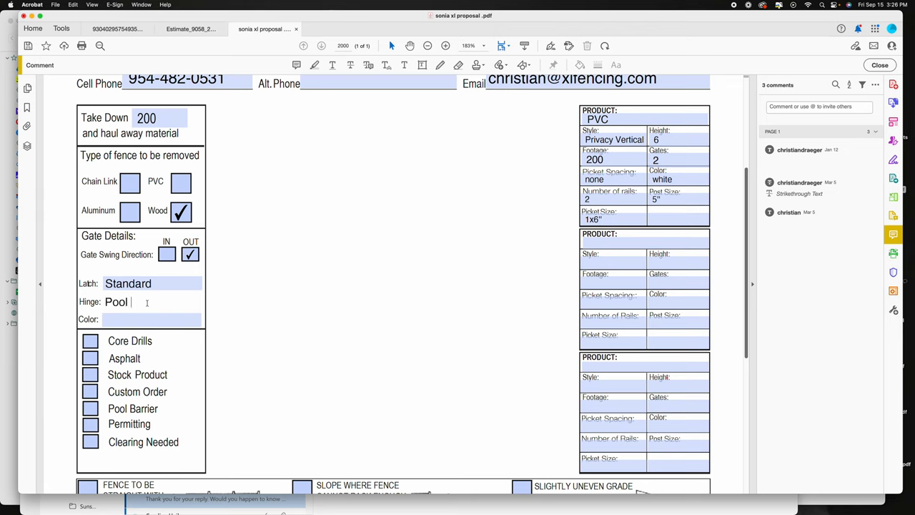
text(Code)
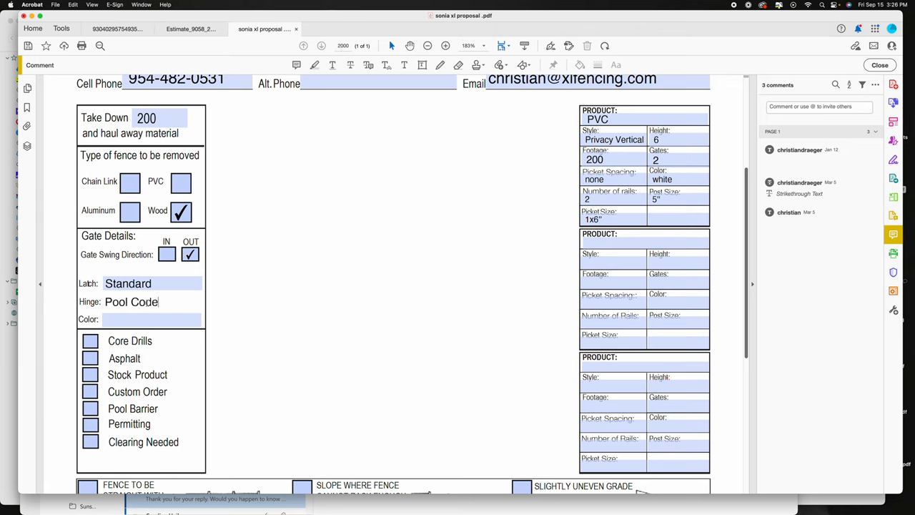
click(150, 319)
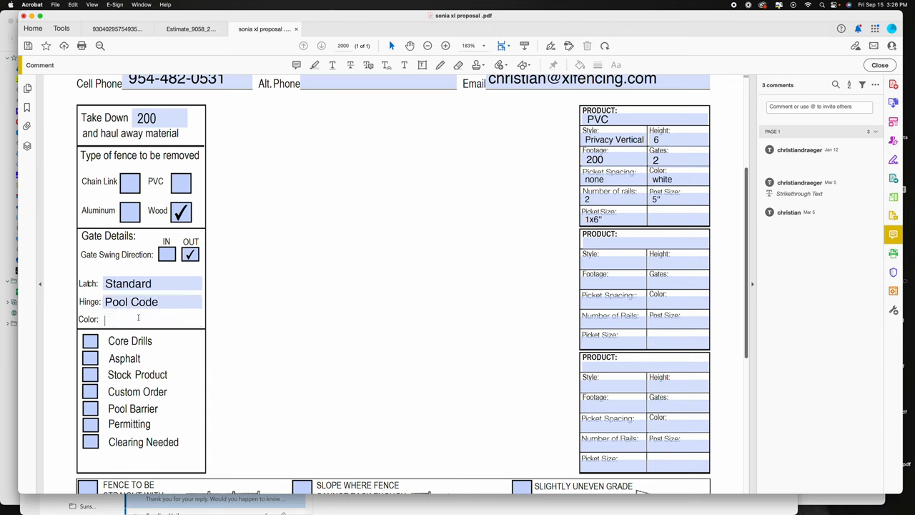
text(white)
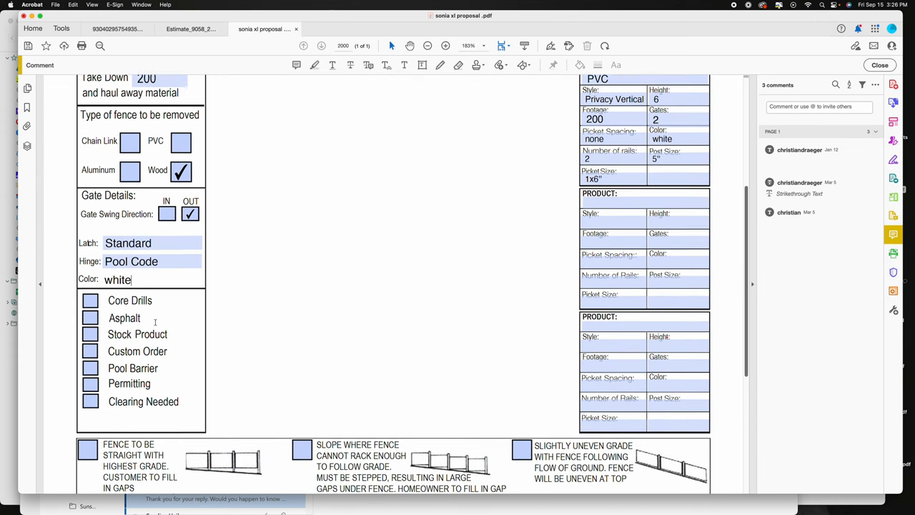
Check the Pool Barrier, Permitting and Clearing Needed boxes in the job details
scroll(down, 3)
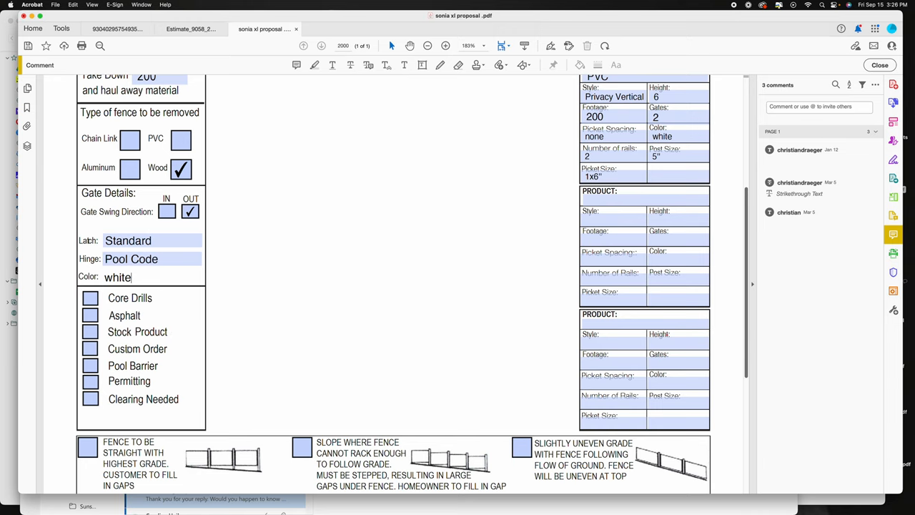
click(90, 366)
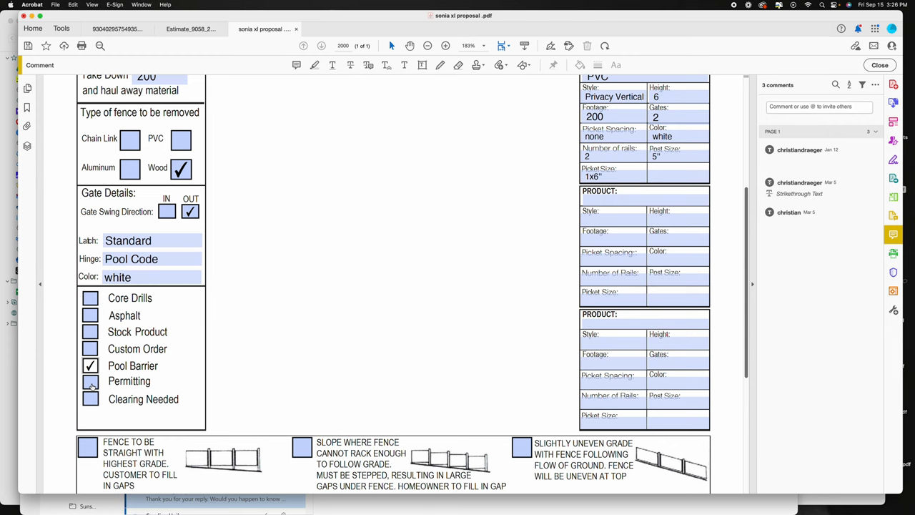
click(90, 382)
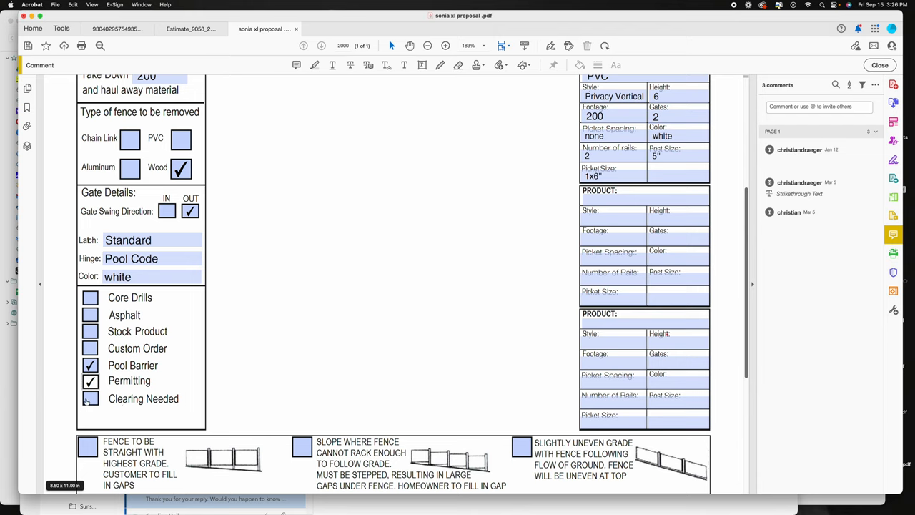
click(90, 399)
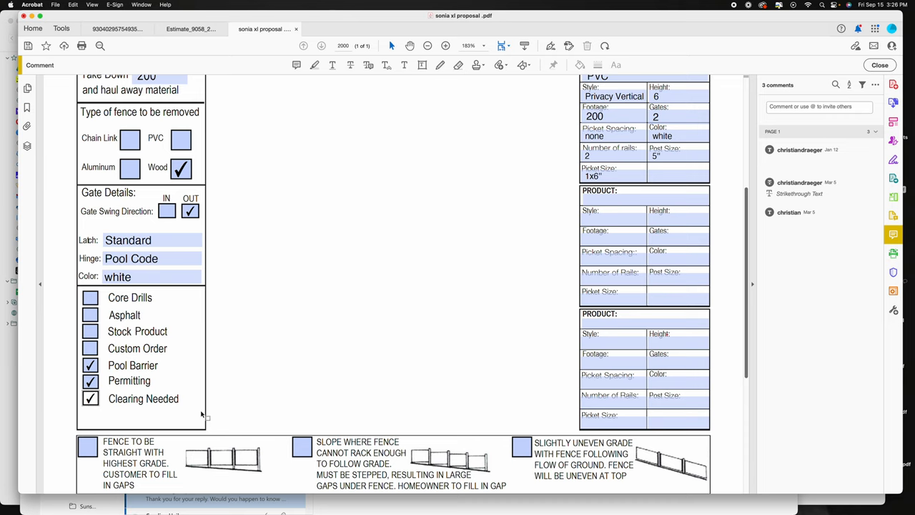
scroll(down, 3)
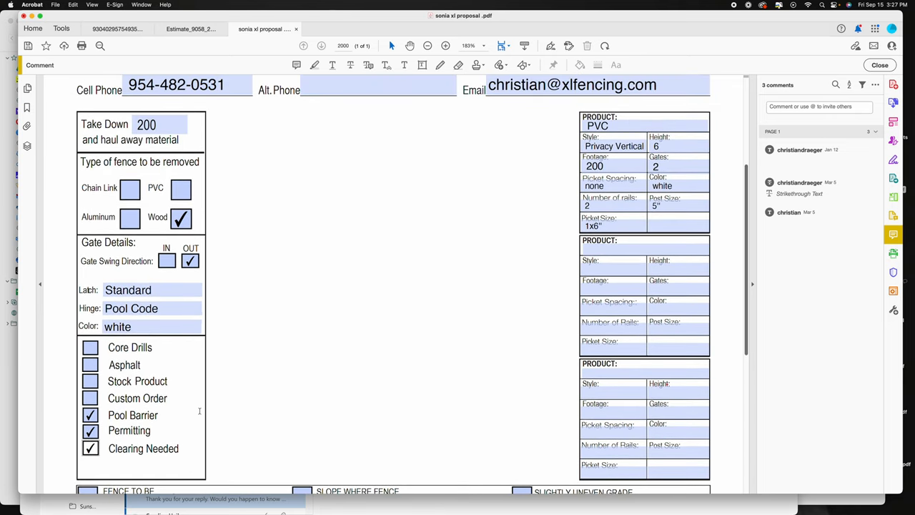
Draw a rectangle comment in the empty middle of the proposal page
scroll(down, 3)
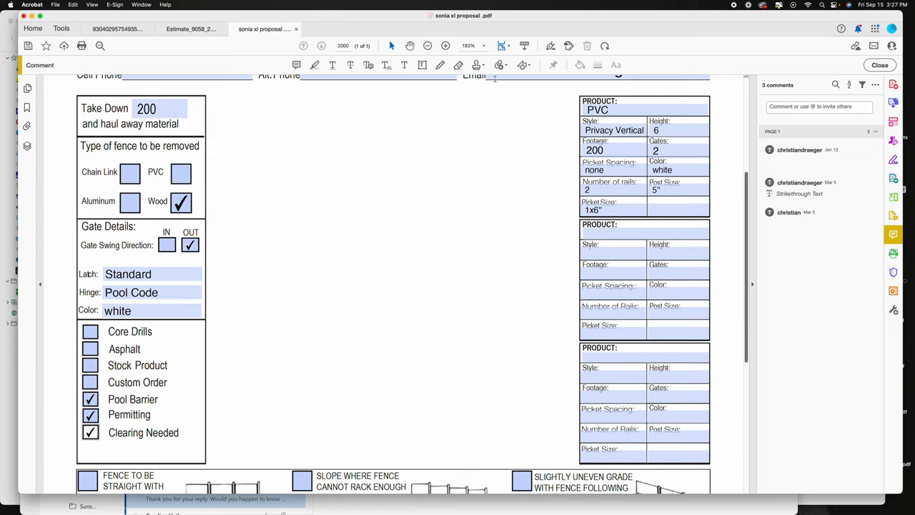
click(524, 65)
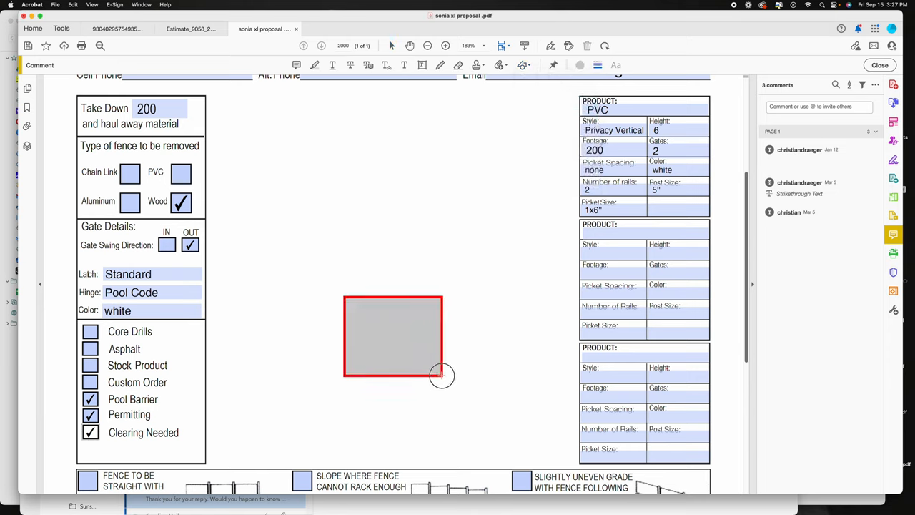
drag(344, 295, 443, 377)
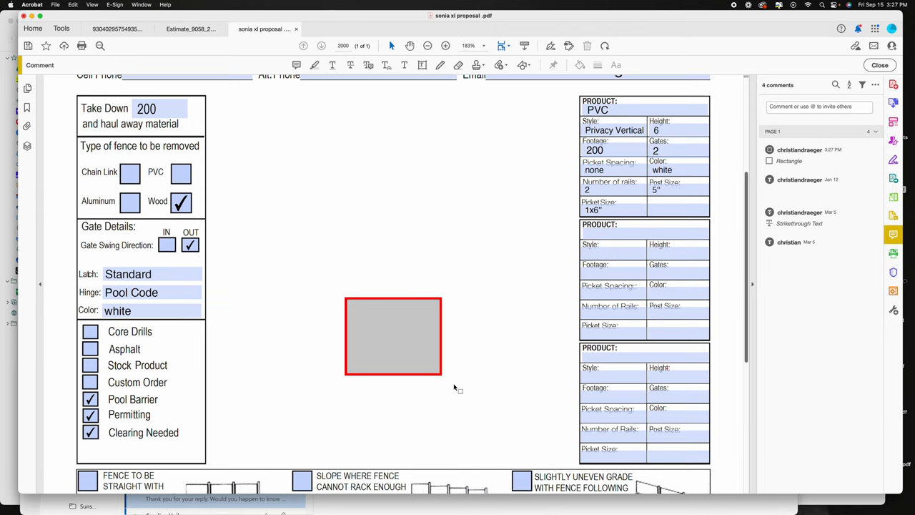
mouse_move(481, 117)
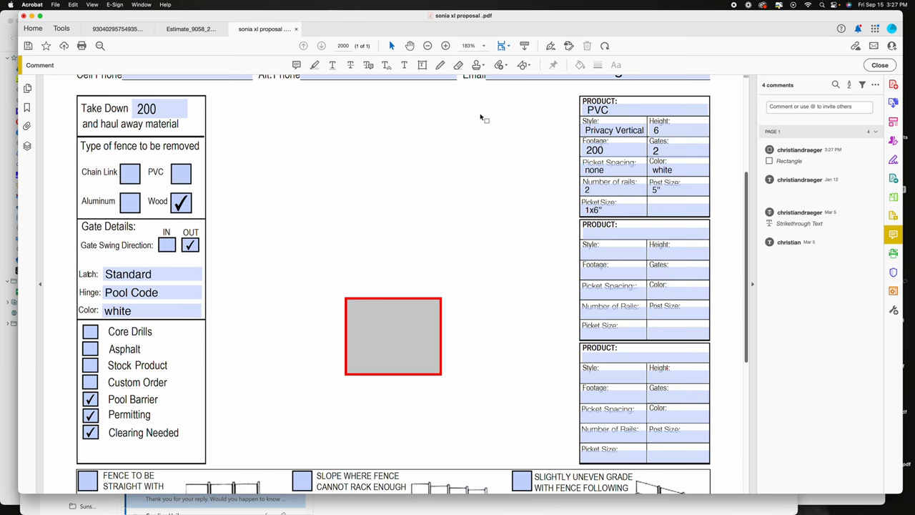
mouse_move(399, 383)
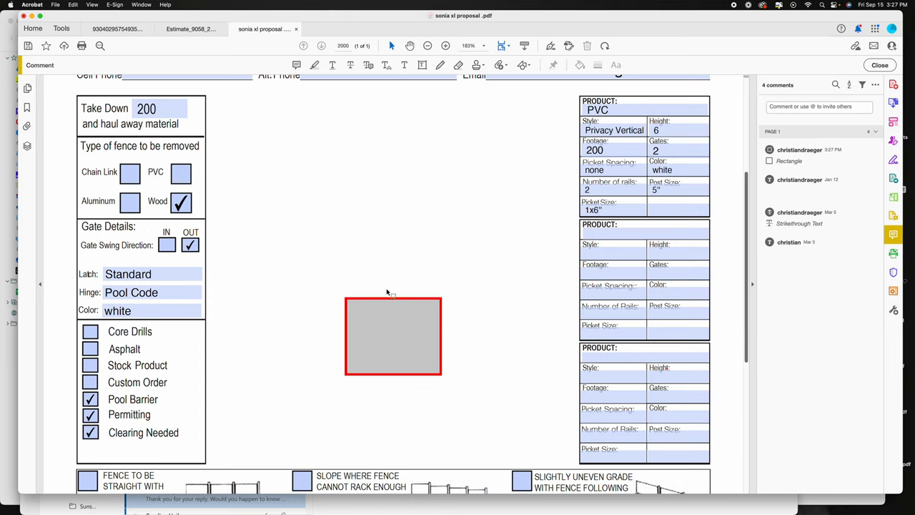
Draw the connected-line fence outline around the rectangle and thicken the gate line
click(524, 65)
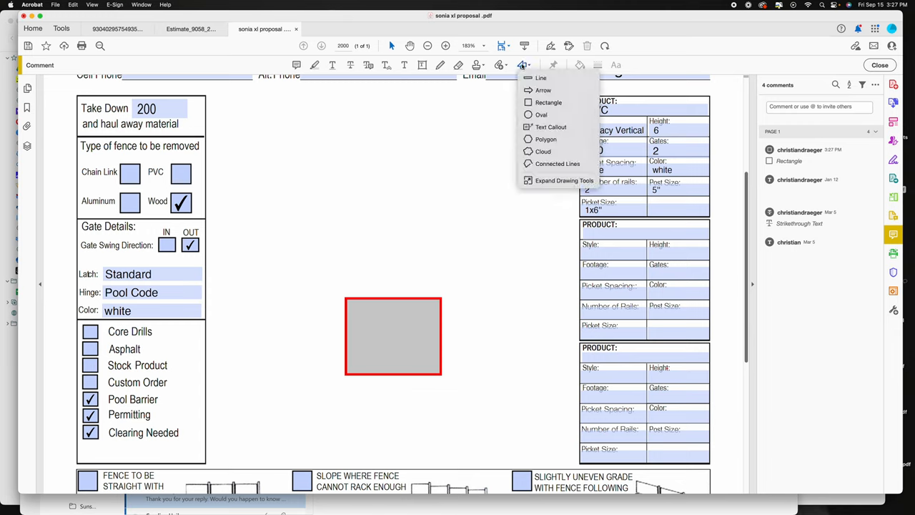
mouse_move(544, 90)
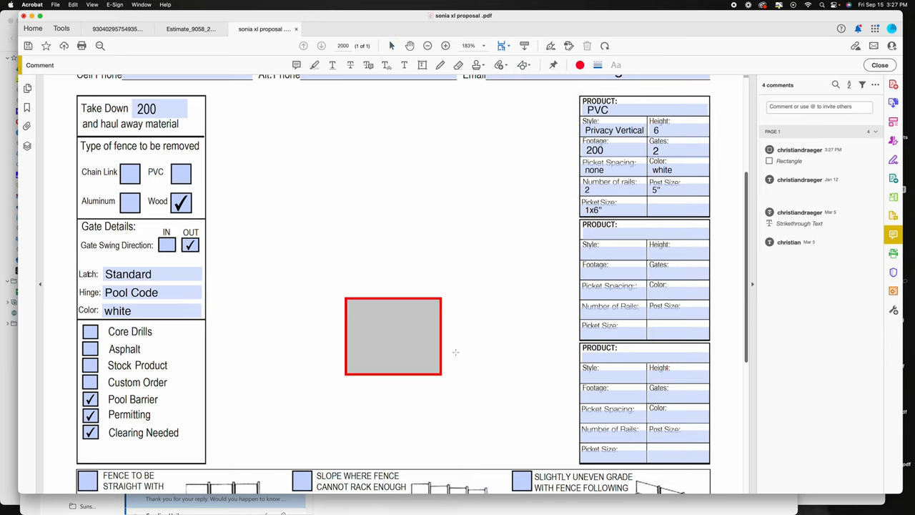
mouse_move(461, 344)
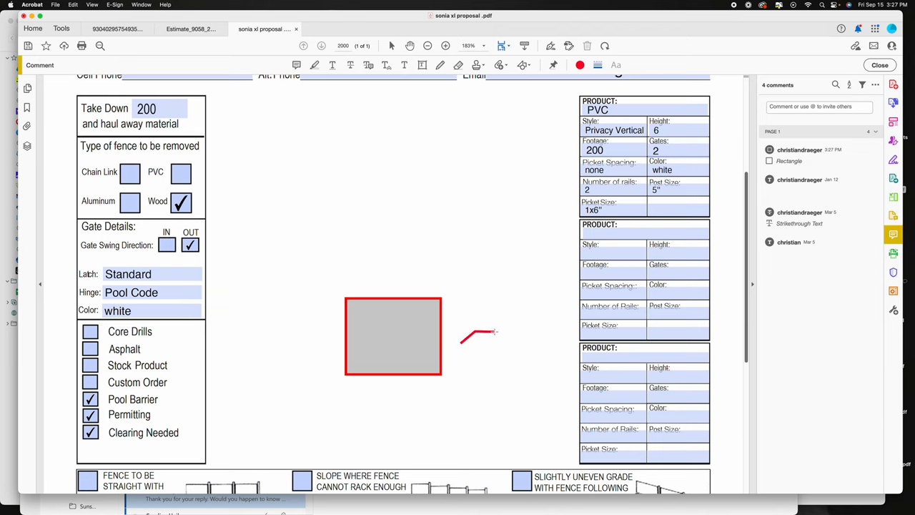
drag(497, 333, 497, 239)
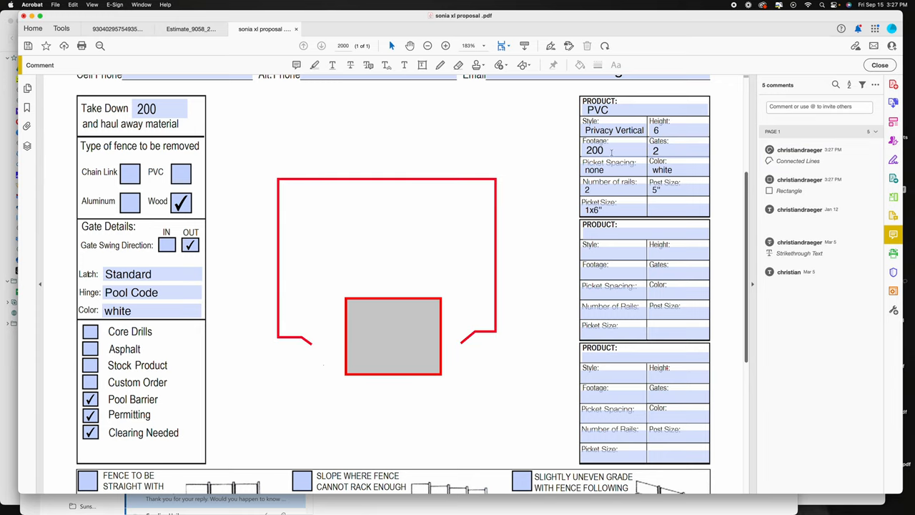
click(524, 65)
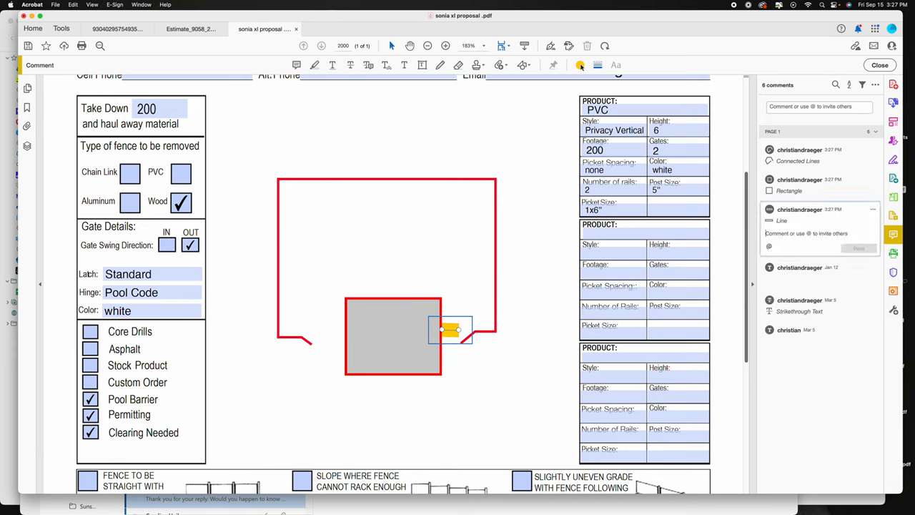
click(580, 65)
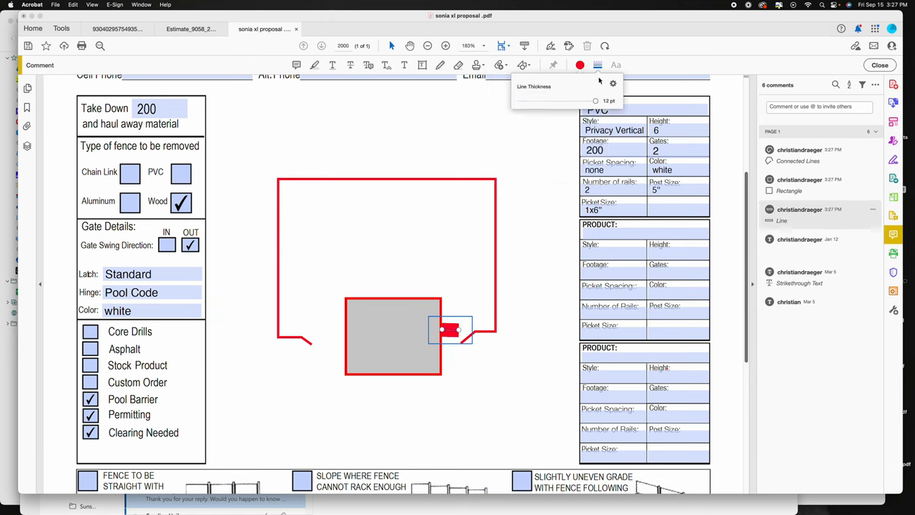
drag(596, 100, 570, 100)
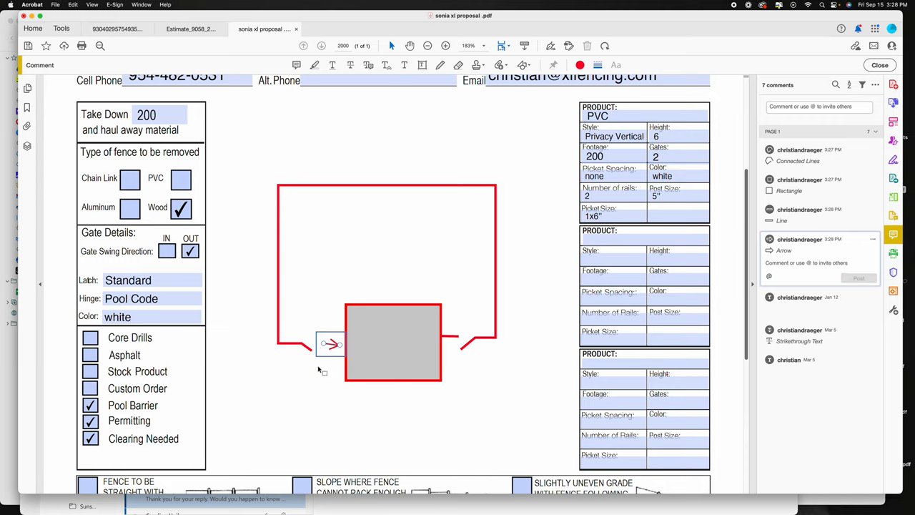
Pick a tool from the Comment toolbar to start the fence label
click(526, 64)
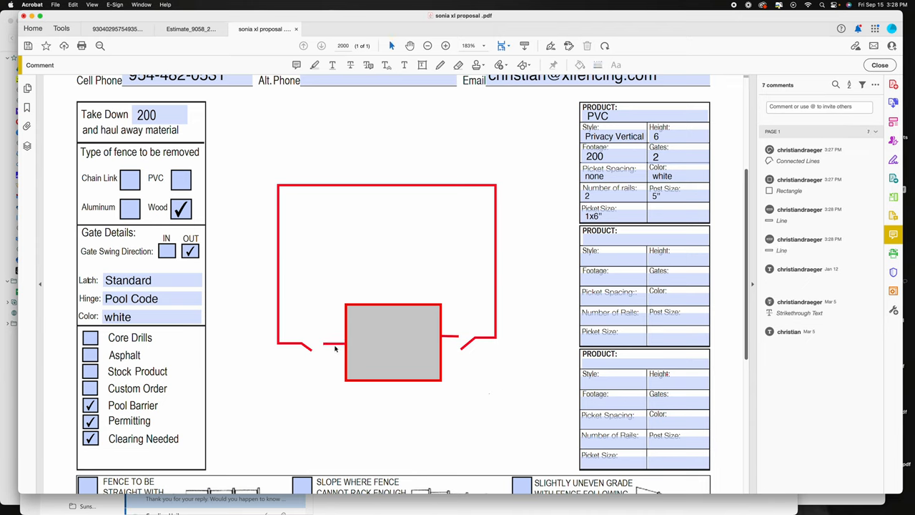
mouse_move(426, 182)
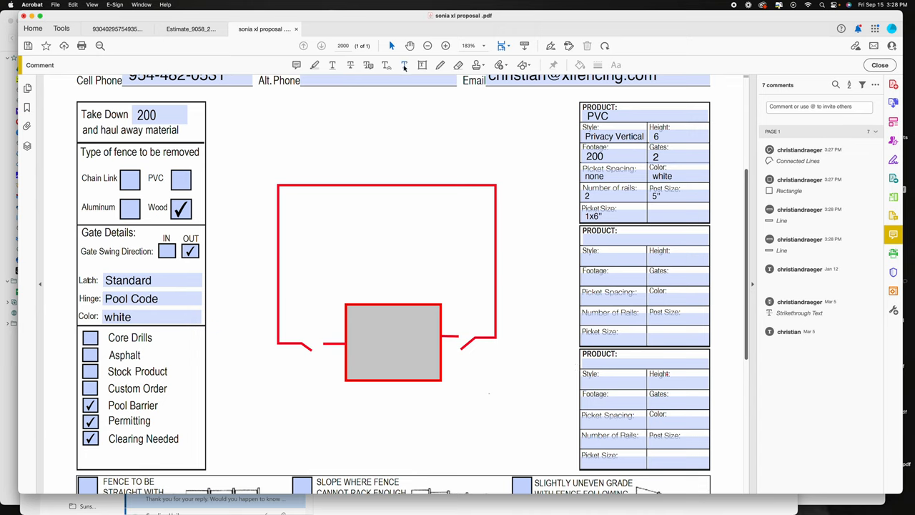
mouse_move(363, 169)
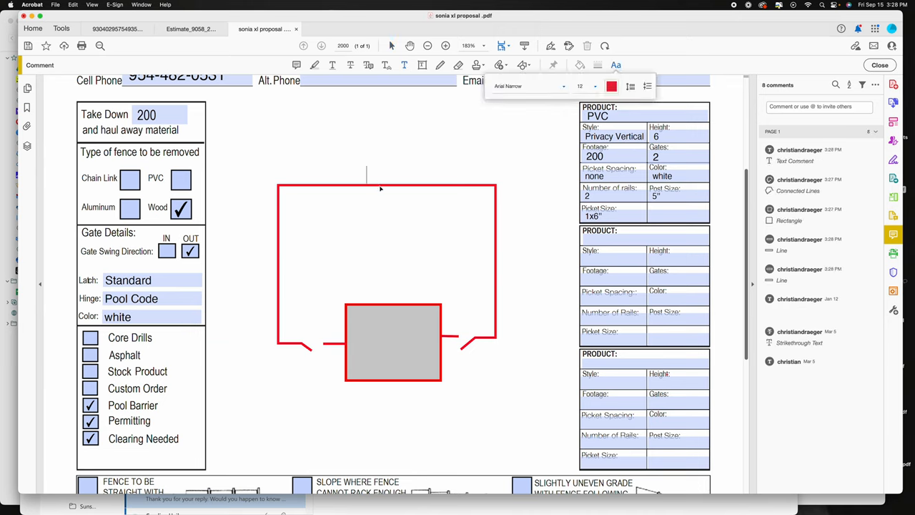
Type the fence labels 75', 50', 5', 6' and 4' wide gate
text(75')
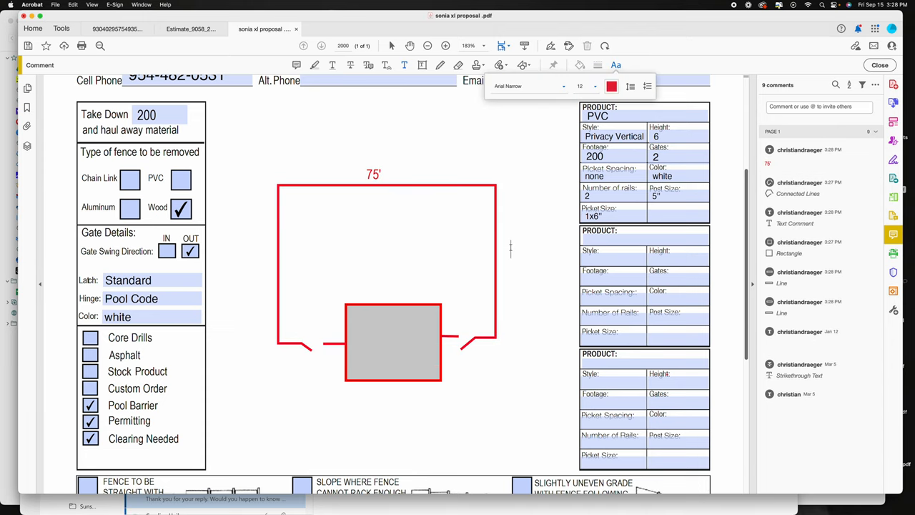
text(50)
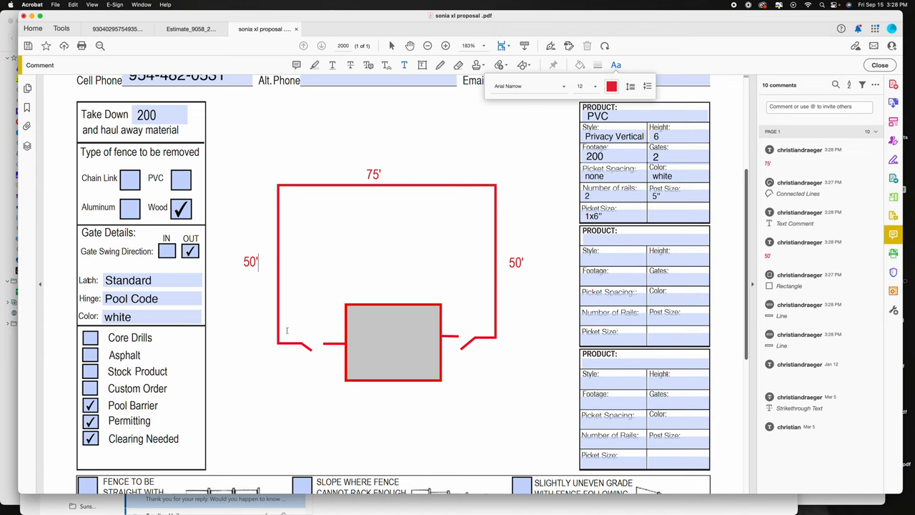
mouse_move(269, 368)
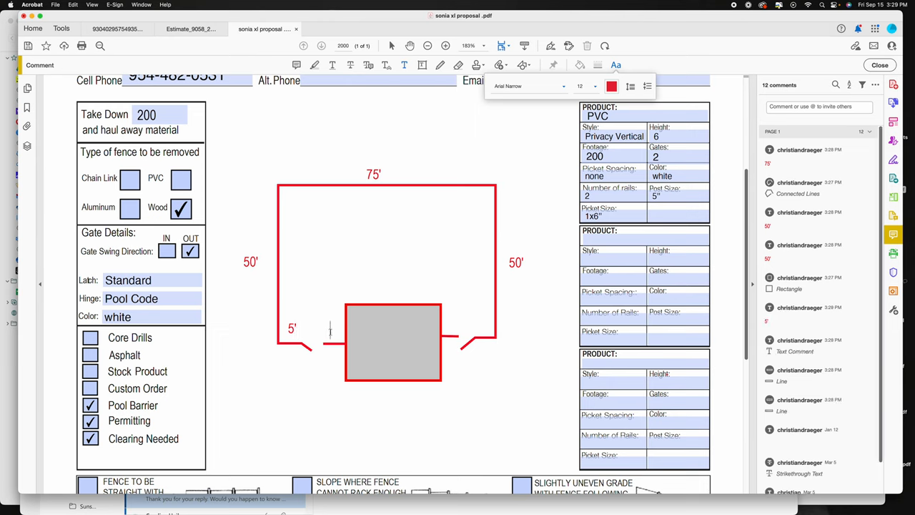
text(5')
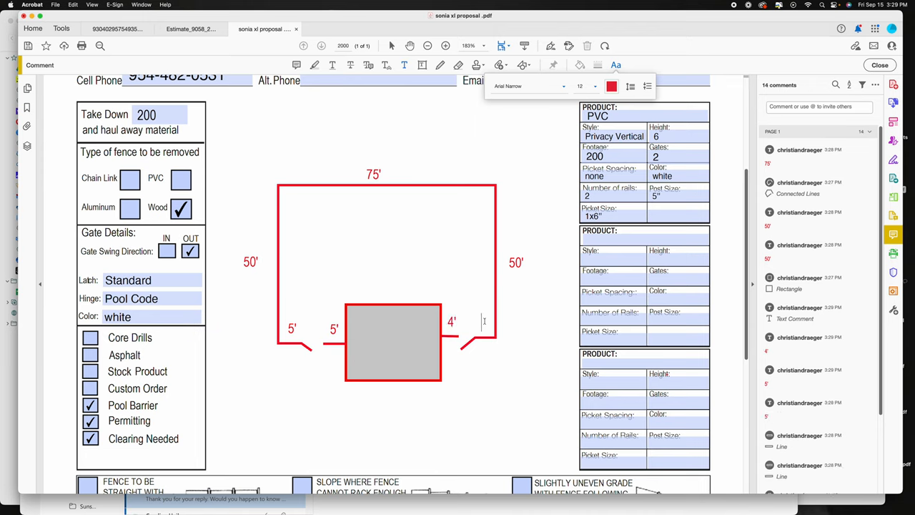
text(6')
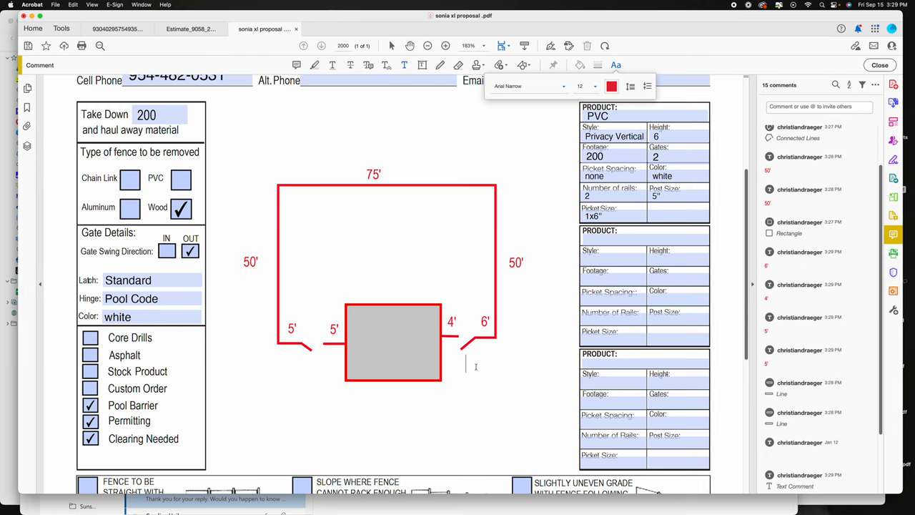
text(4' wide gate)
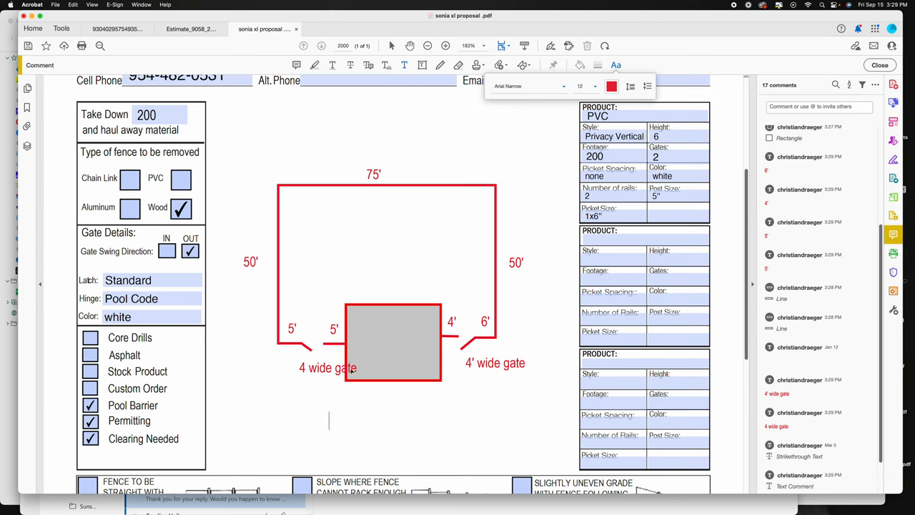
Place a new text box below the fence sketch for the 20 label
click(313, 364)
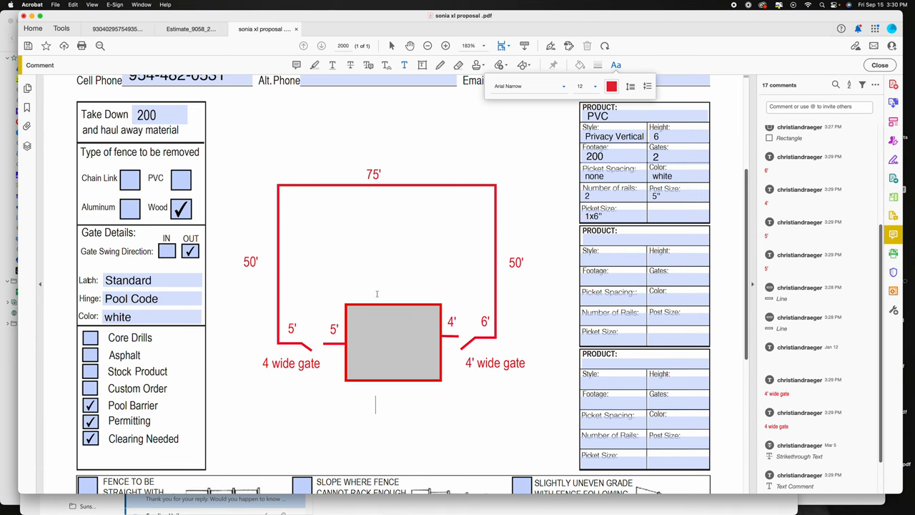
scroll(down, 3)
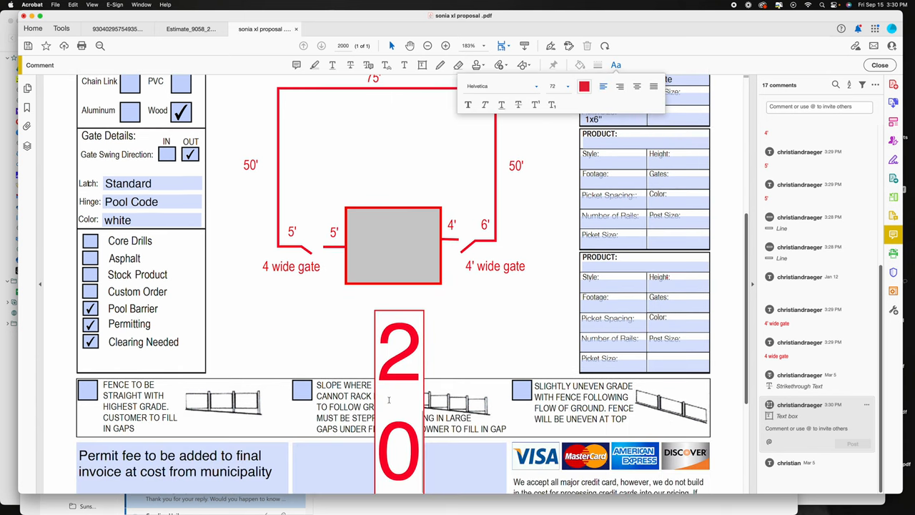
Move the 20' label into the house's lower-left corner and add a 15 label
scroll(down, 3)
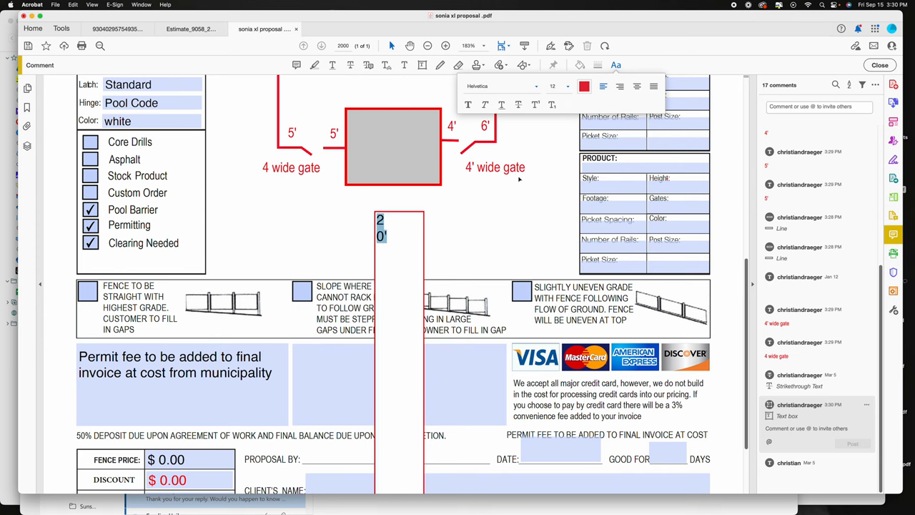
scroll(down, 3)
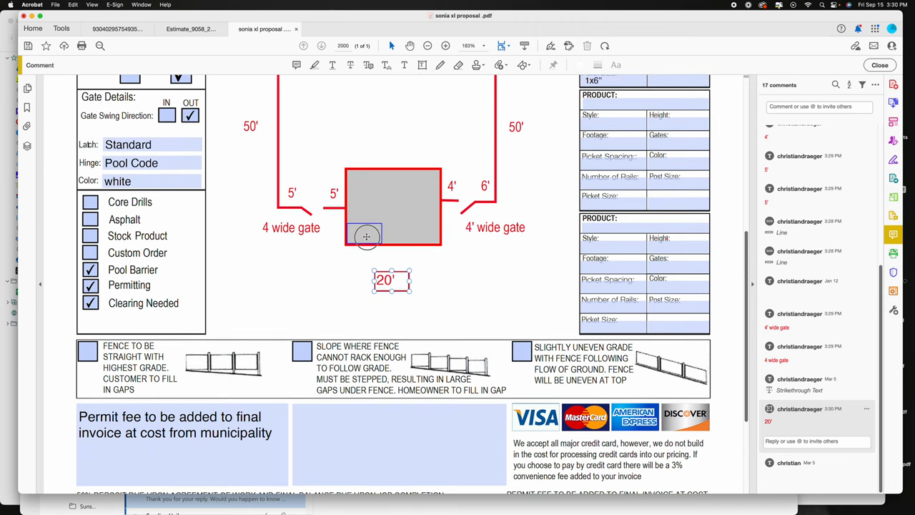
drag(391, 280, 357, 233)
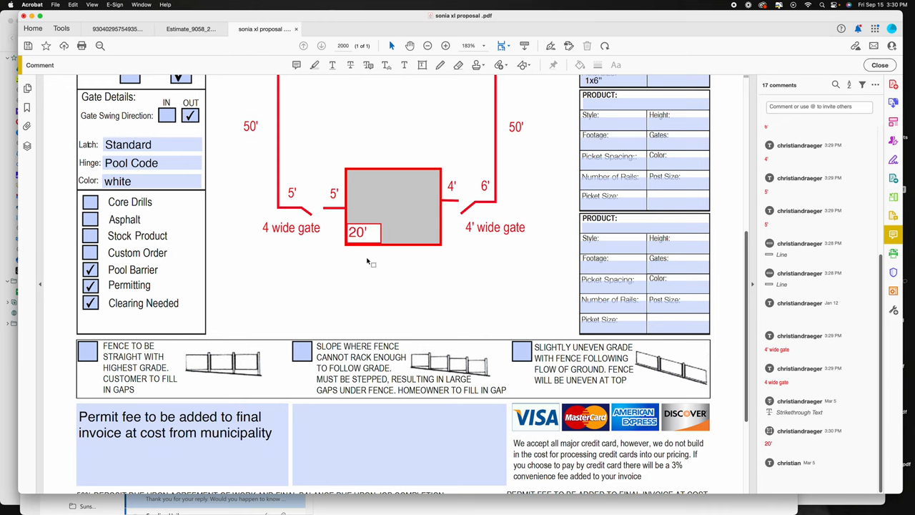
mouse_move(347, 213)
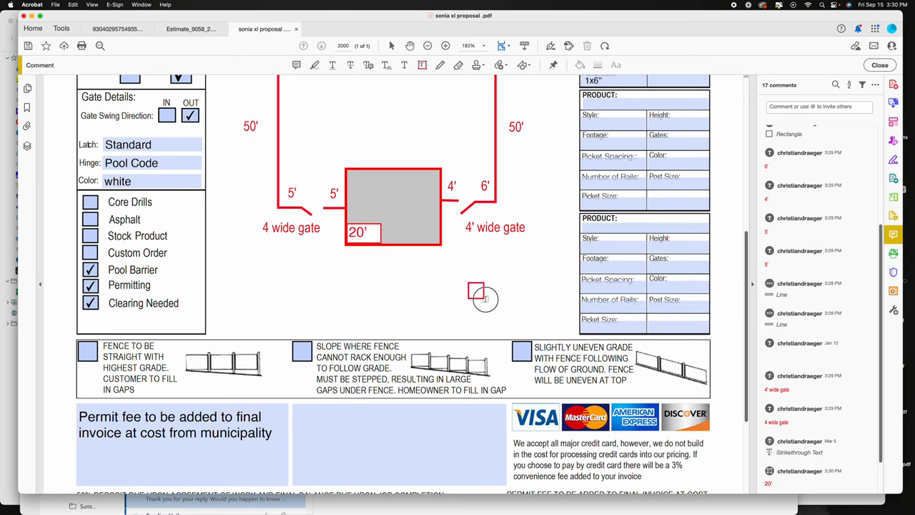
text(1)
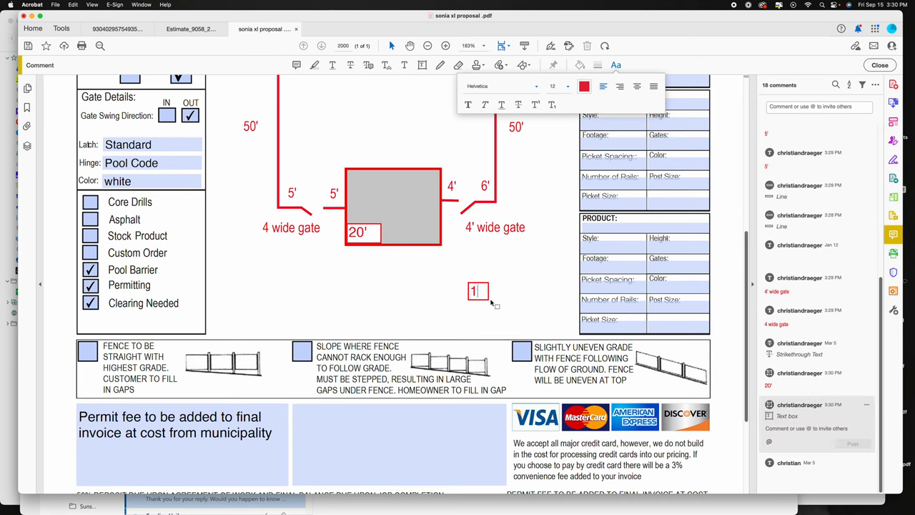
text(5)
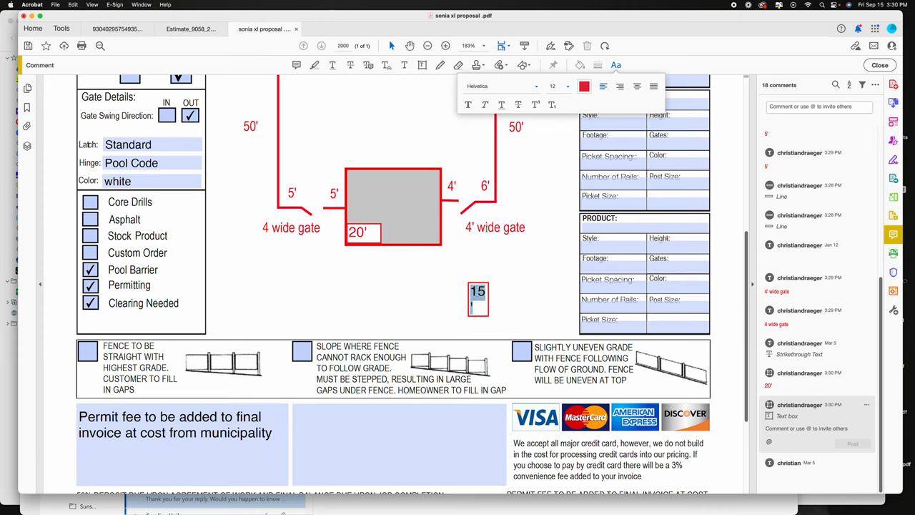
click(568, 85)
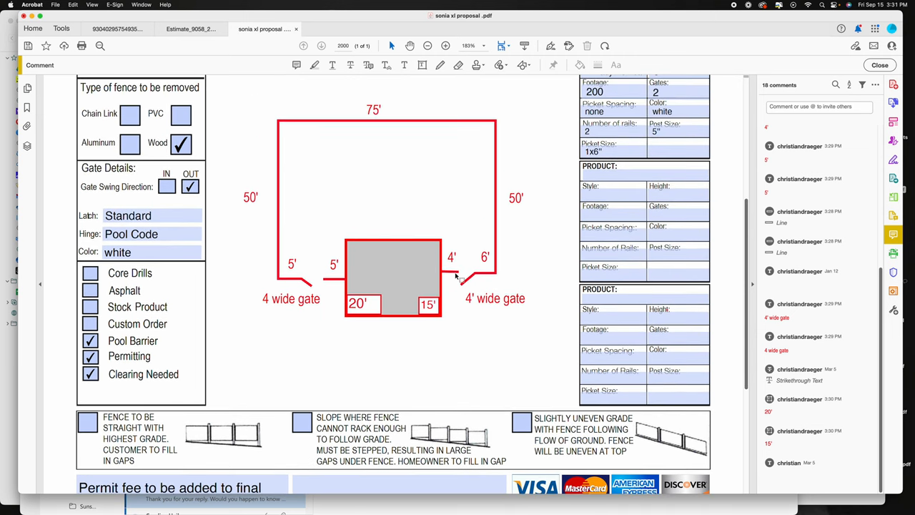
Move the 15' label to the house's lower-right corner and add a red 'pool' circle
scroll(down, 3)
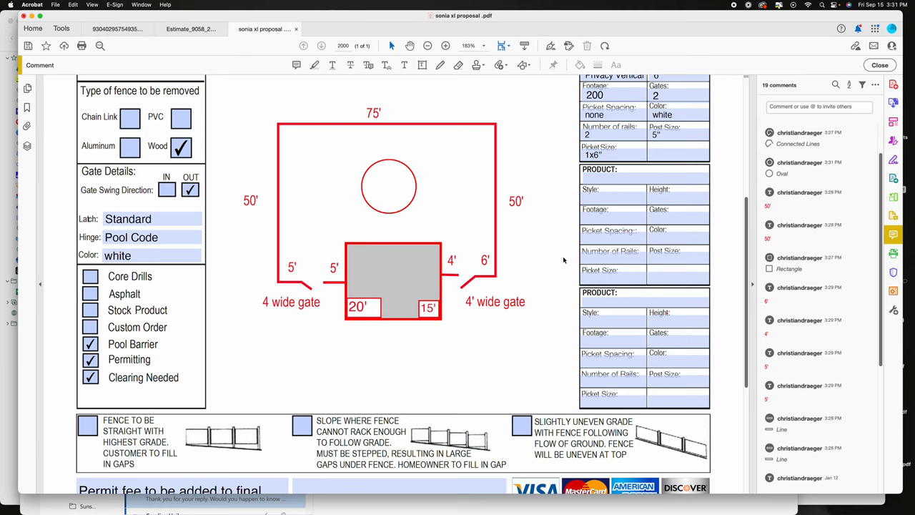
mouse_move(522, 272)
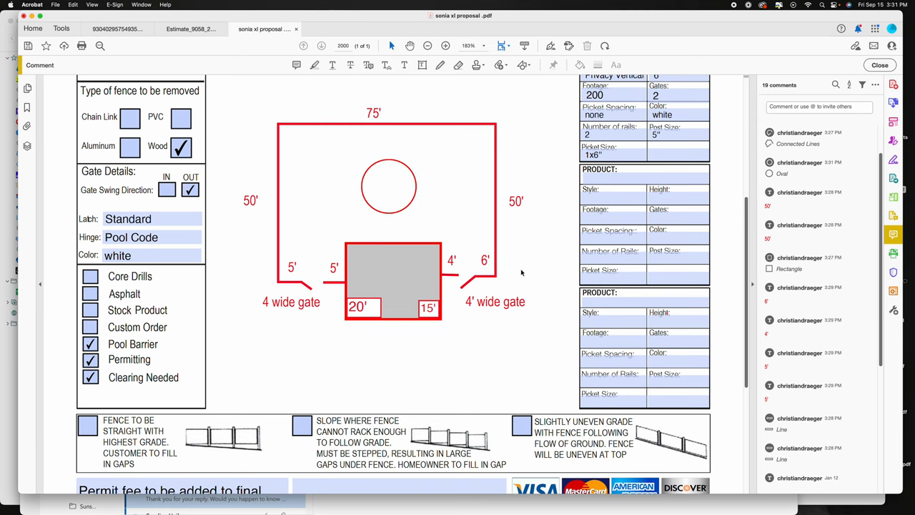
mouse_move(368, 149)
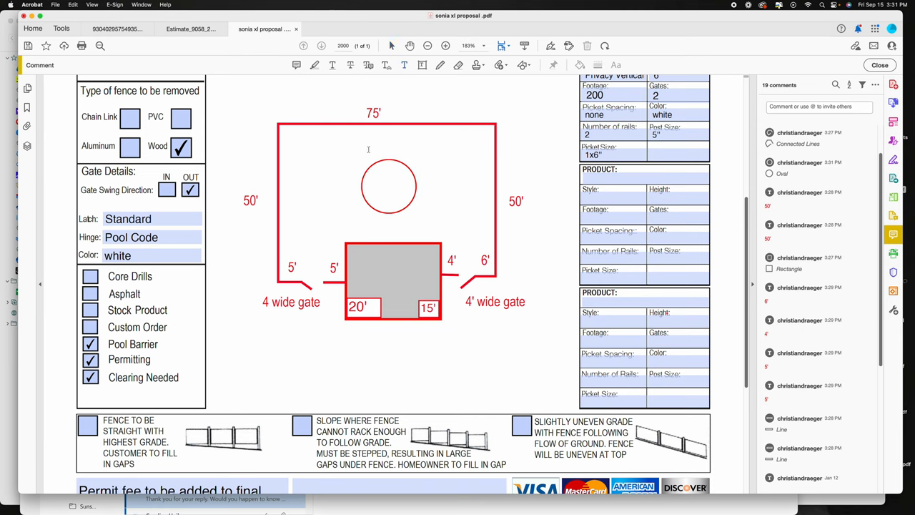
text(pool)
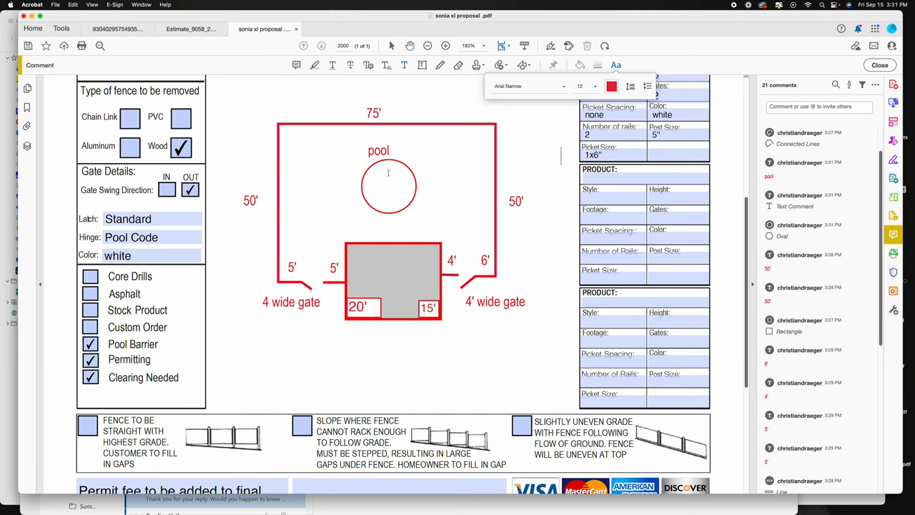
mouse_move(458, 277)
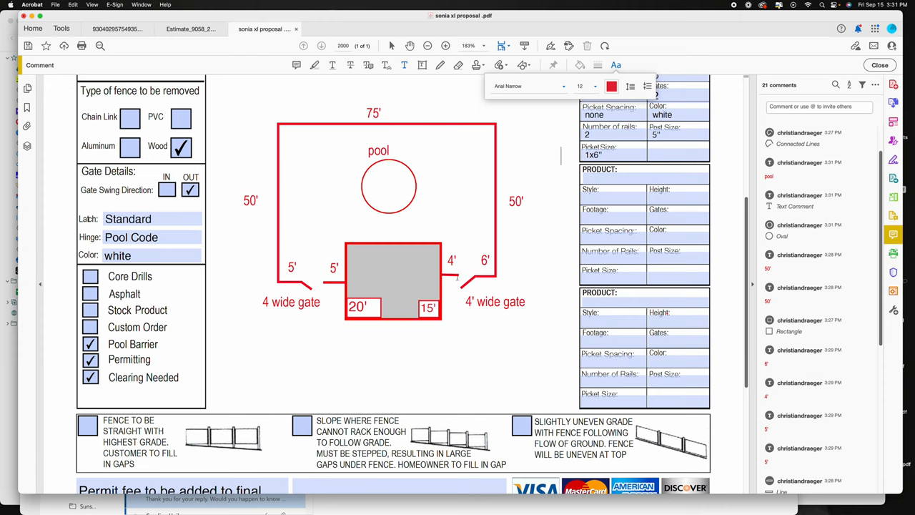
scroll(down, 3)
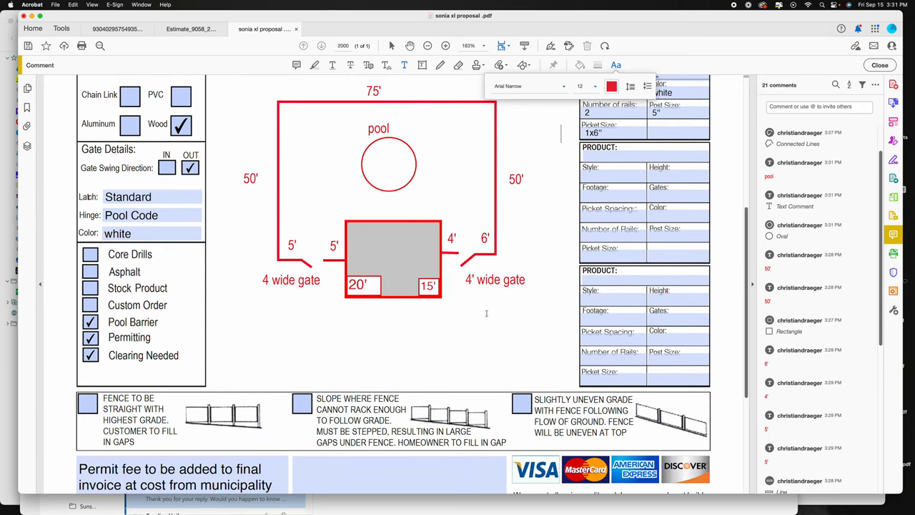
mouse_move(340, 335)
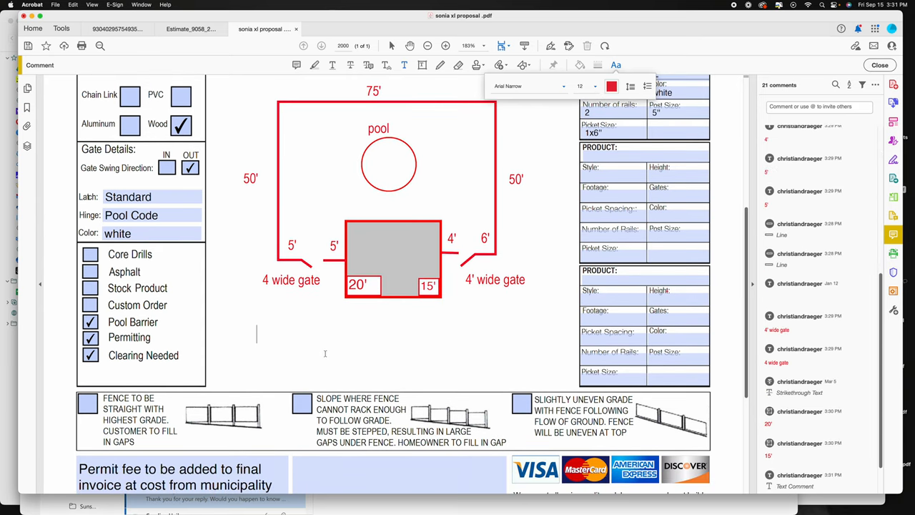
Add the red note 'homeowner to clear fence line prior to installation' below the sketch
text(homeowner to)
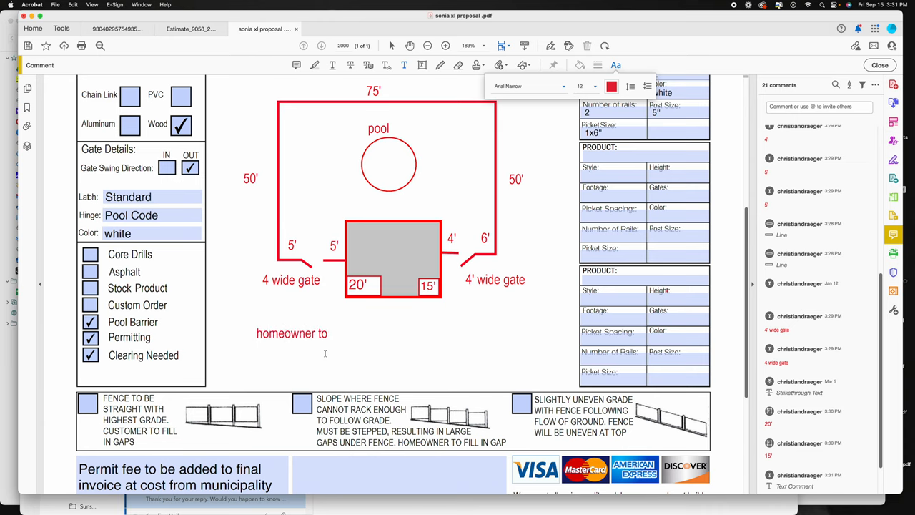
text(clear  fe)
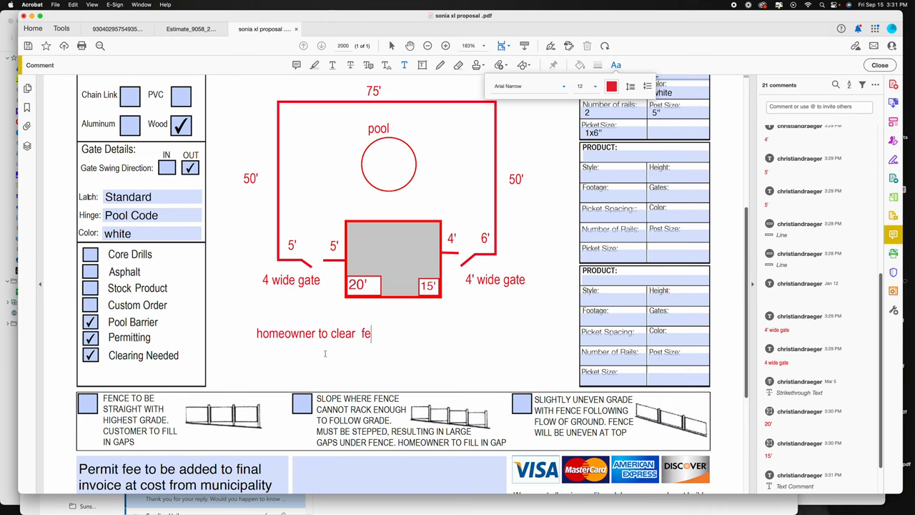
text(nce line)
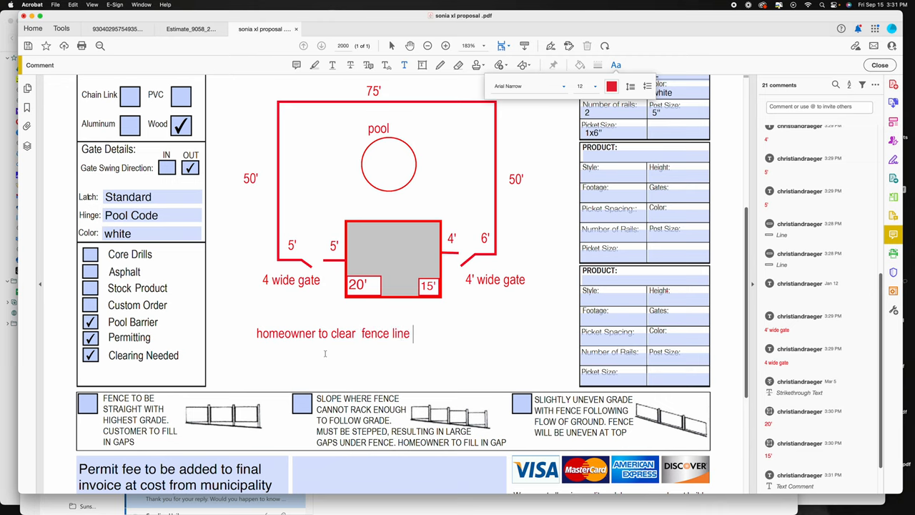
text(prior to)
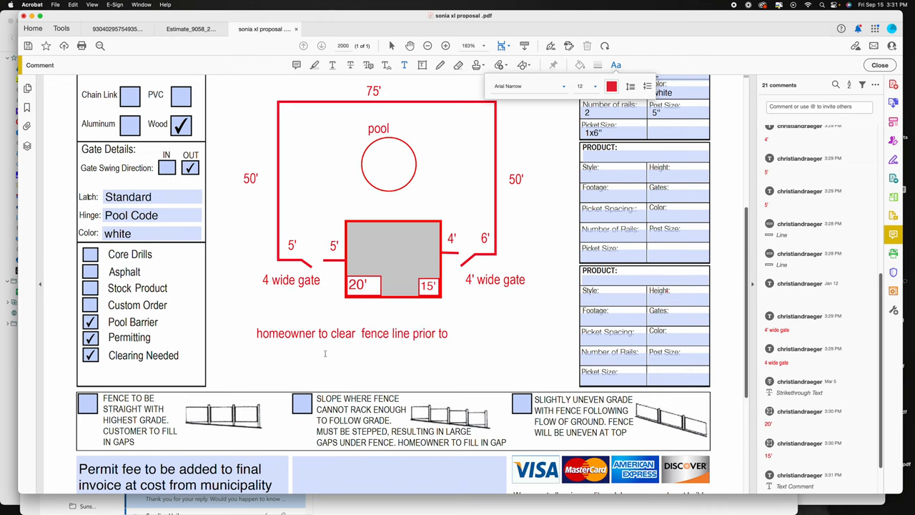
text(installation)
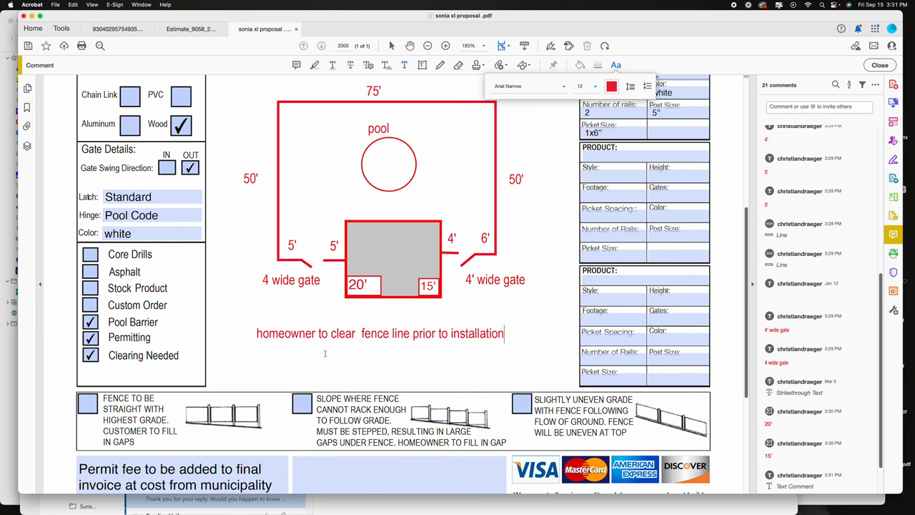
scroll(down, 3)
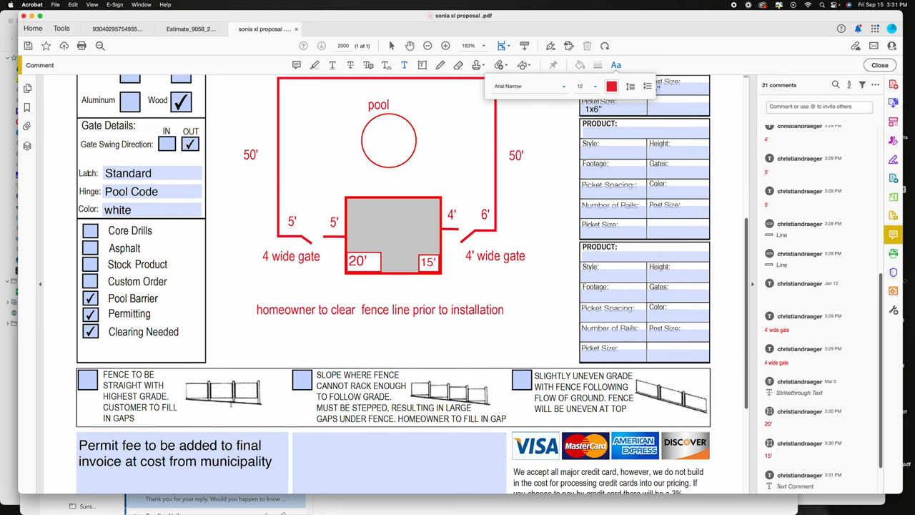
scroll(down, 3)
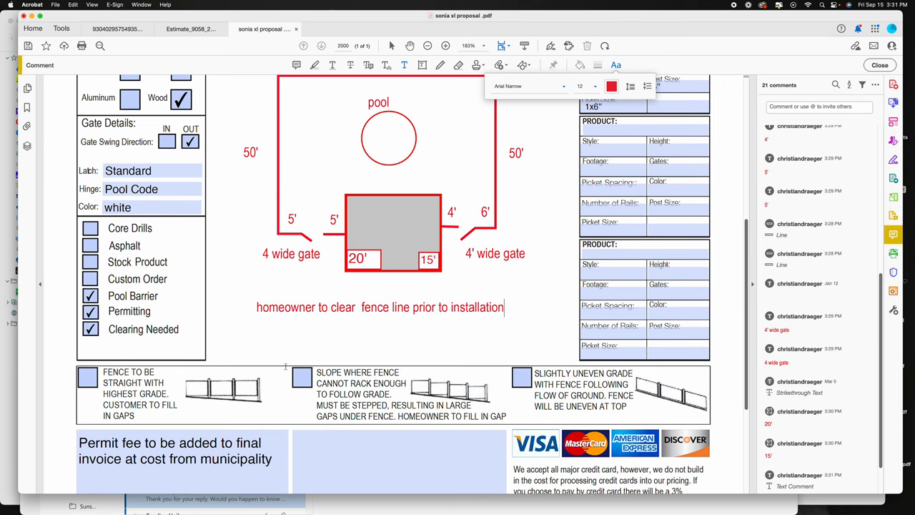
mouse_move(395, 148)
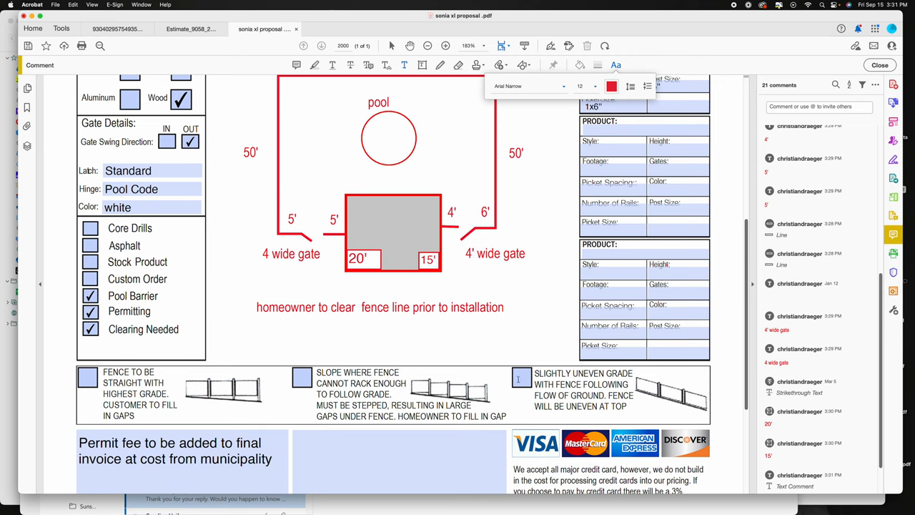
Check 'slightly uneven grade with fence following flow of ground' and return to the fence-line note
click(522, 377)
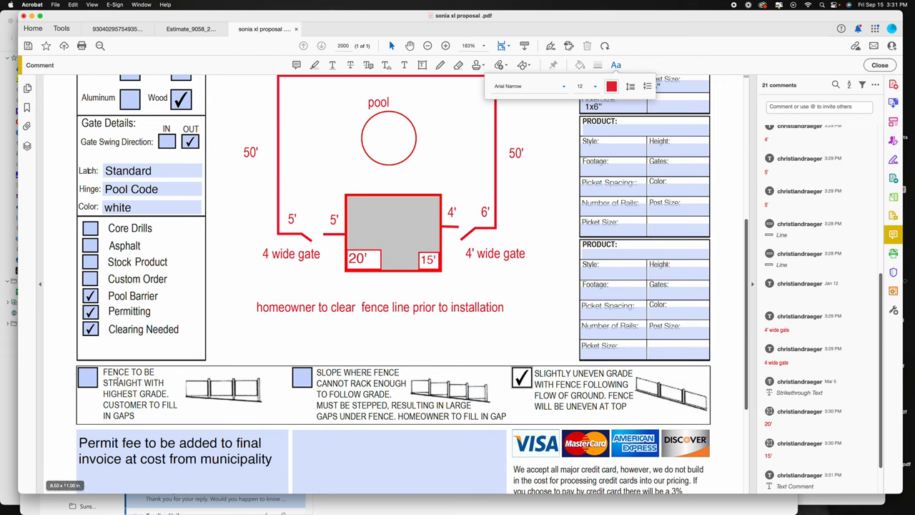
click(503, 306)
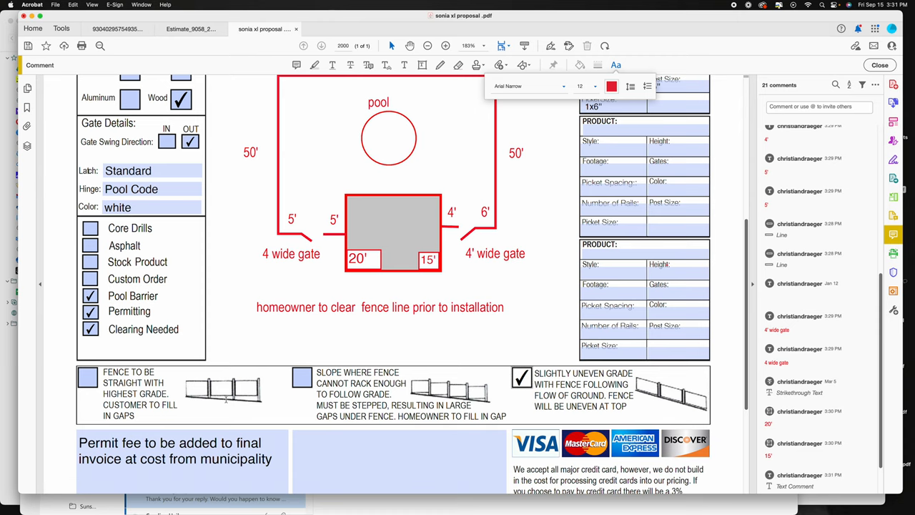
click(504, 307)
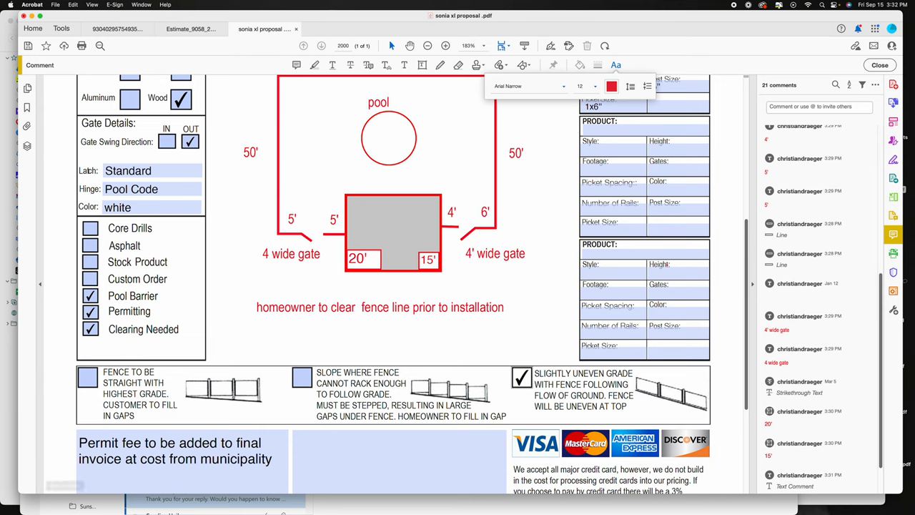
scroll(down, 3)
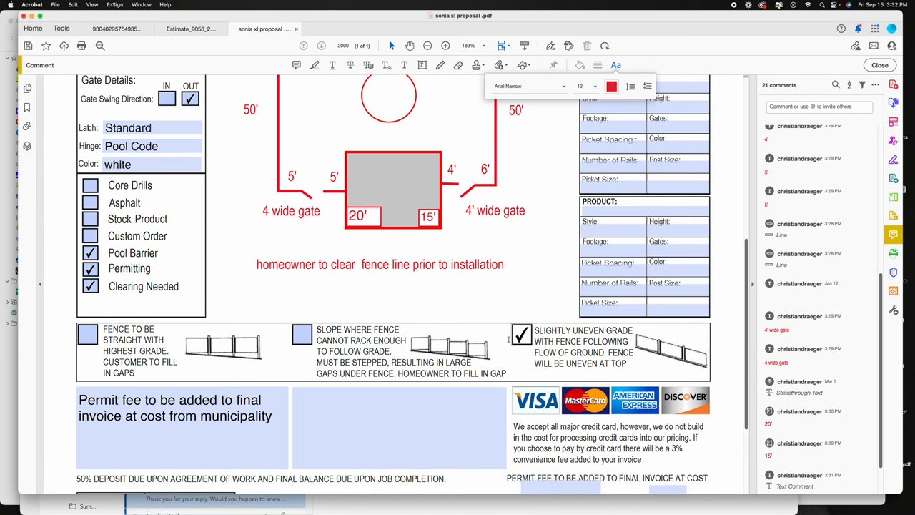
click(504, 264)
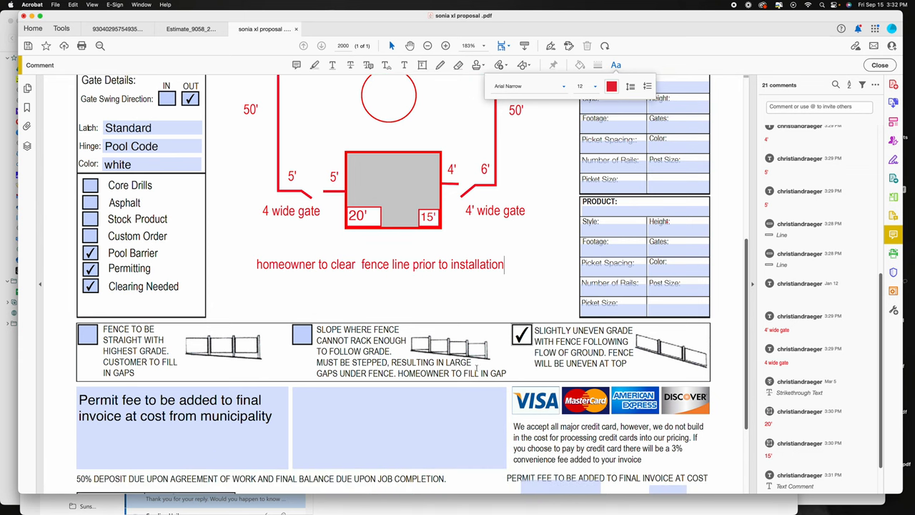
Enter 15000 as the fence price so the total contract reads $15,000.00
scroll(down, 3)
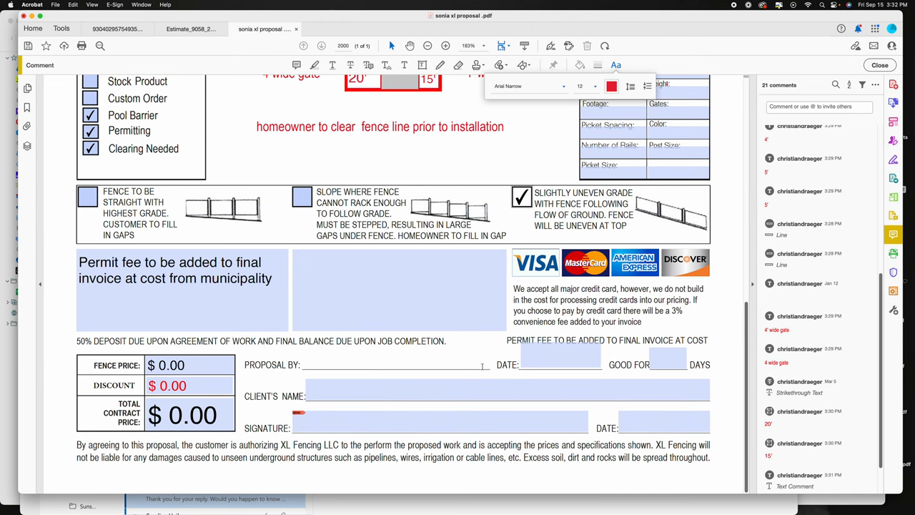
click(189, 365)
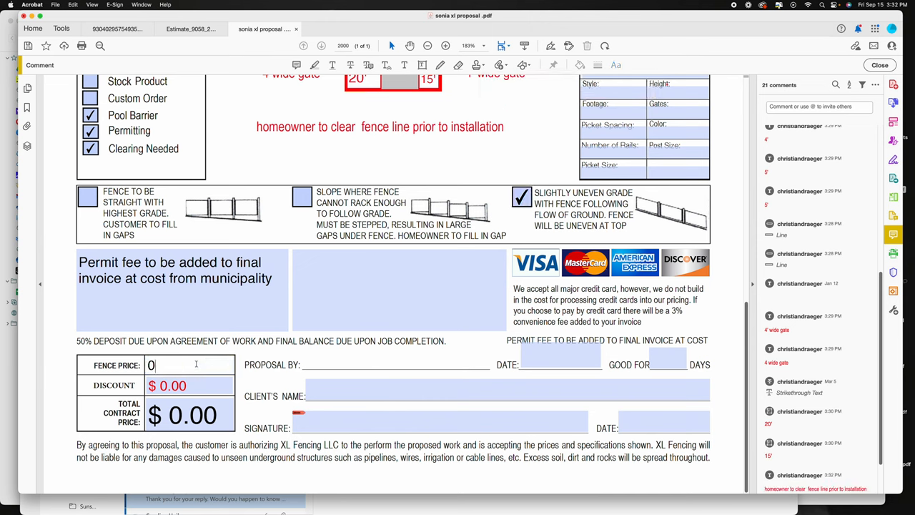
text(150)
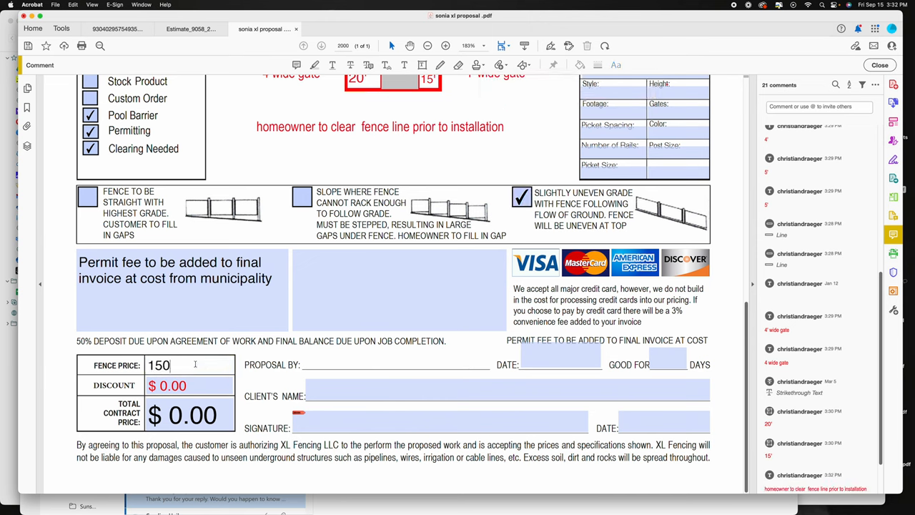
text(150000.00)
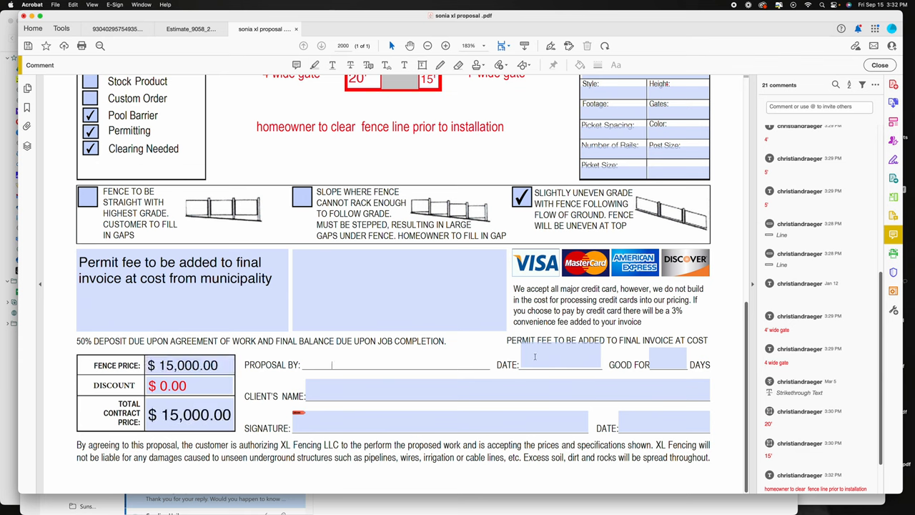
click(562, 365)
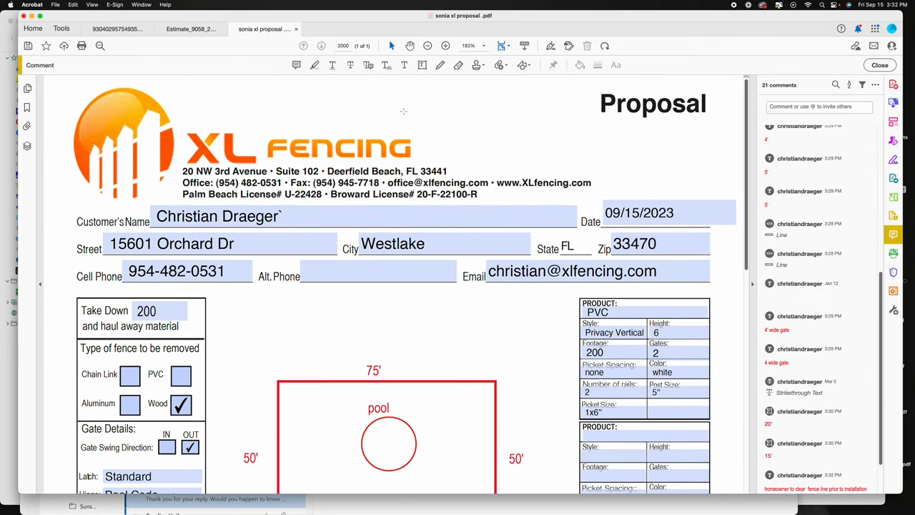
Save the proposal as christian.pdf in the xl quotes folder with Save As
click(55, 4)
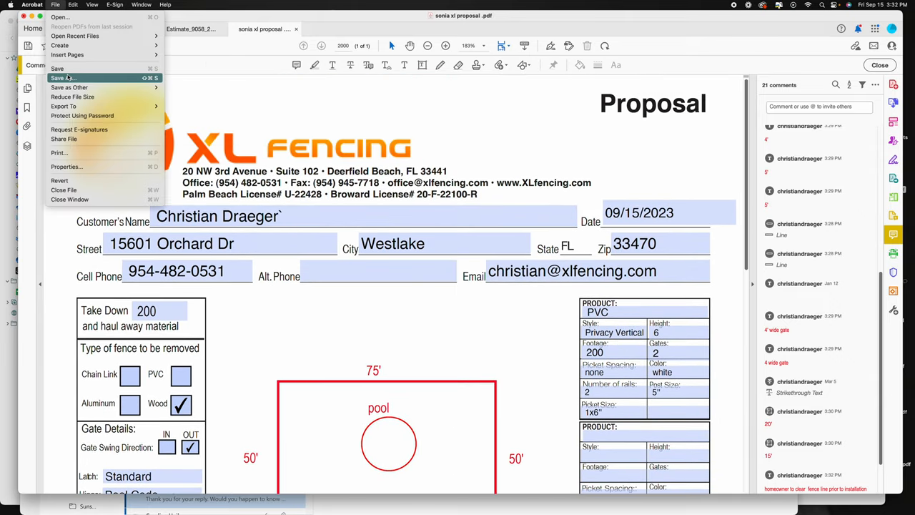
click(63, 78)
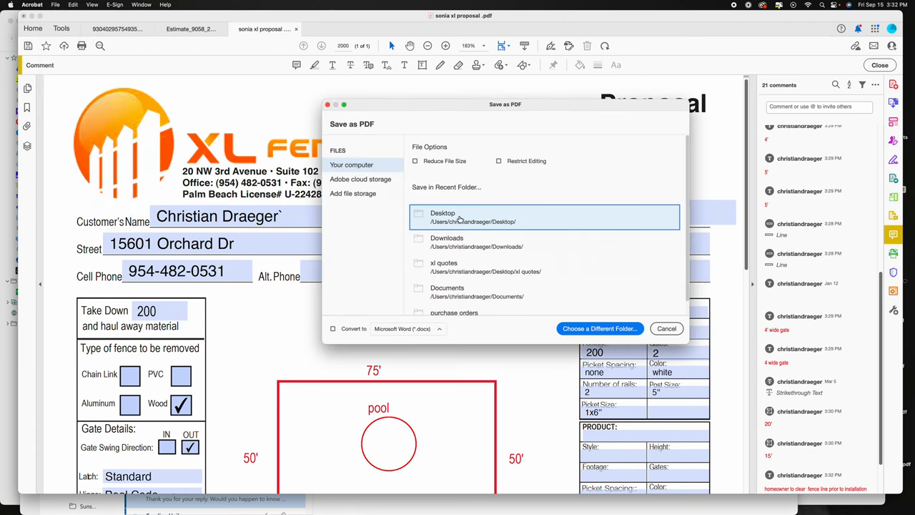
mouse_move(458, 268)
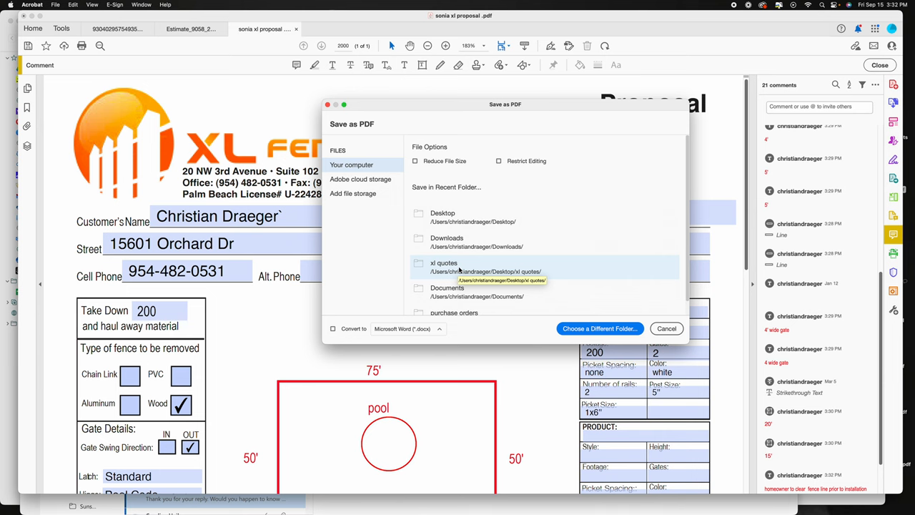
click(600, 328)
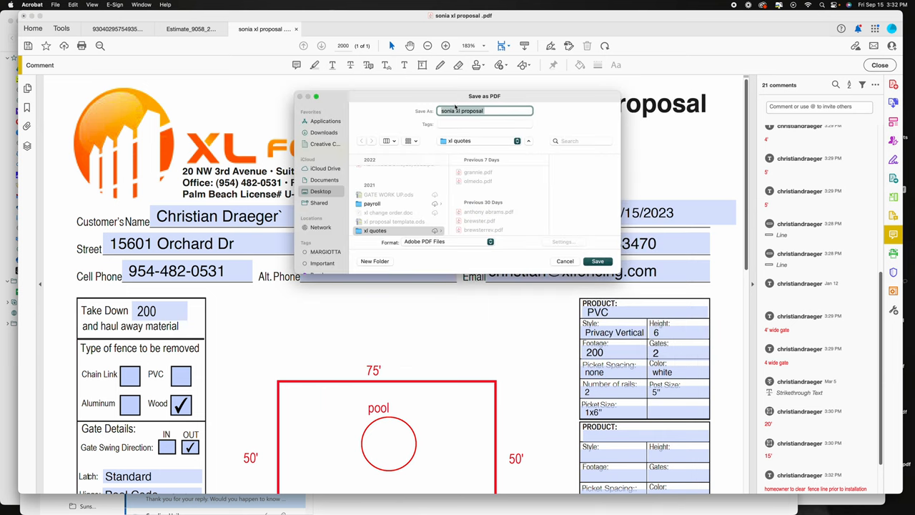
text(christian)
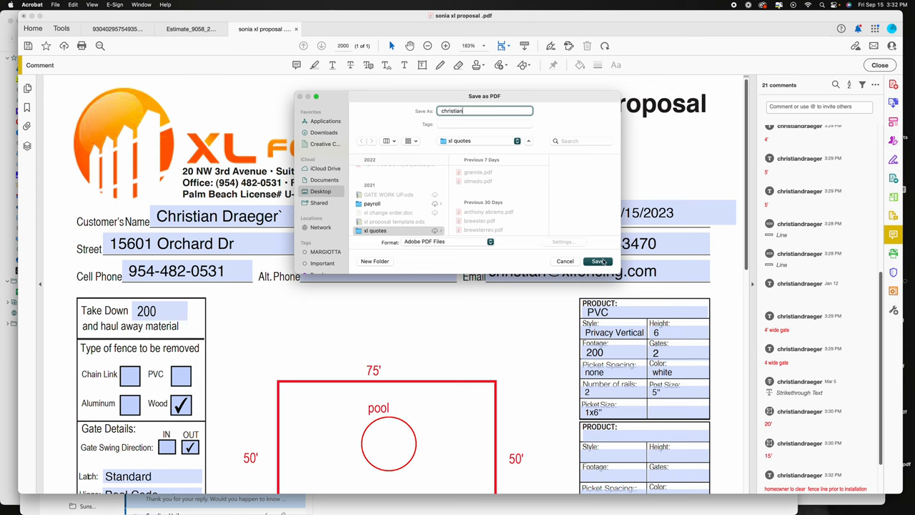
click(598, 261)
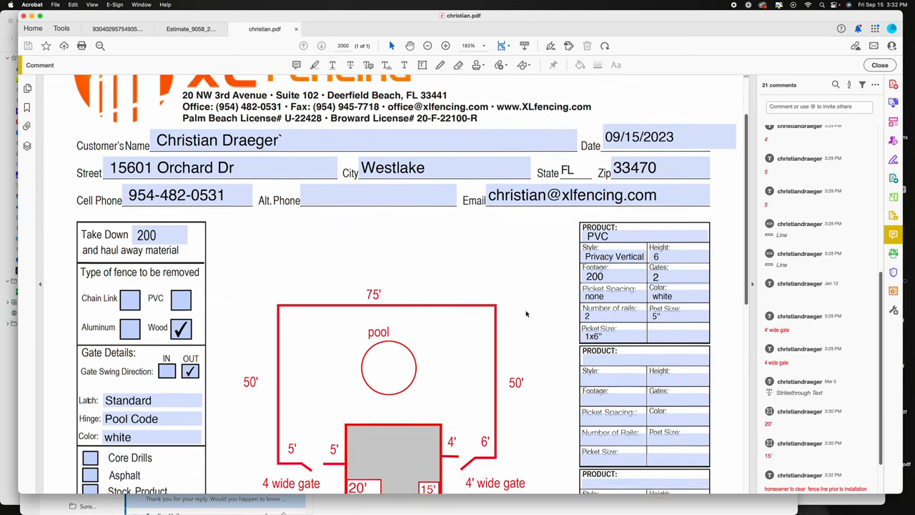
Scroll through christian.pdf to check customer details, fence sketch and checked options
scroll(down, 3)
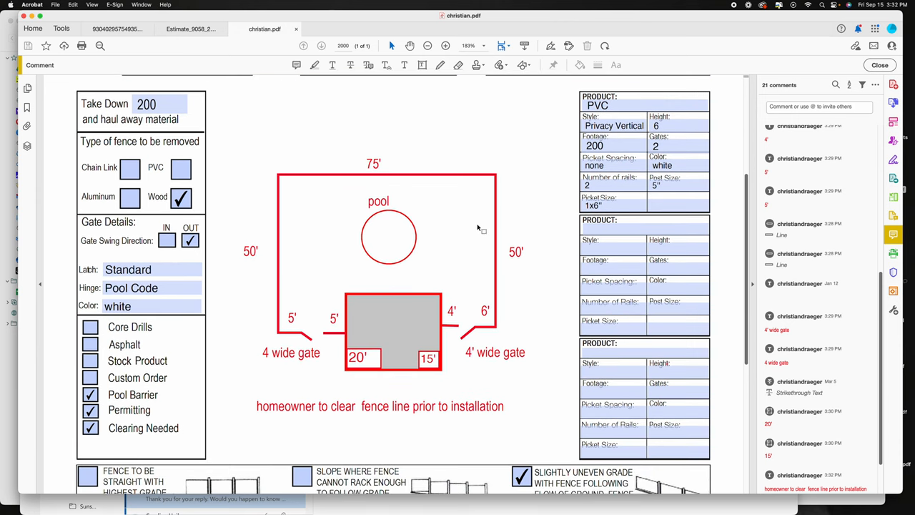
mouse_move(407, 154)
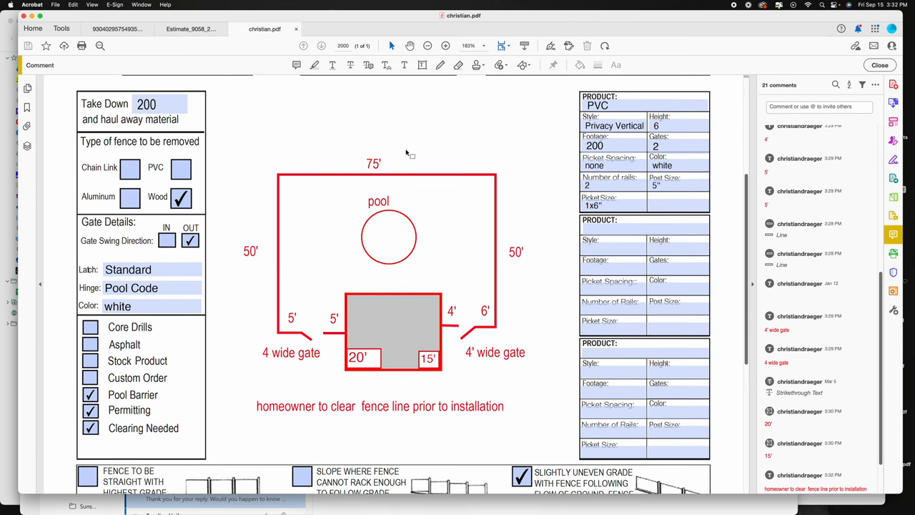
mouse_move(523, 203)
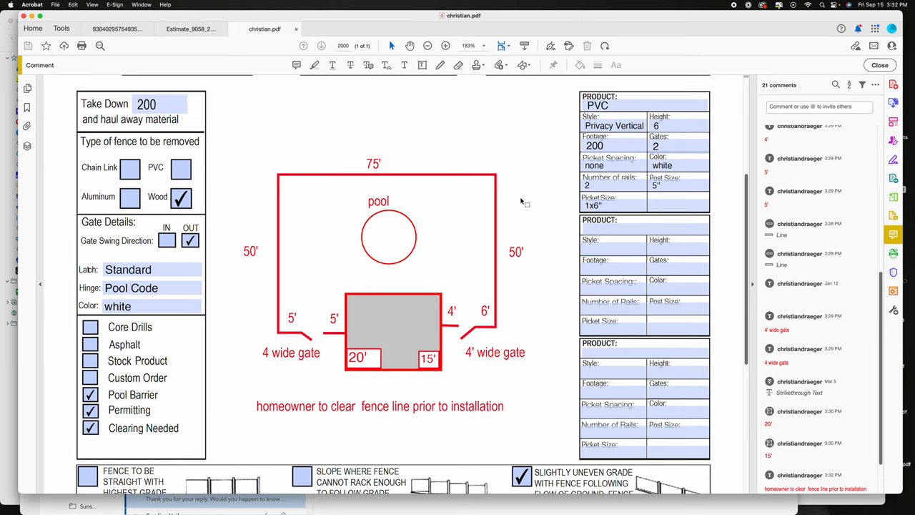
scroll(down, 3)
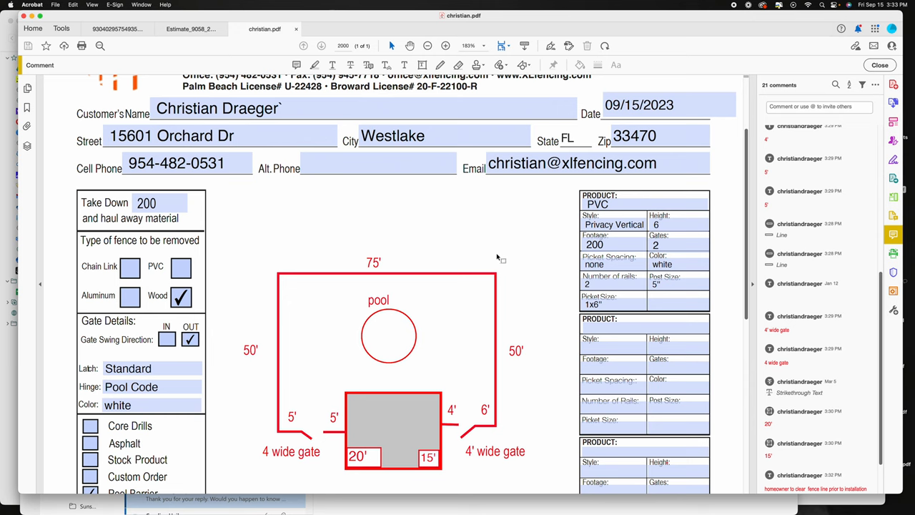
scroll(down, 3)
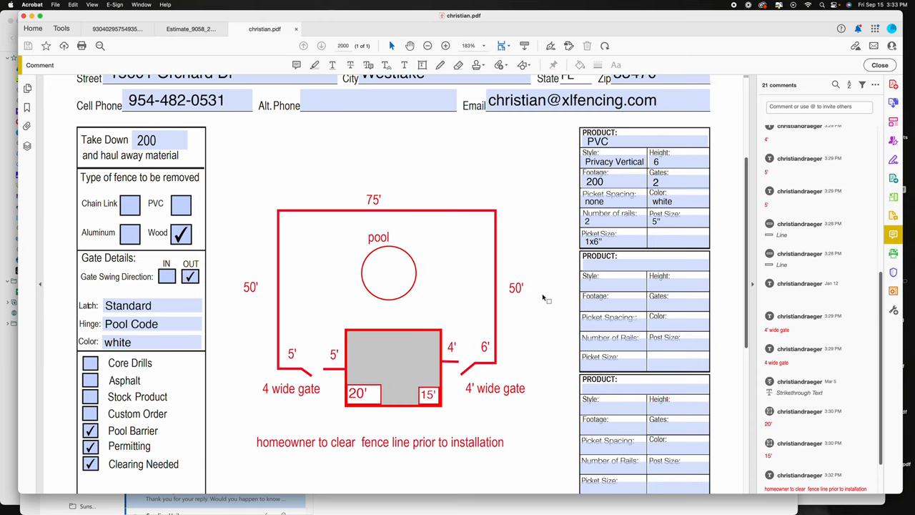
mouse_move(543, 299)
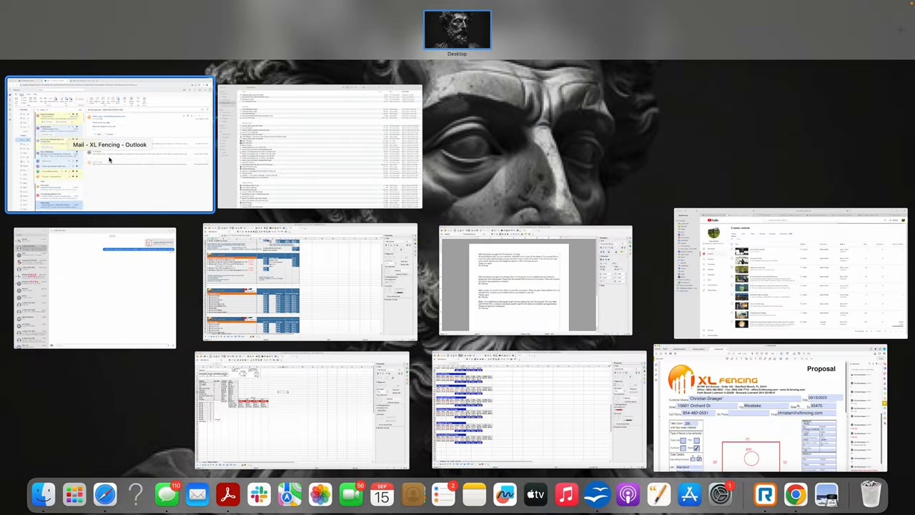
Bring Safari to the front and switch to the Zoho CRM home tab
click(109, 143)
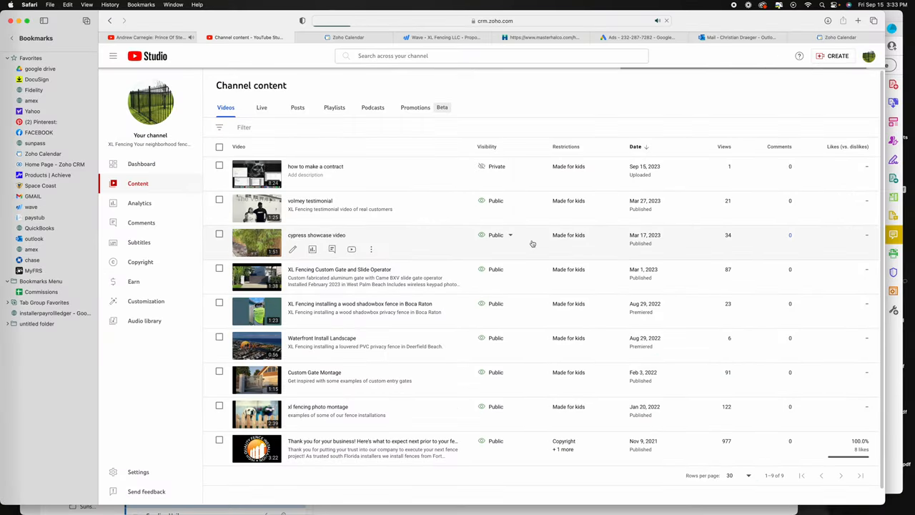
click(249, 37)
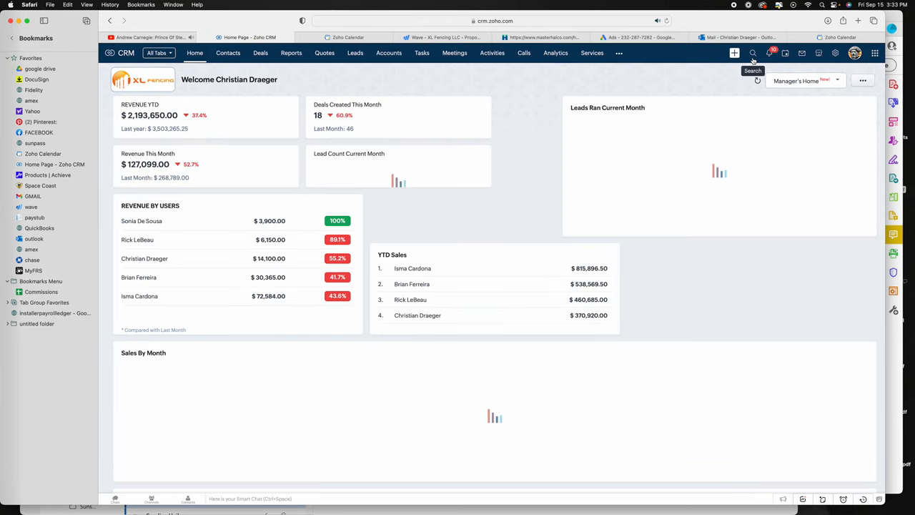
click(753, 53)
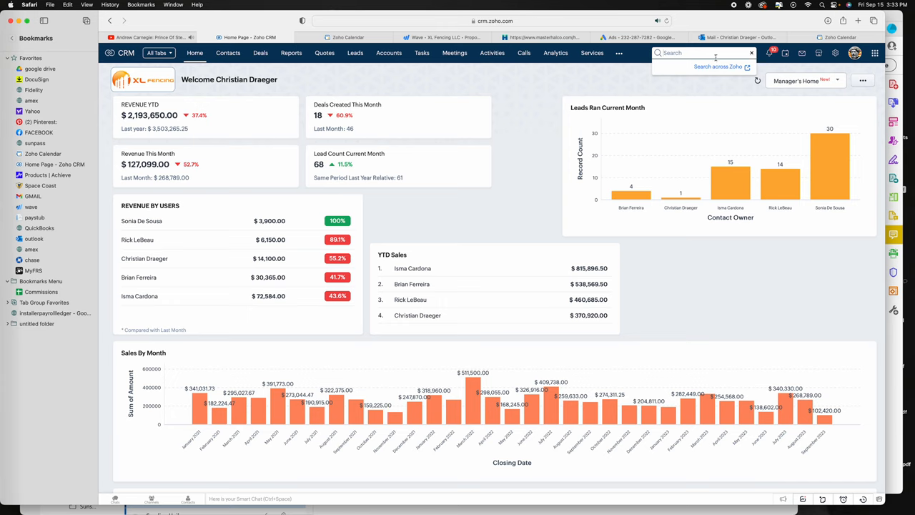
text(christian)
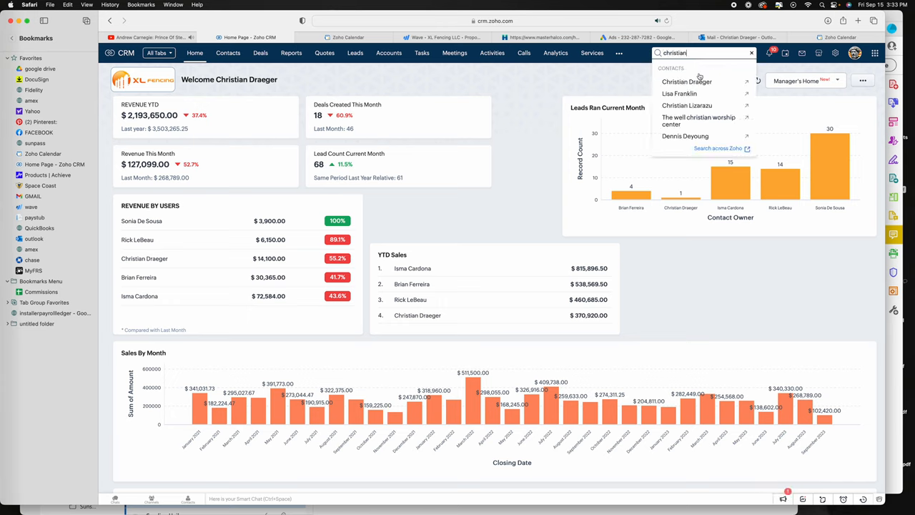
click(687, 81)
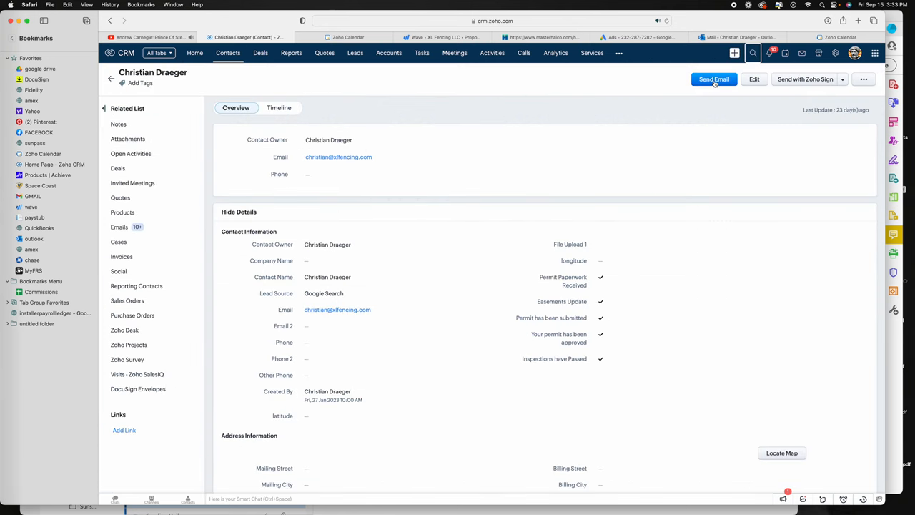
click(713, 79)
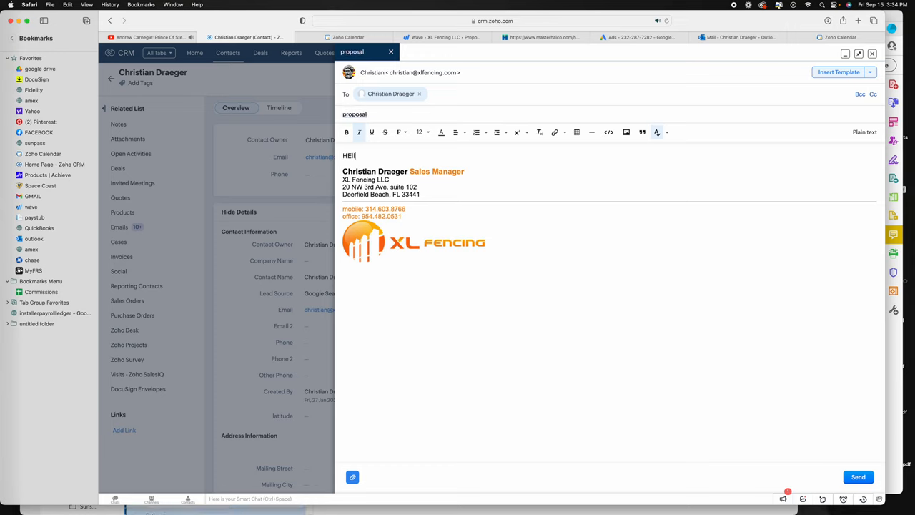
Type the greeting 'Hello Christain,' and the nice-meeting-the-other-day sentence
text(Hello)
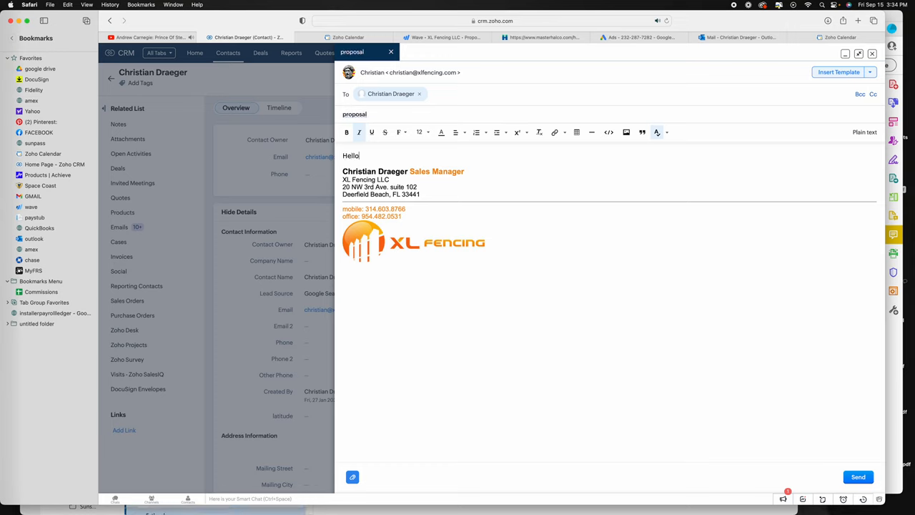
text(Christain)
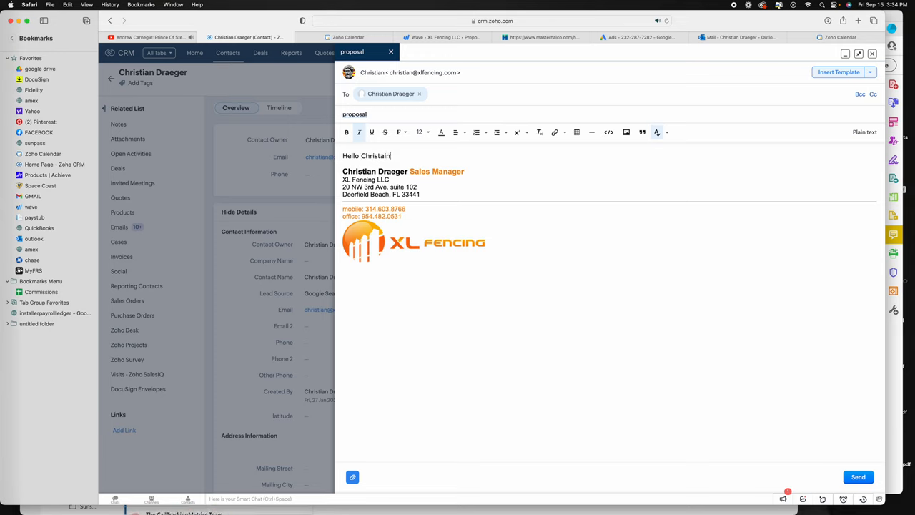
text(,)
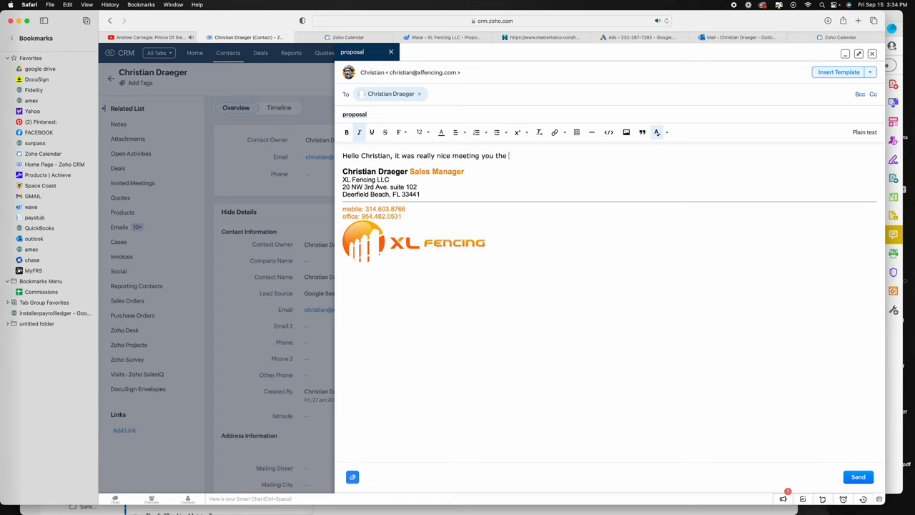
text(other)
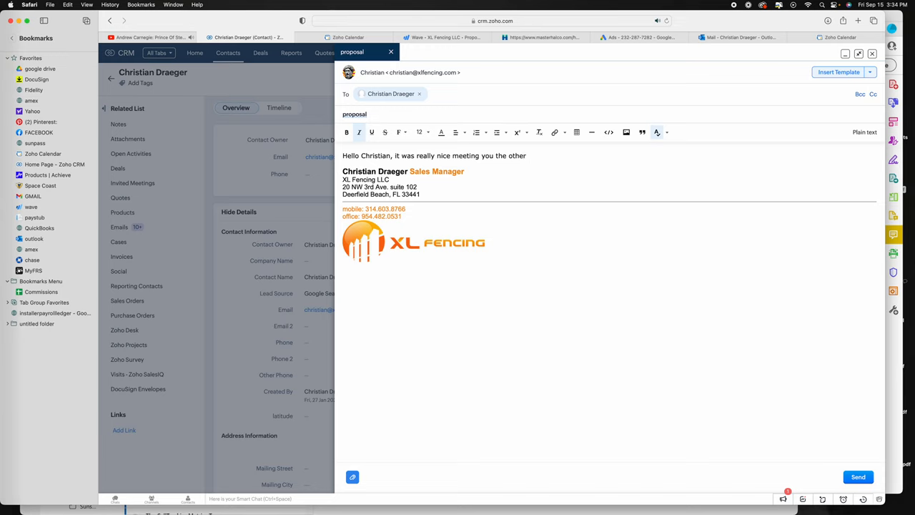
text(day)
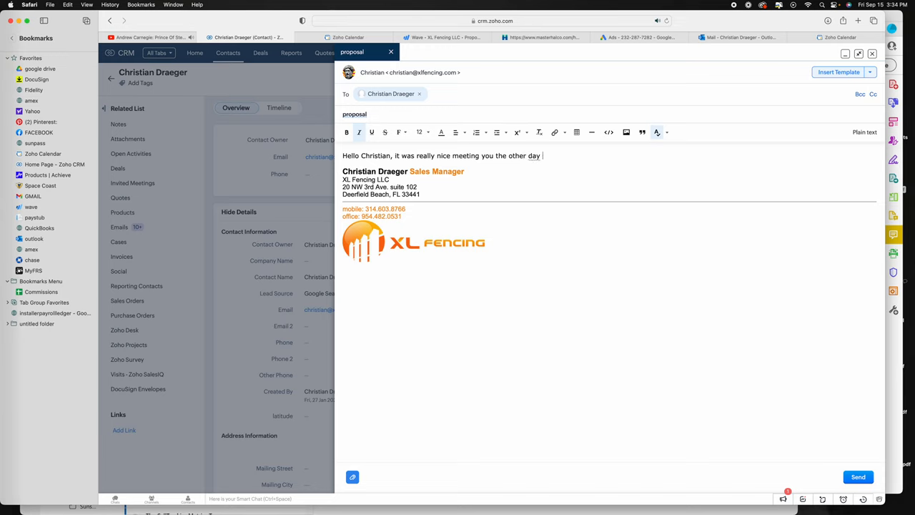
text(.)
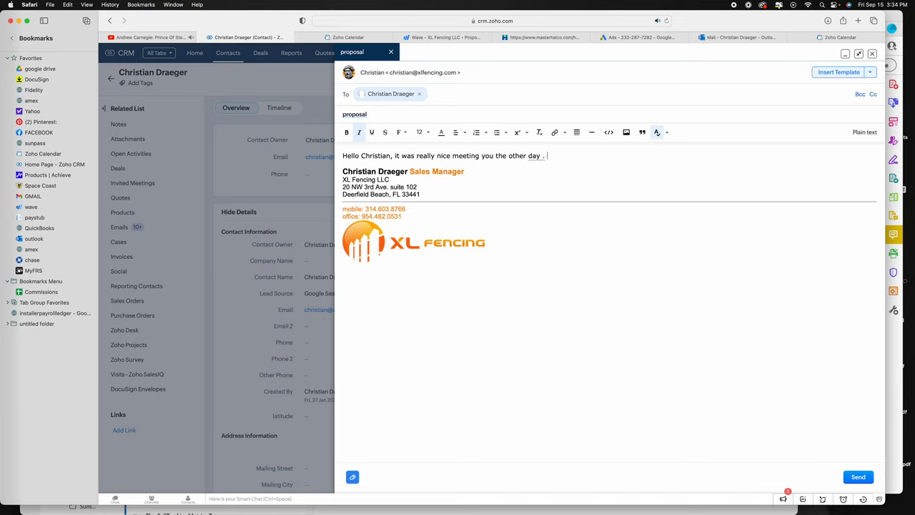
Add the attached-proposal and 'let me know if you have any questions' lines, fixing punctuation
text(I have attached the)
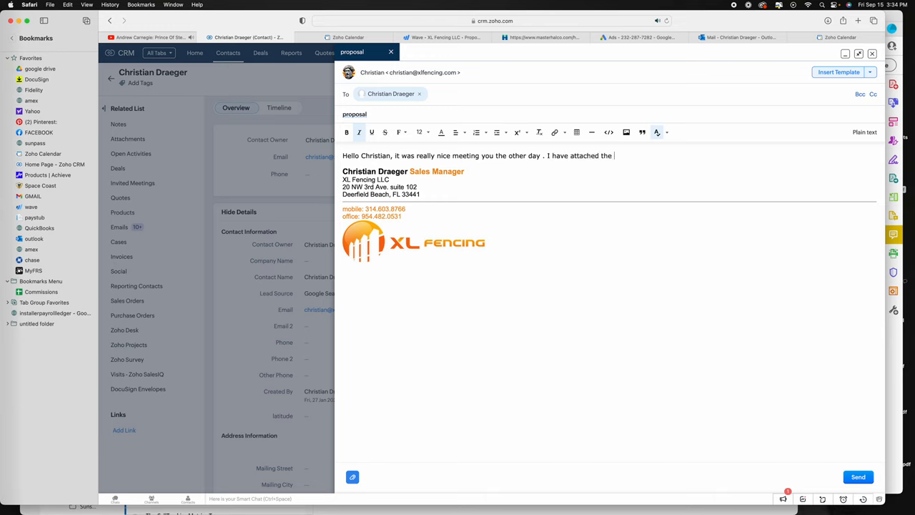
text(proposal)
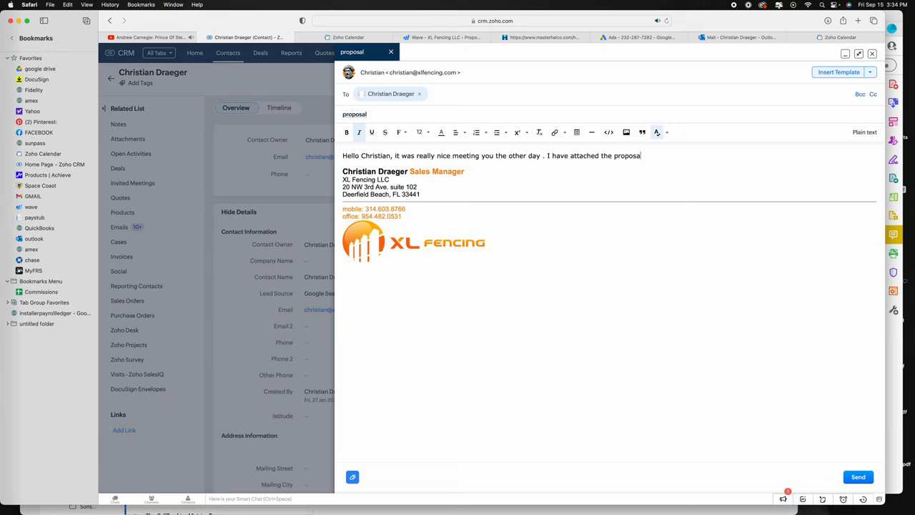
text(we discuss)
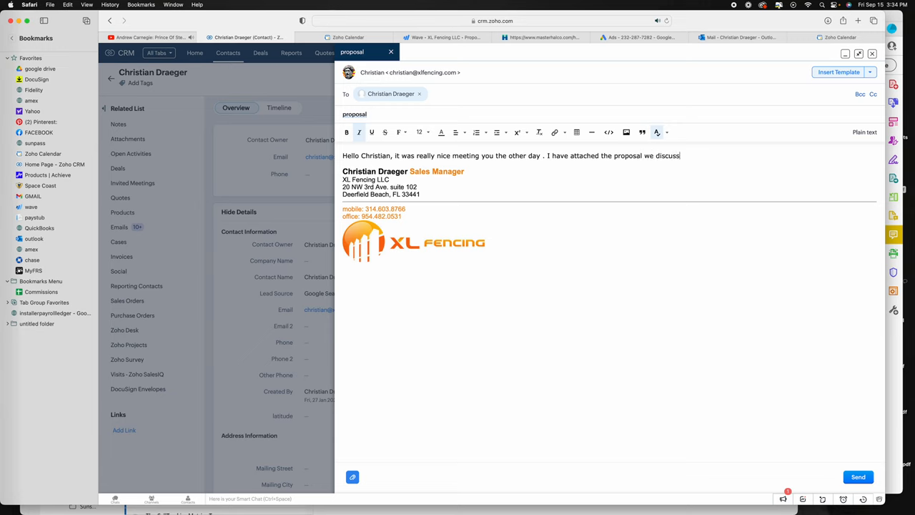
text(let me)
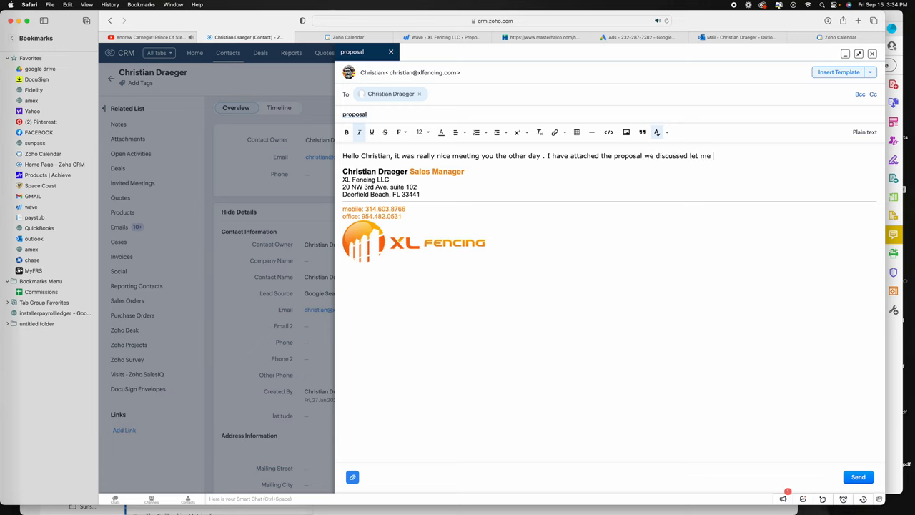
text(know if you)
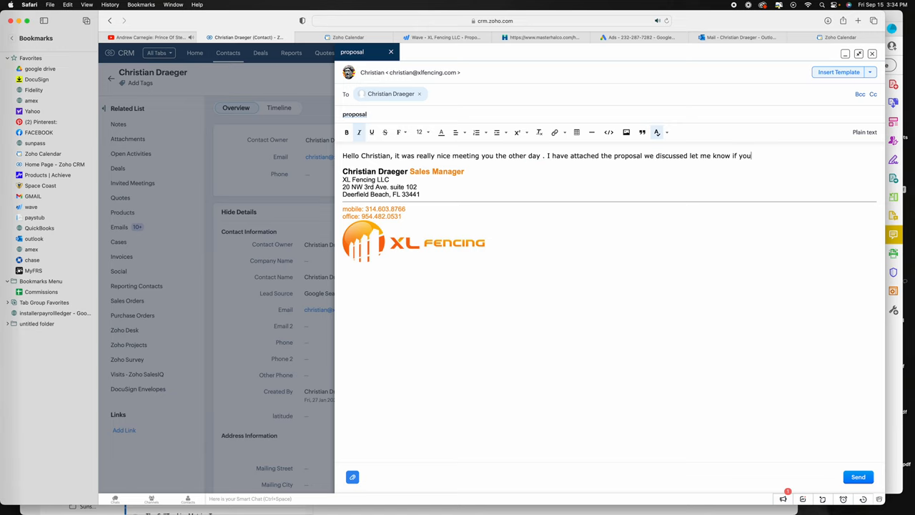
text(have any questions)
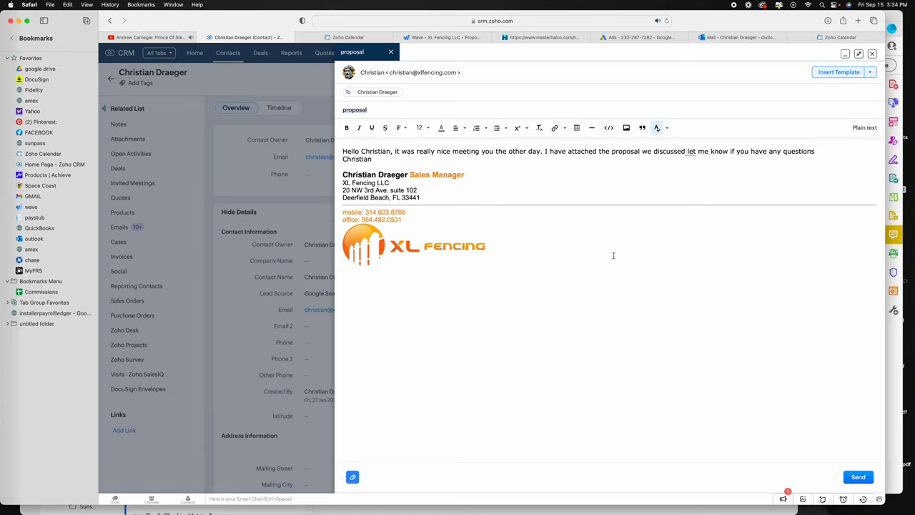
click(691, 151)
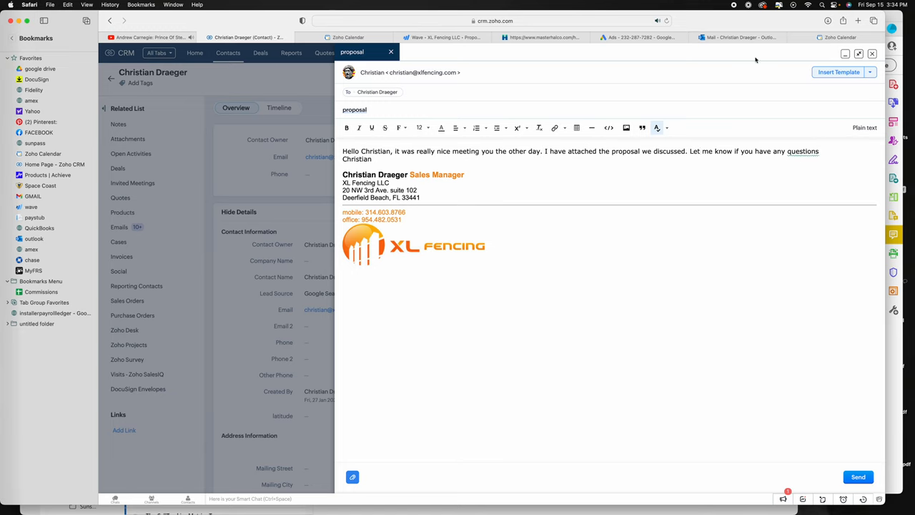
click(352, 477)
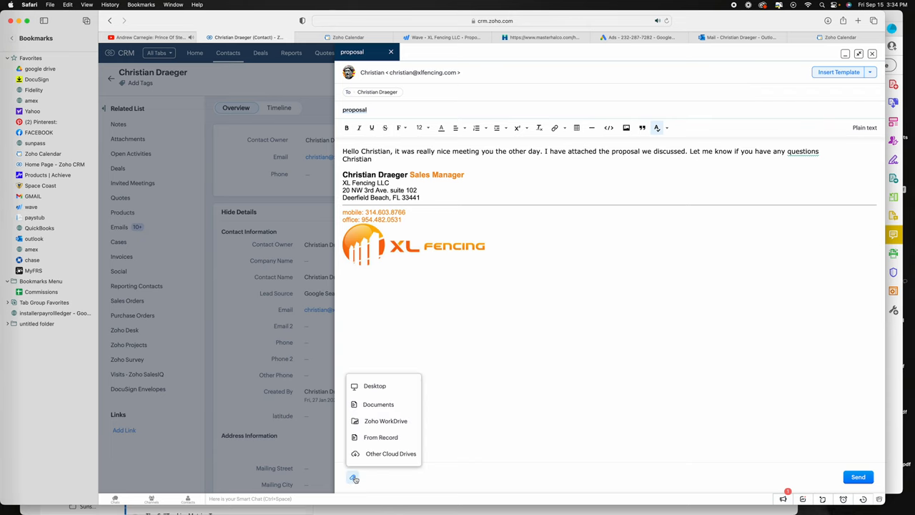
click(353, 478)
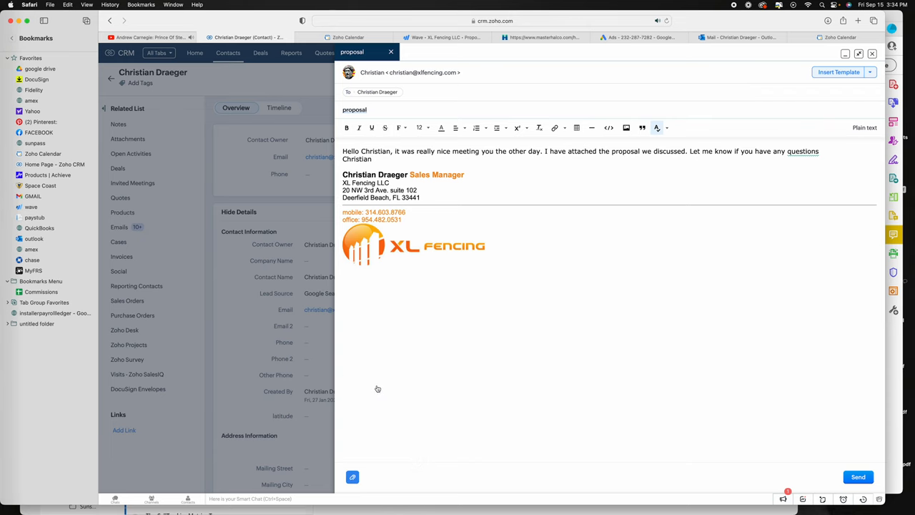
click(351, 477)
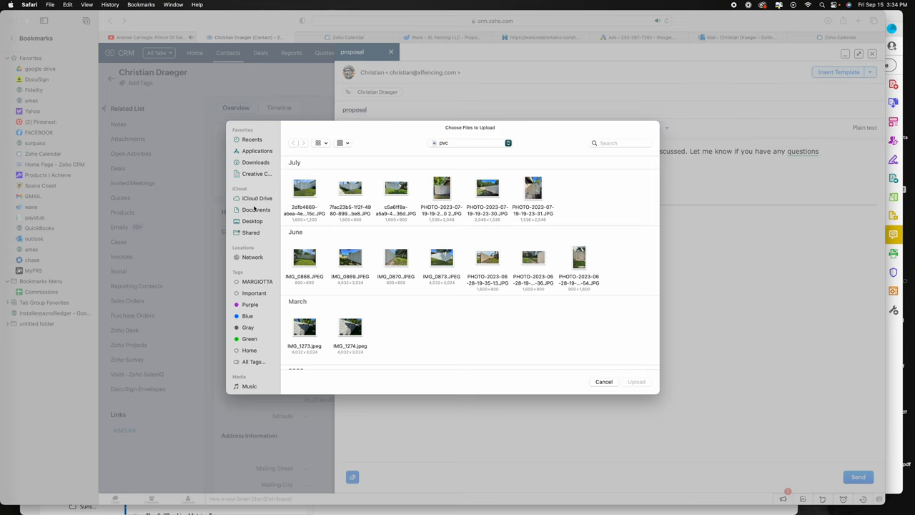
click(252, 221)
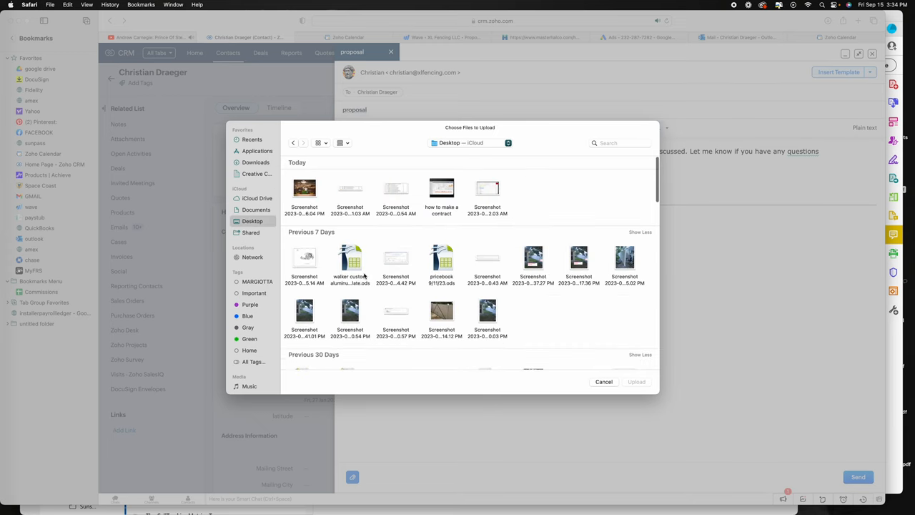
scroll(down, 3)
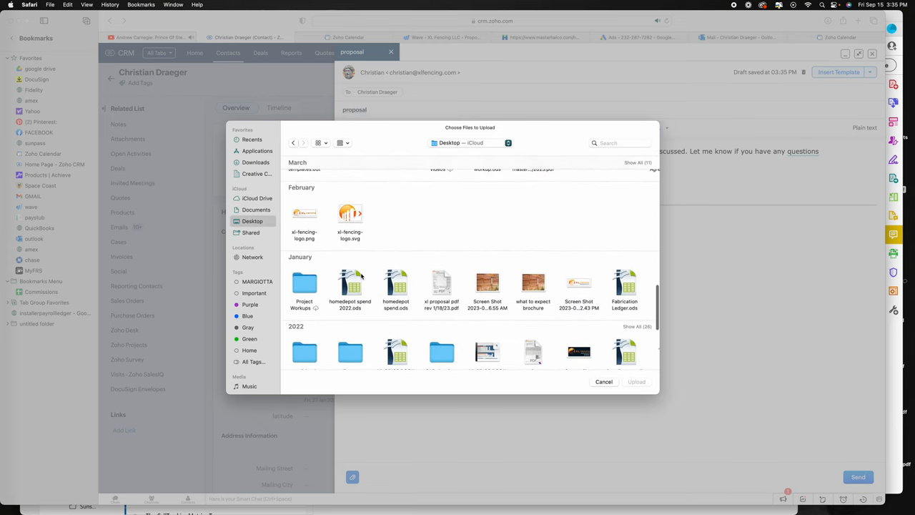
scroll(down, 3)
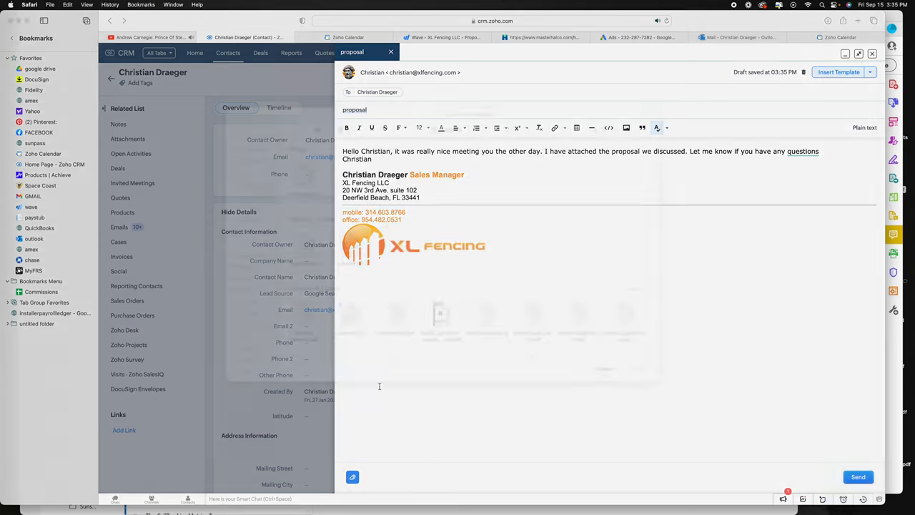
click(352, 477)
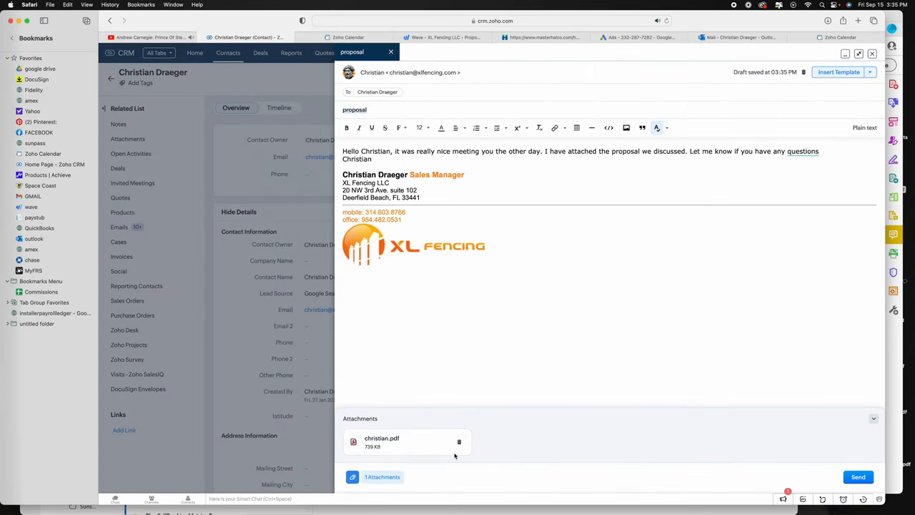
click(858, 477)
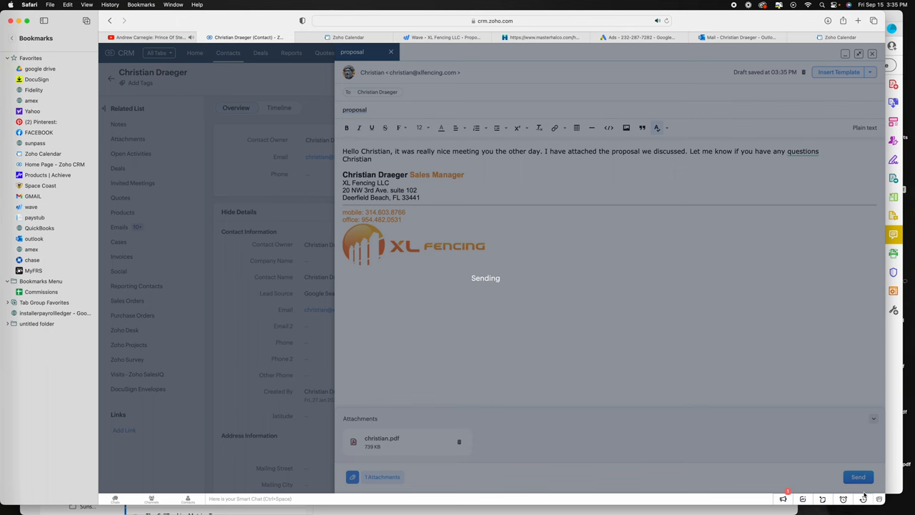
click(859, 477)
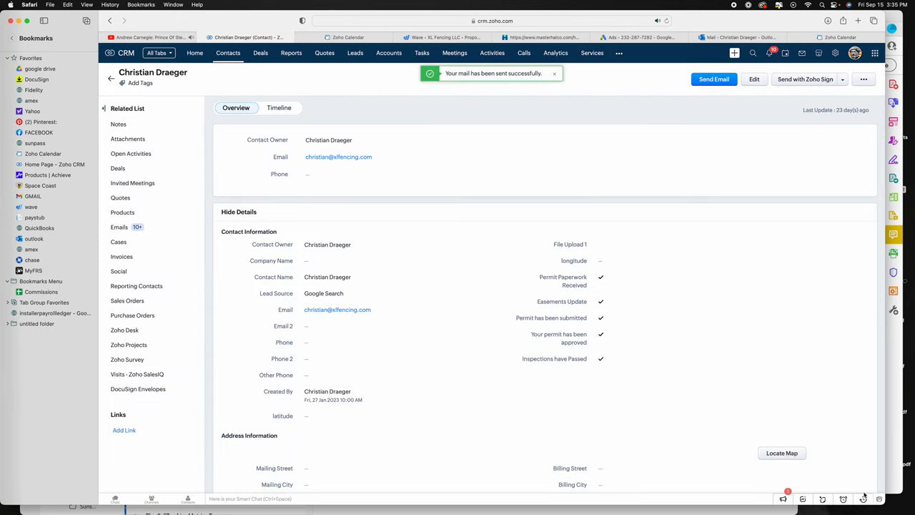
mouse_move(508, 85)
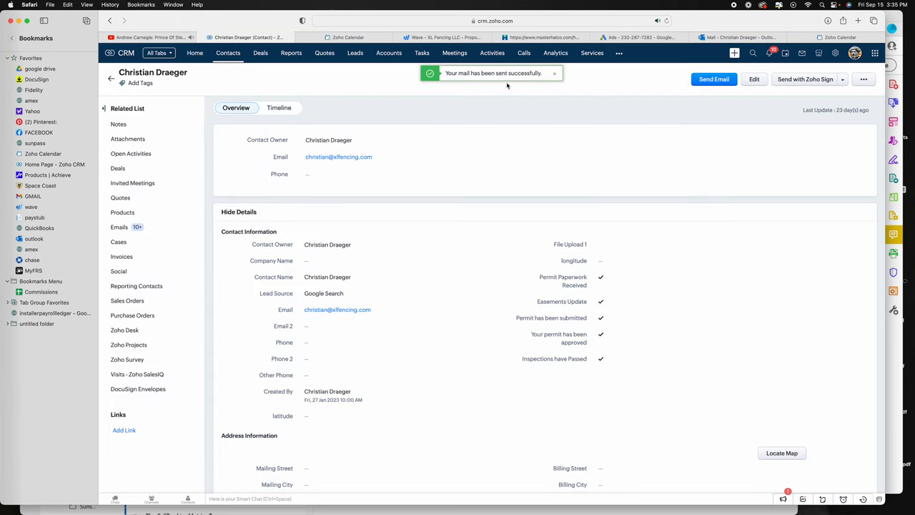
scroll(down, 3)
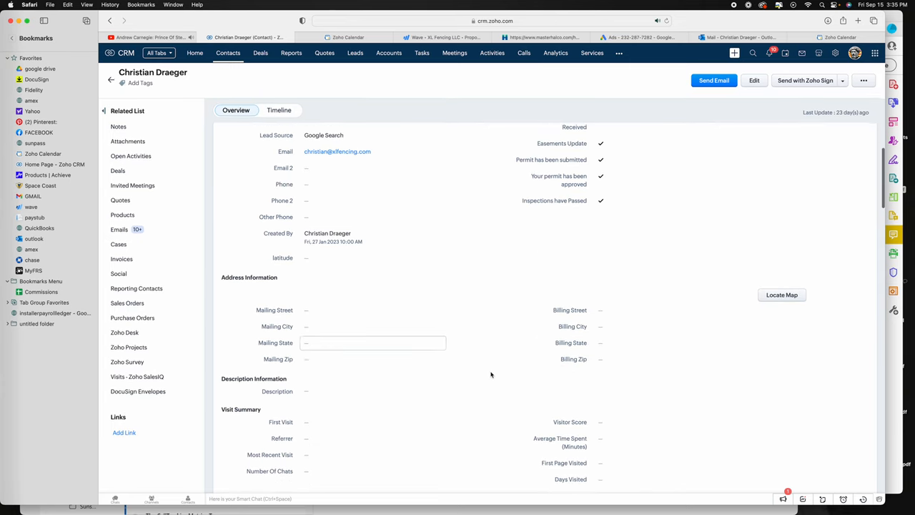
scroll(down, 3)
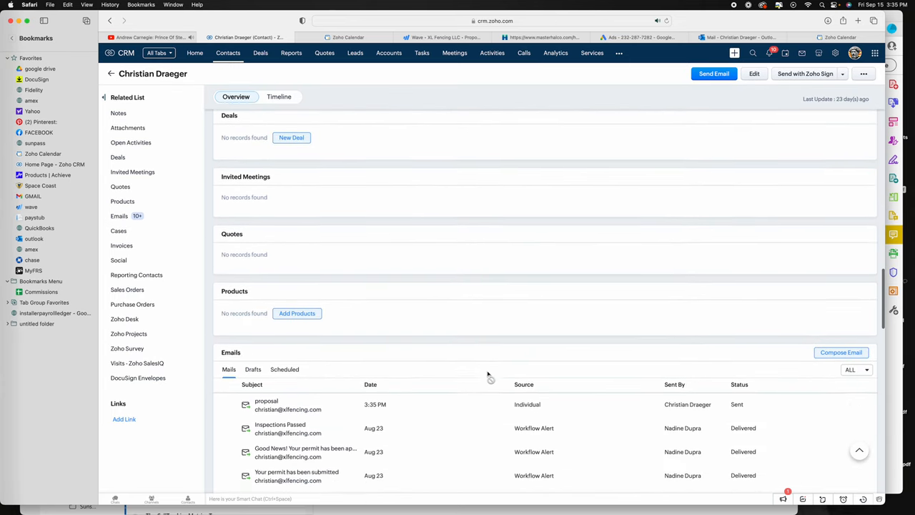
scroll(down, 3)
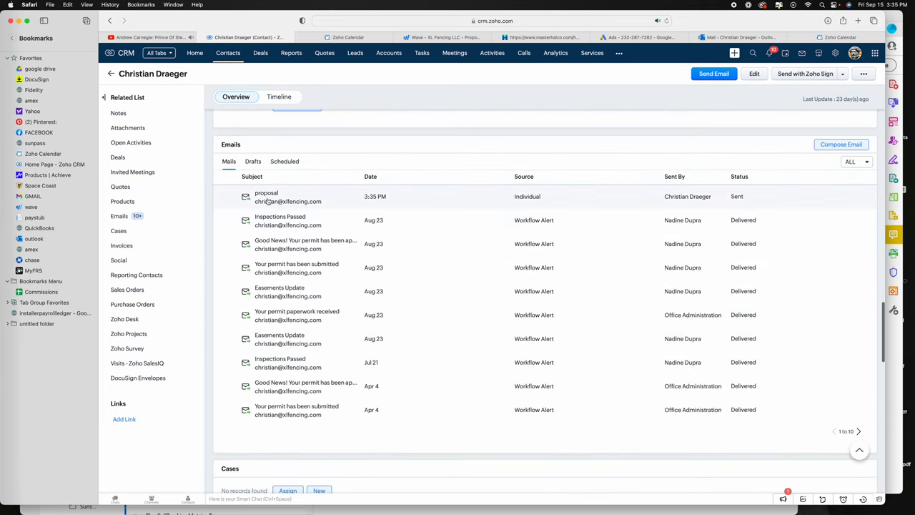
mouse_move(320, 208)
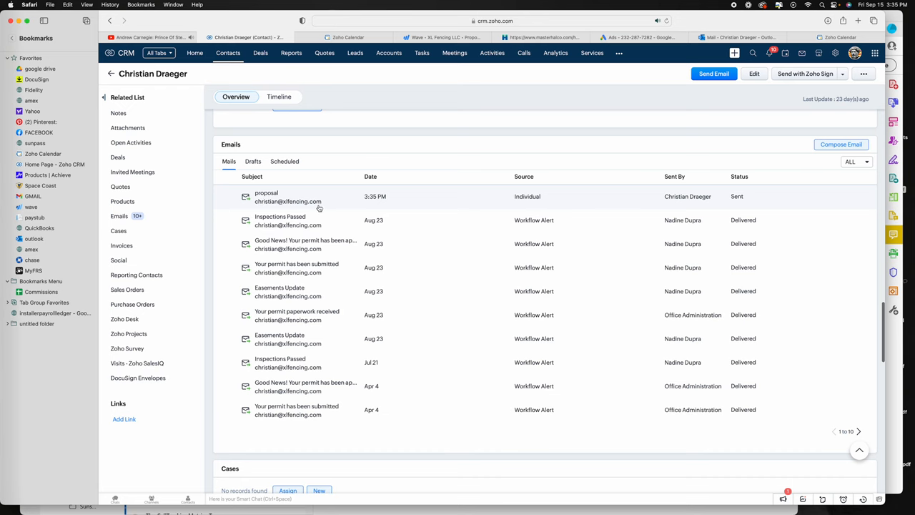
click(288, 197)
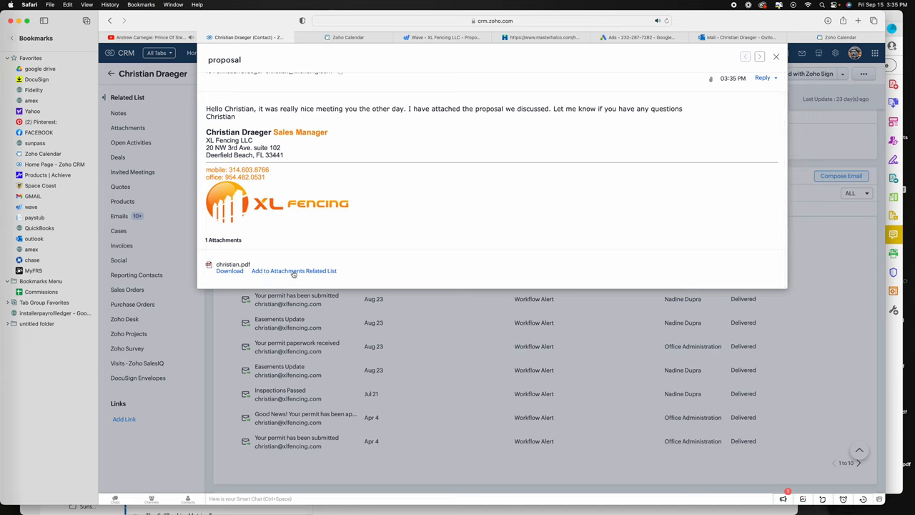
Add christian.pdf to the Attachments list, close the preview, and open the PDF
click(293, 271)
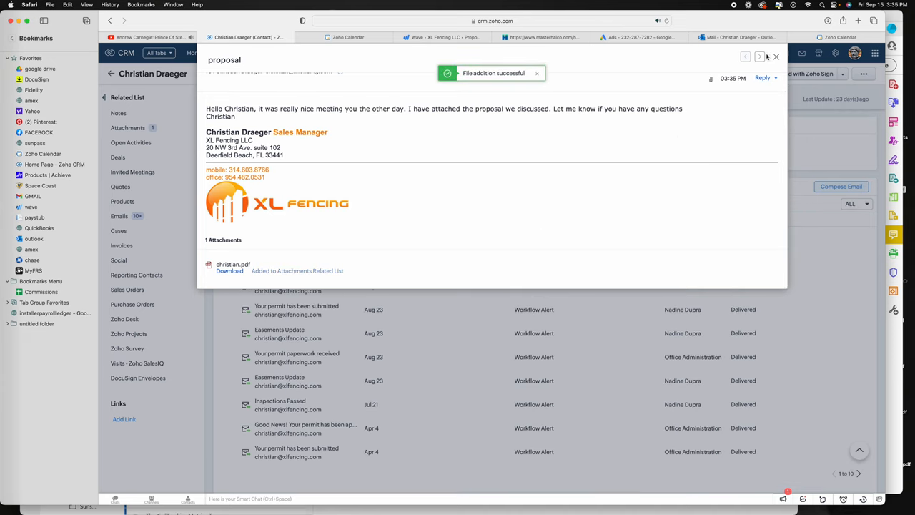
click(776, 57)
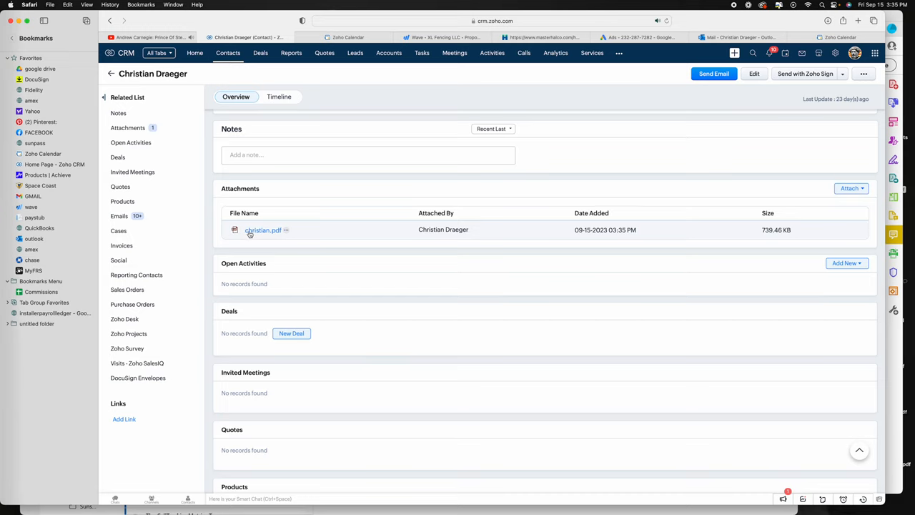
click(263, 229)
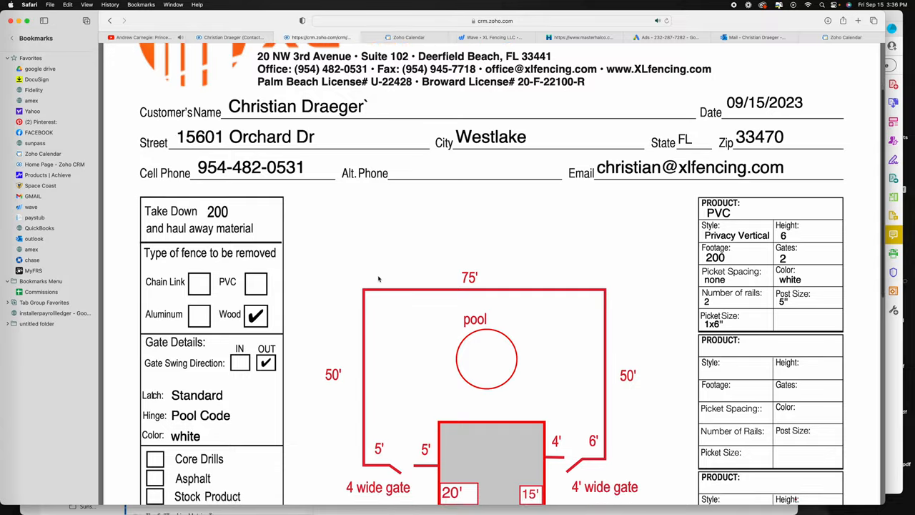
Scroll christian.pdf to view the fence sketch and job options
scroll(down, 3)
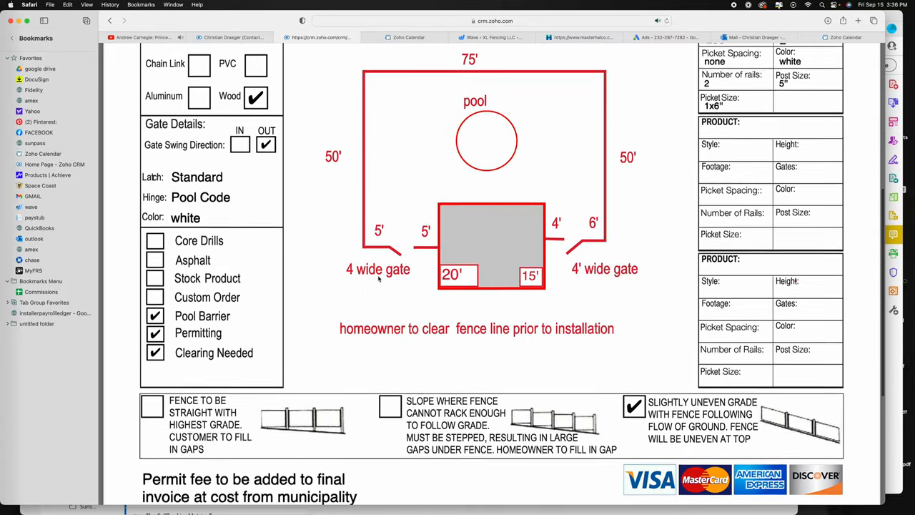